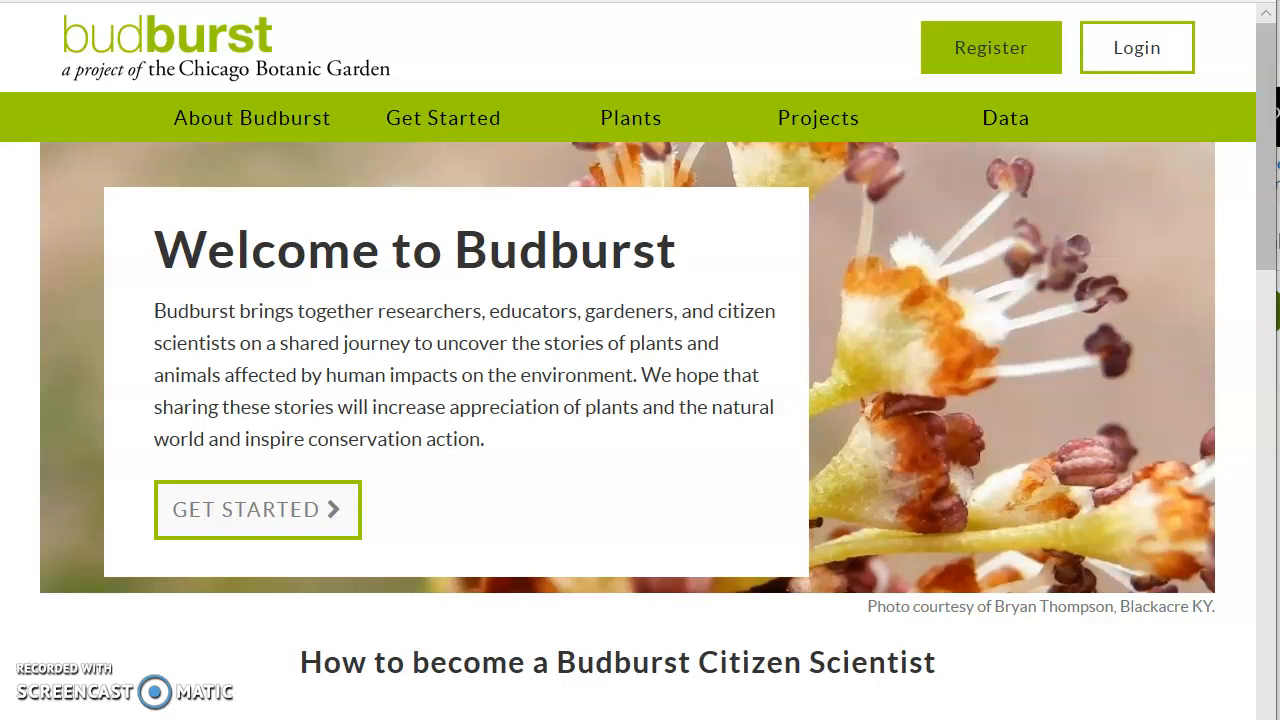
mouse_move(149, 608)
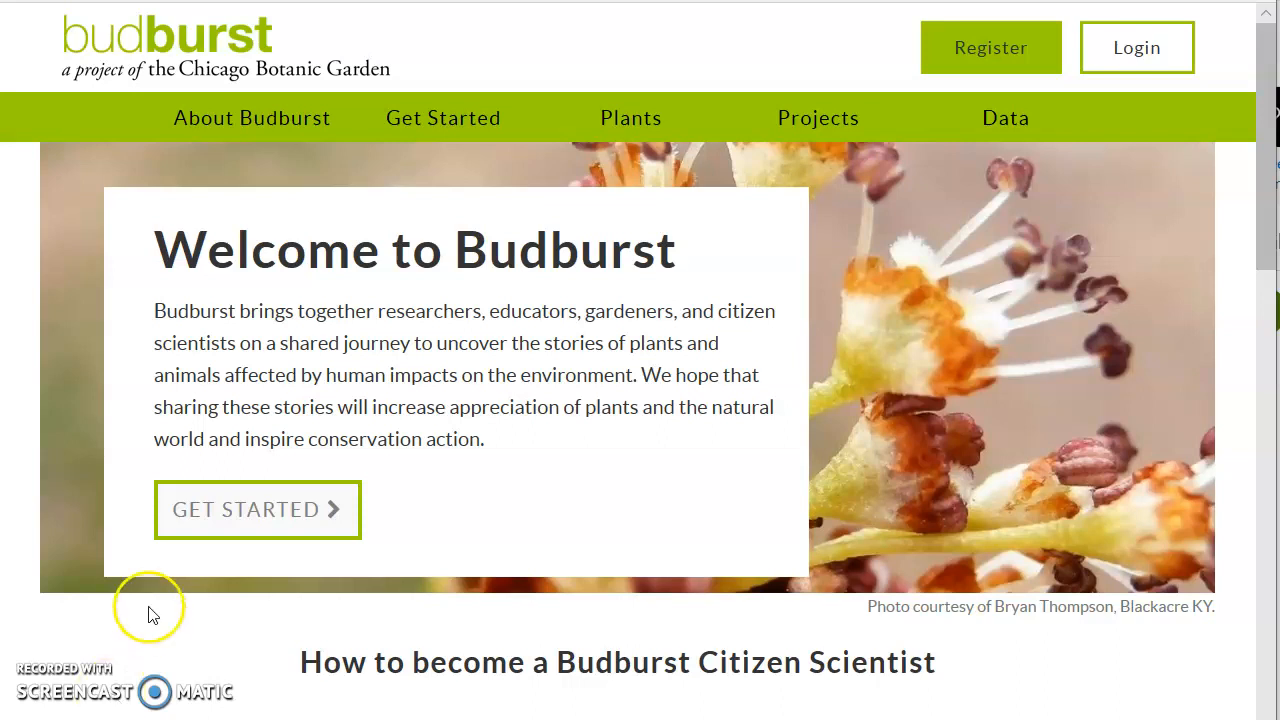
mouse_move(1146, 205)
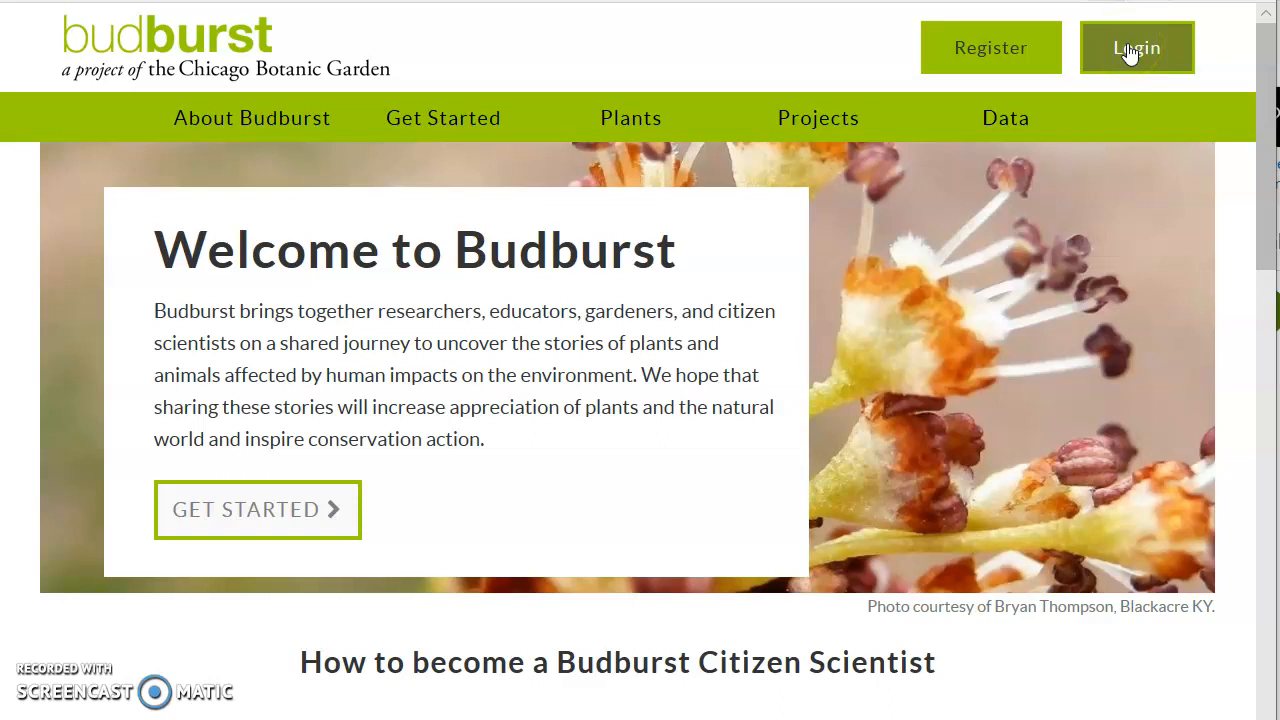
click(1136, 47)
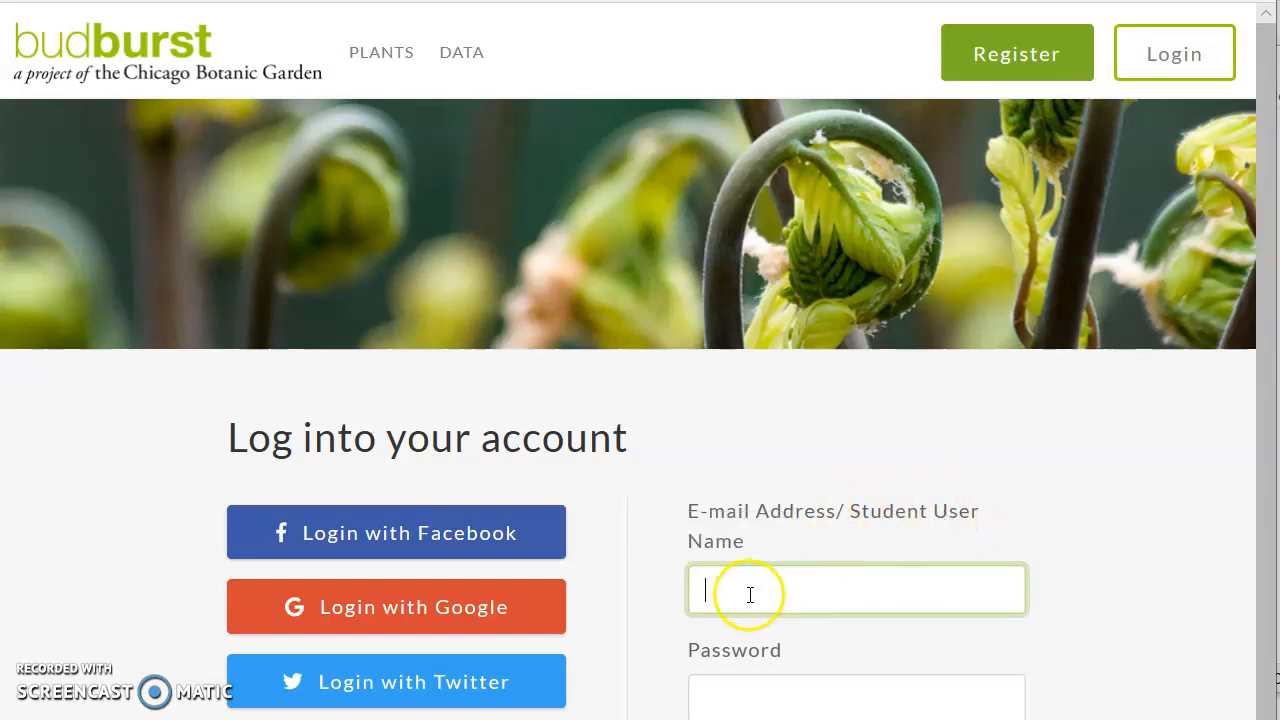
text(20-n-jane_34383)
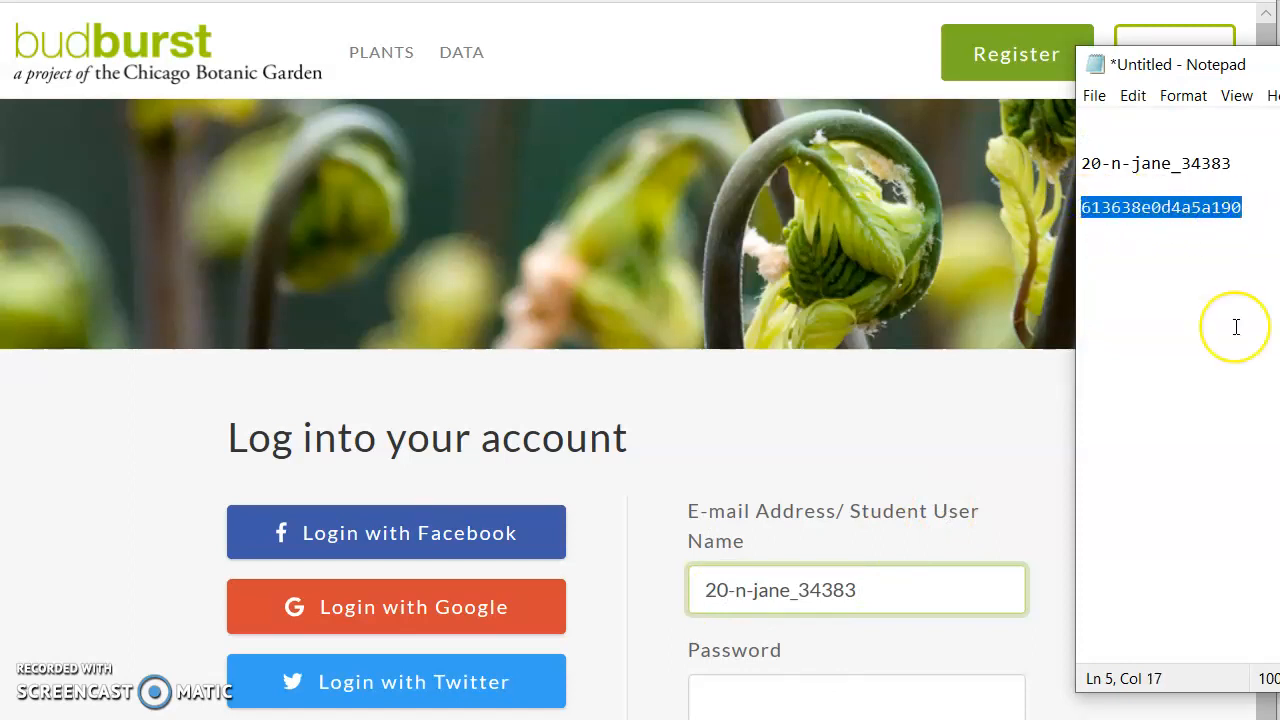
mouse_move(1235, 327)
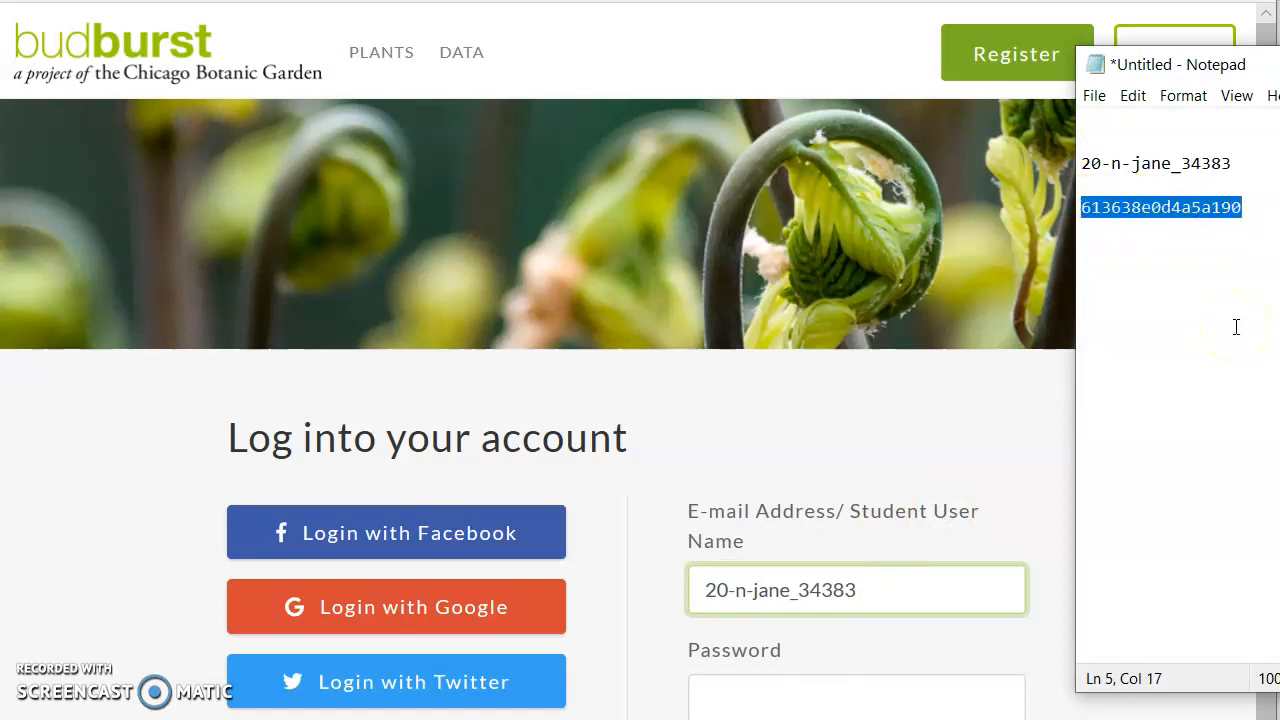
click(707, 711)
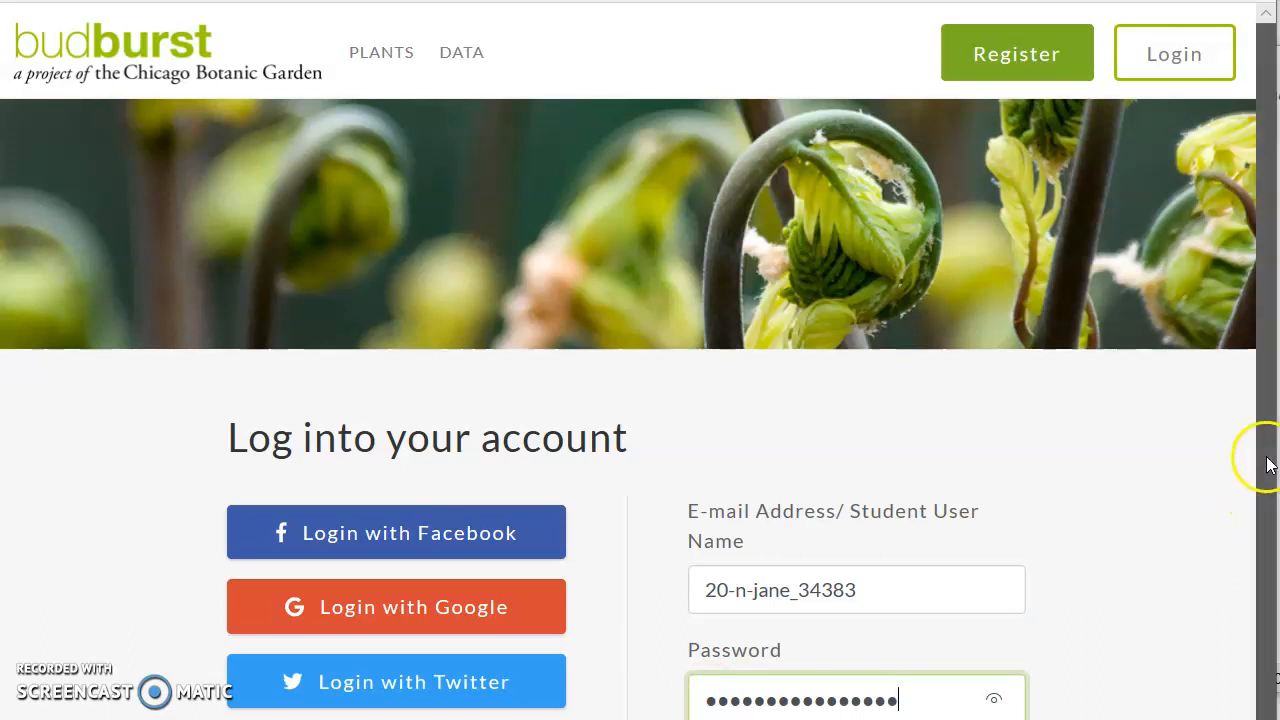
scroll(down, 3)
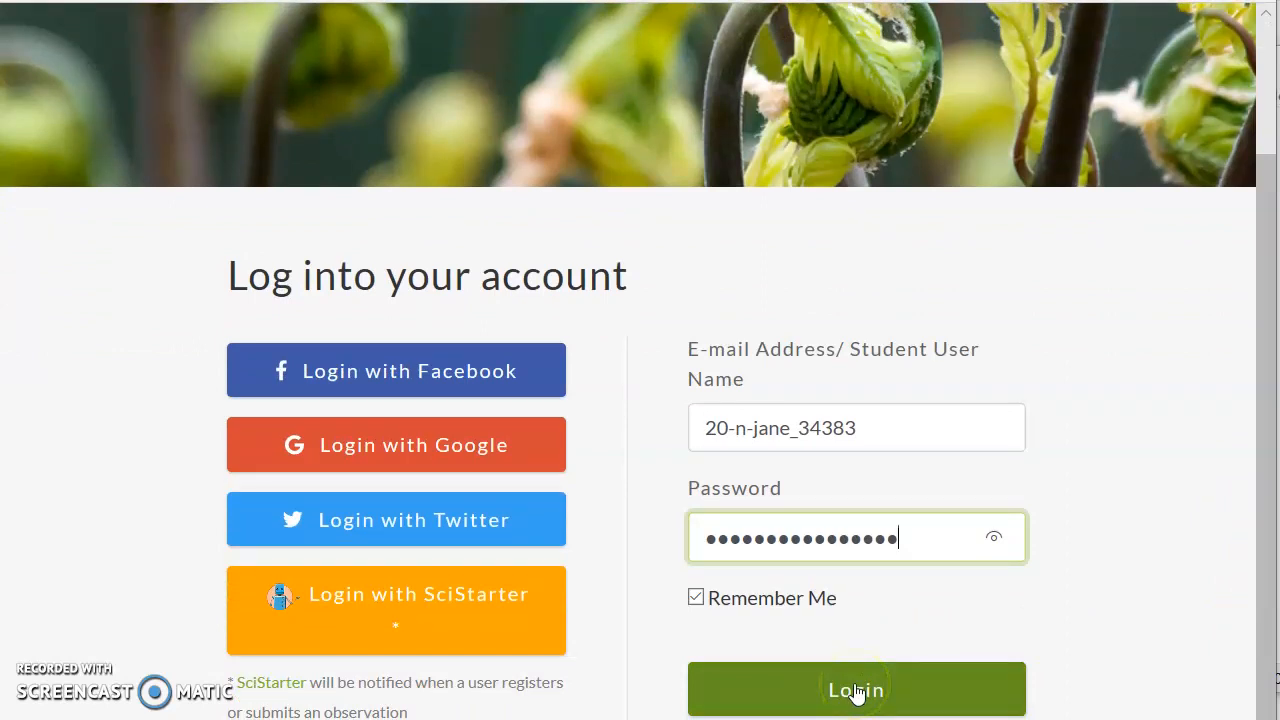
click(856, 689)
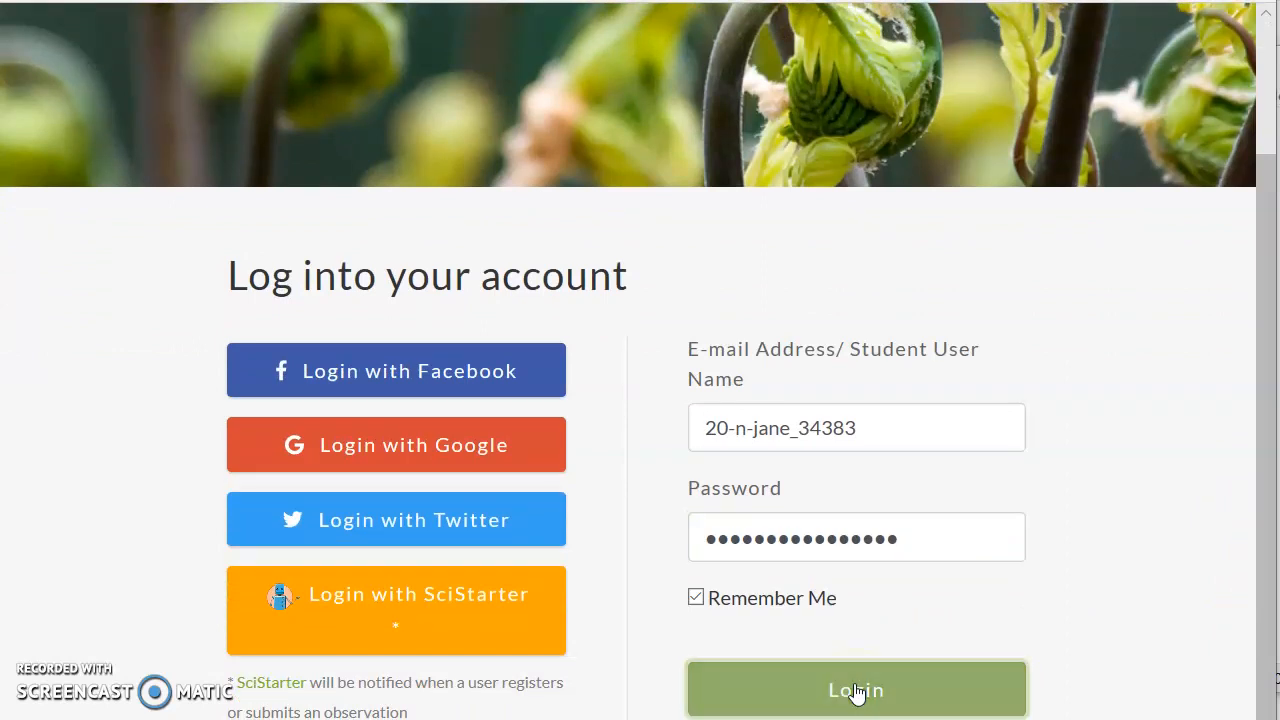
Finish signing in and go to My Classrooms, which lists 20-6th-StMary
click(856, 689)
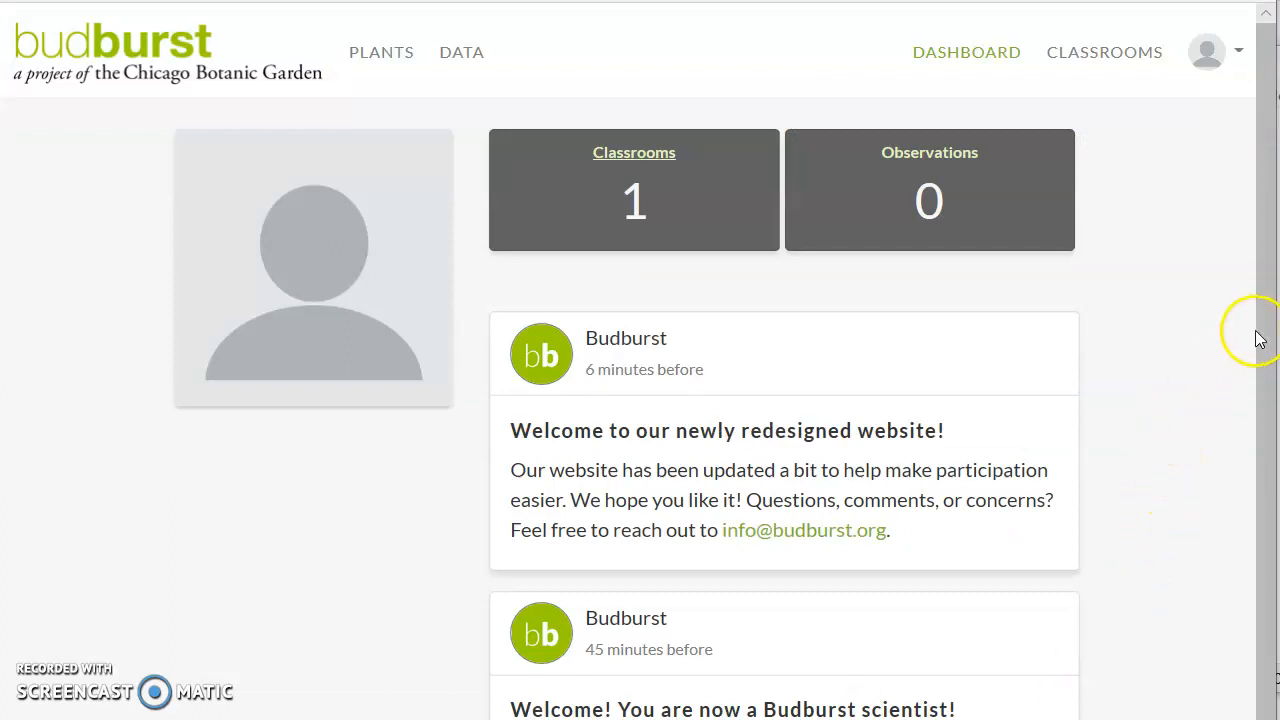
scroll(down, 3)
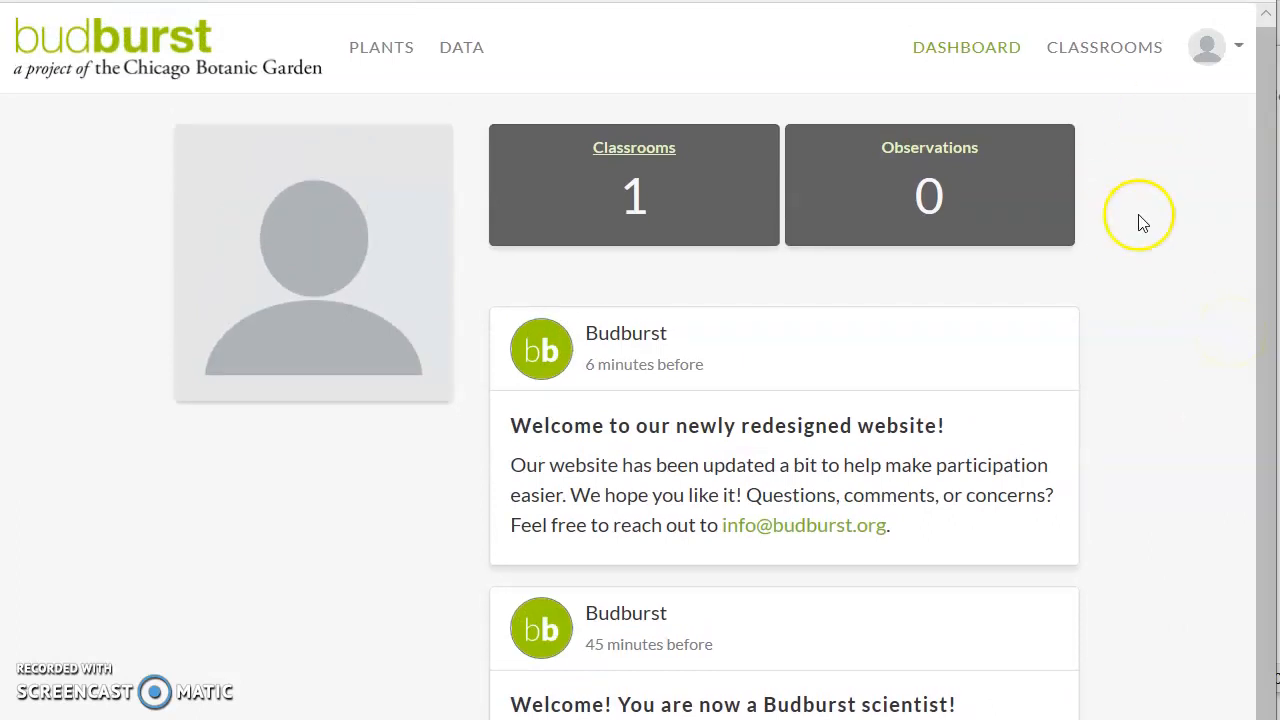
mouse_move(1099, 51)
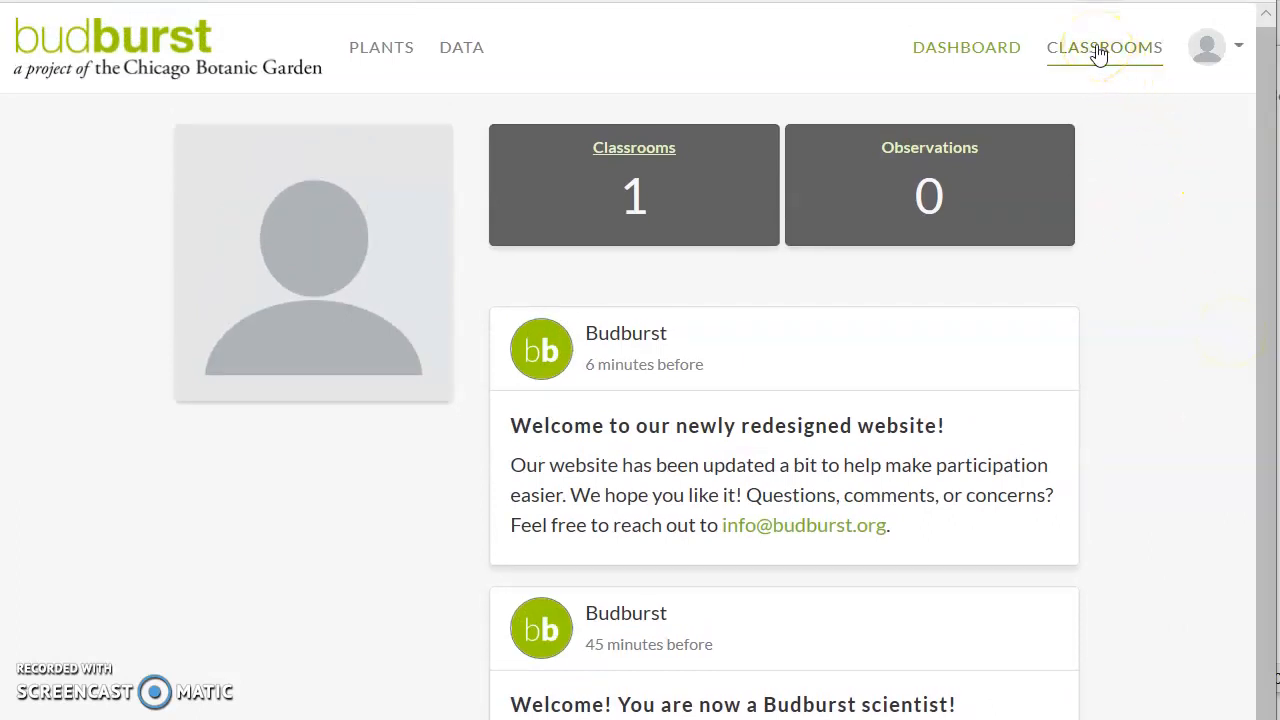
click(1104, 47)
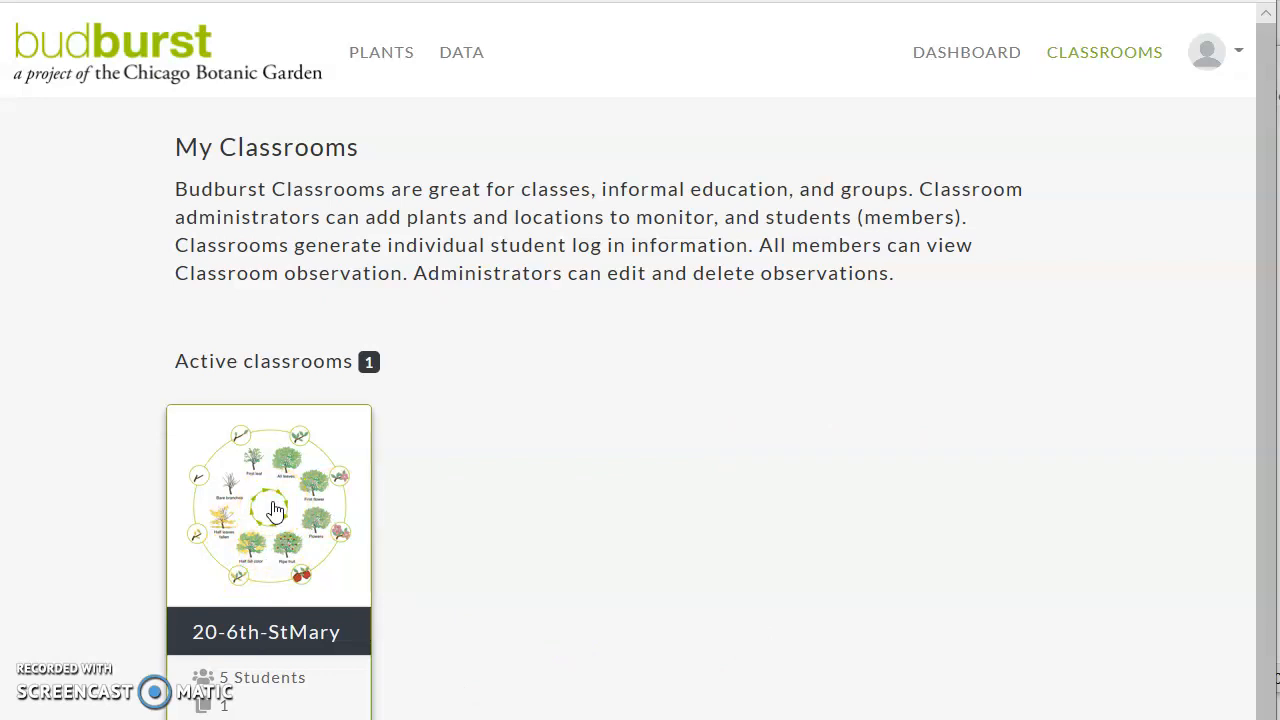
Open the 20-6th-StMary classroom and scroll through its observations and filters
click(275, 510)
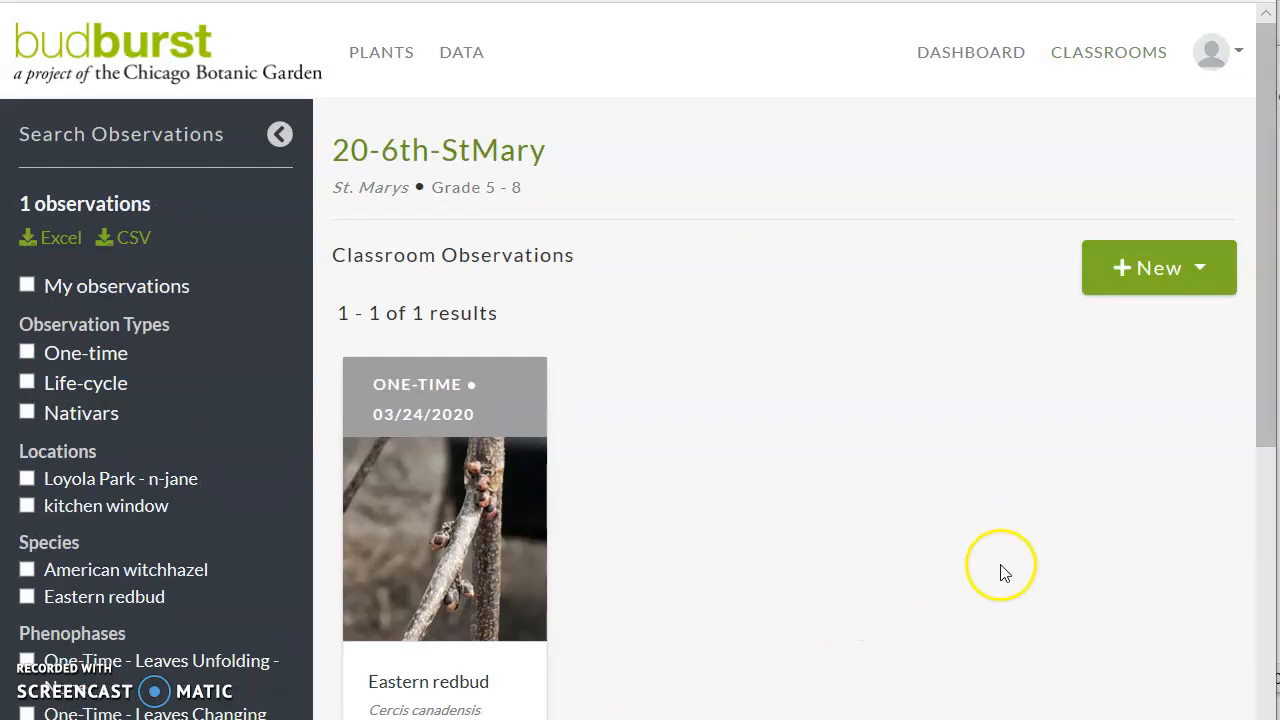
mouse_move(678, 627)
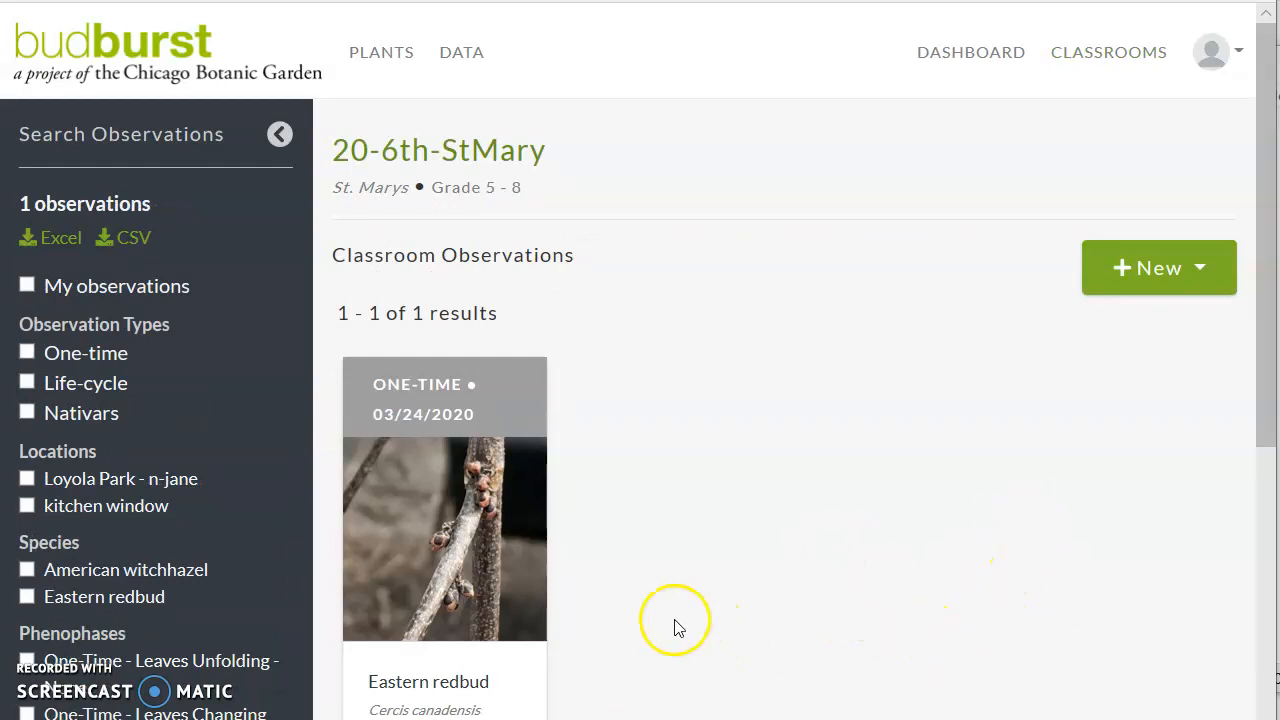
mouse_move(1265, 372)
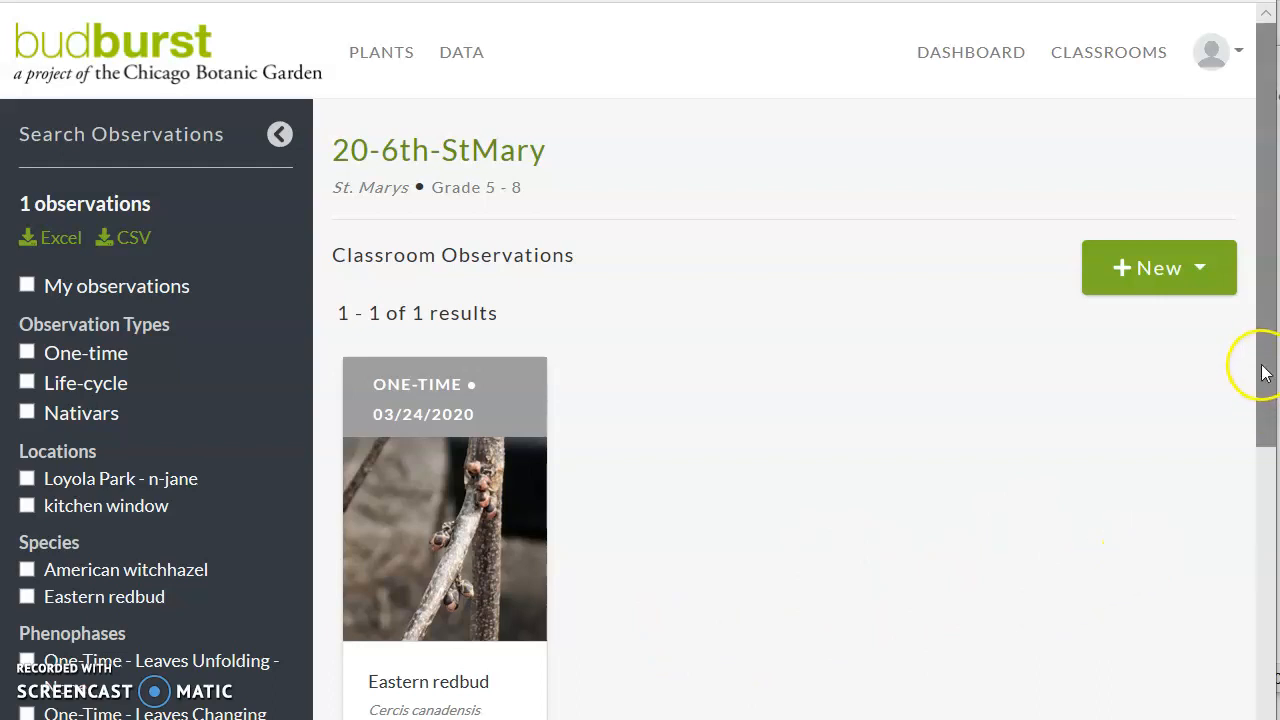
mouse_move(1262, 364)
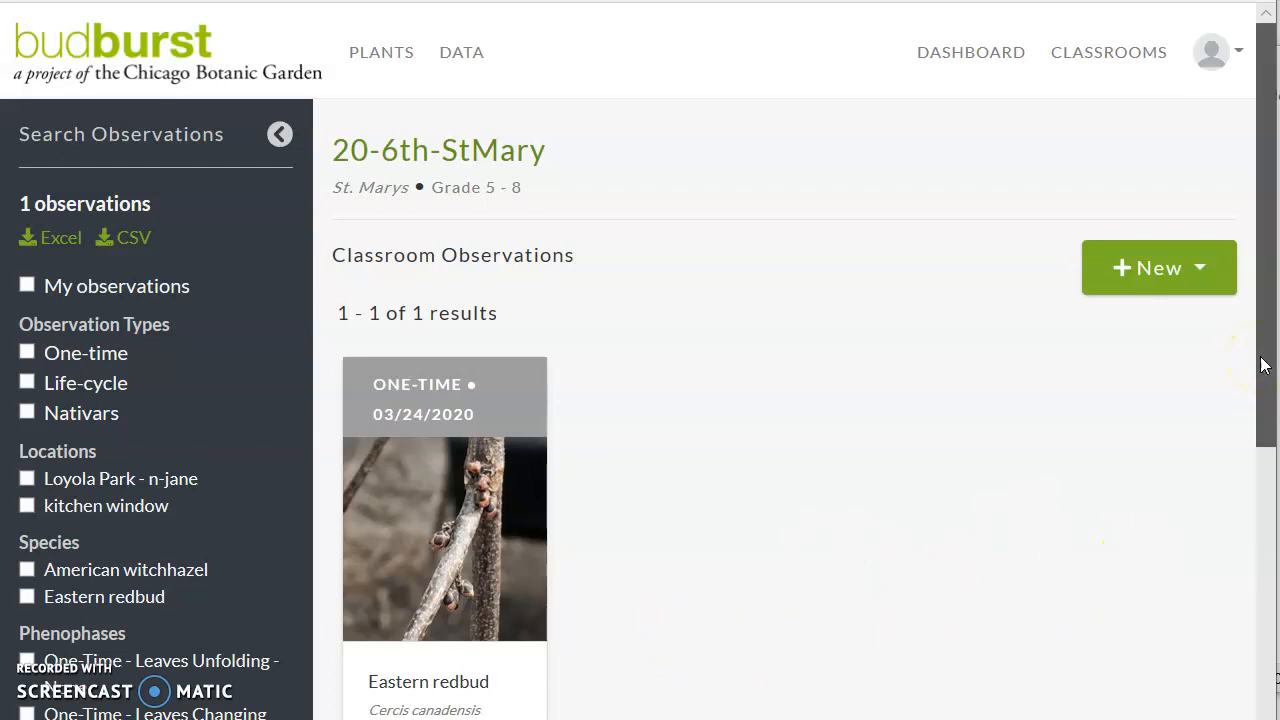
scroll(down, 3)
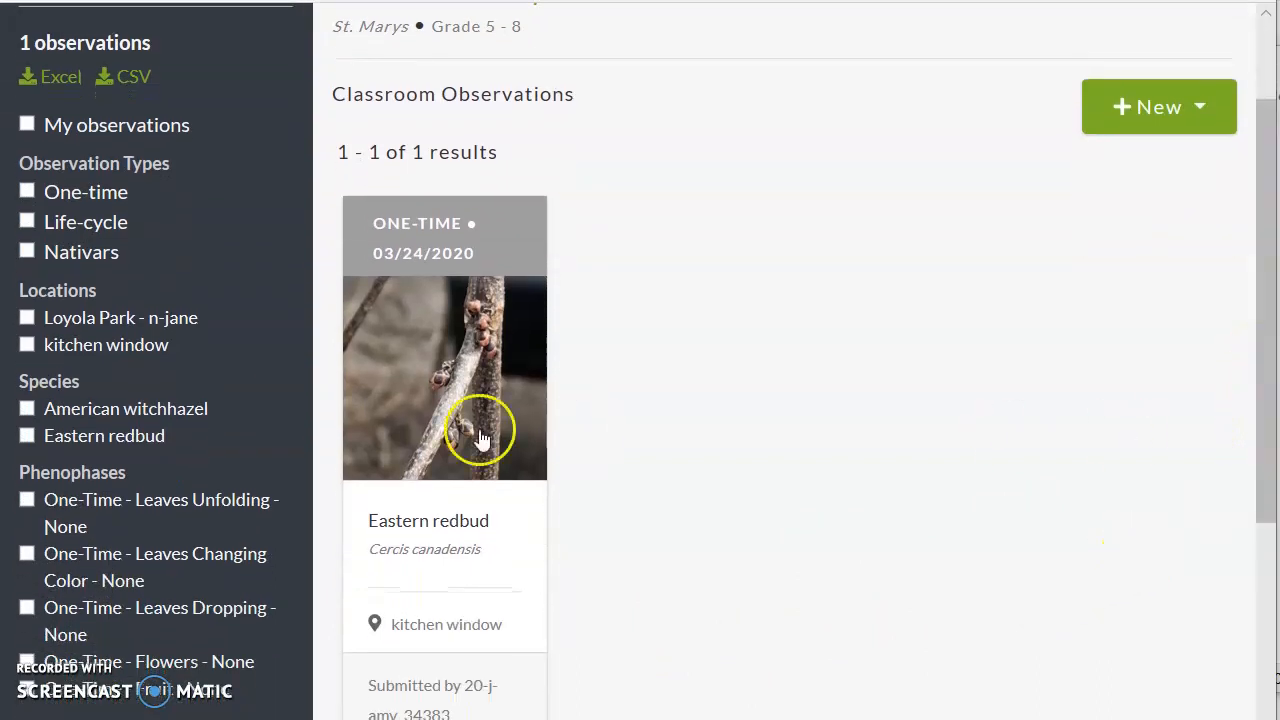
mouse_move(680, 649)
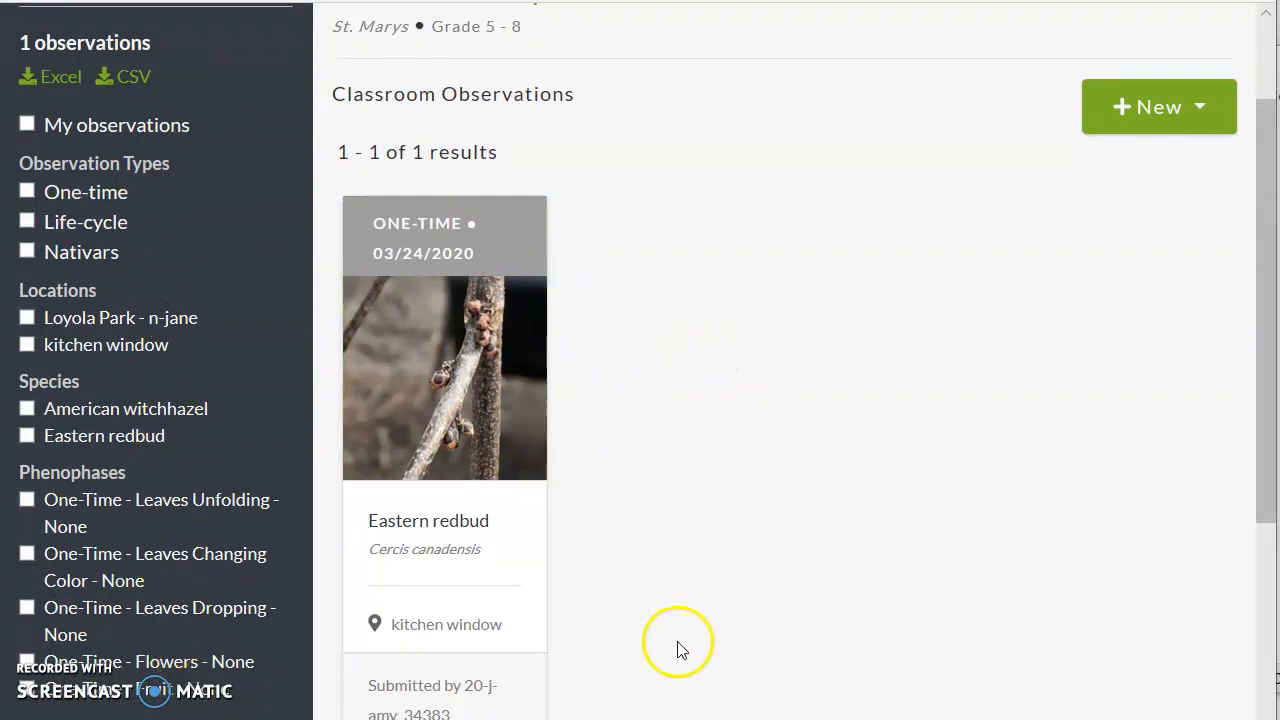
mouse_move(810, 543)
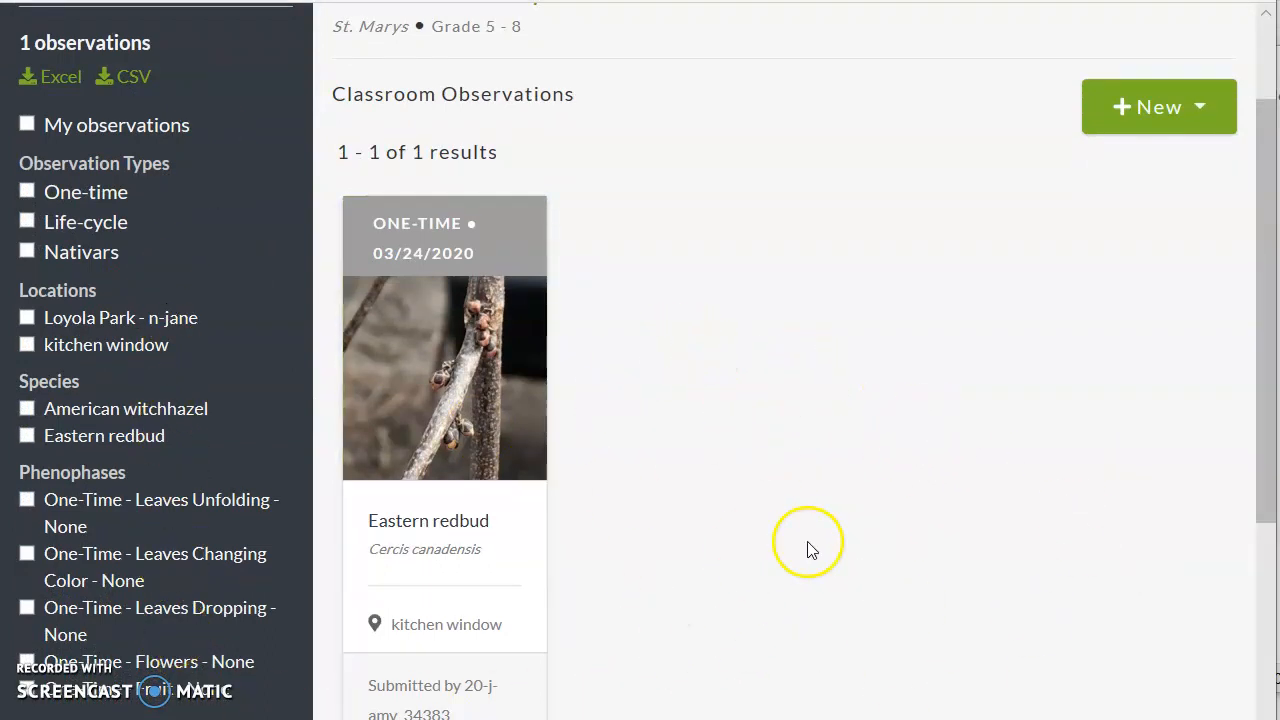
mouse_move(72, 418)
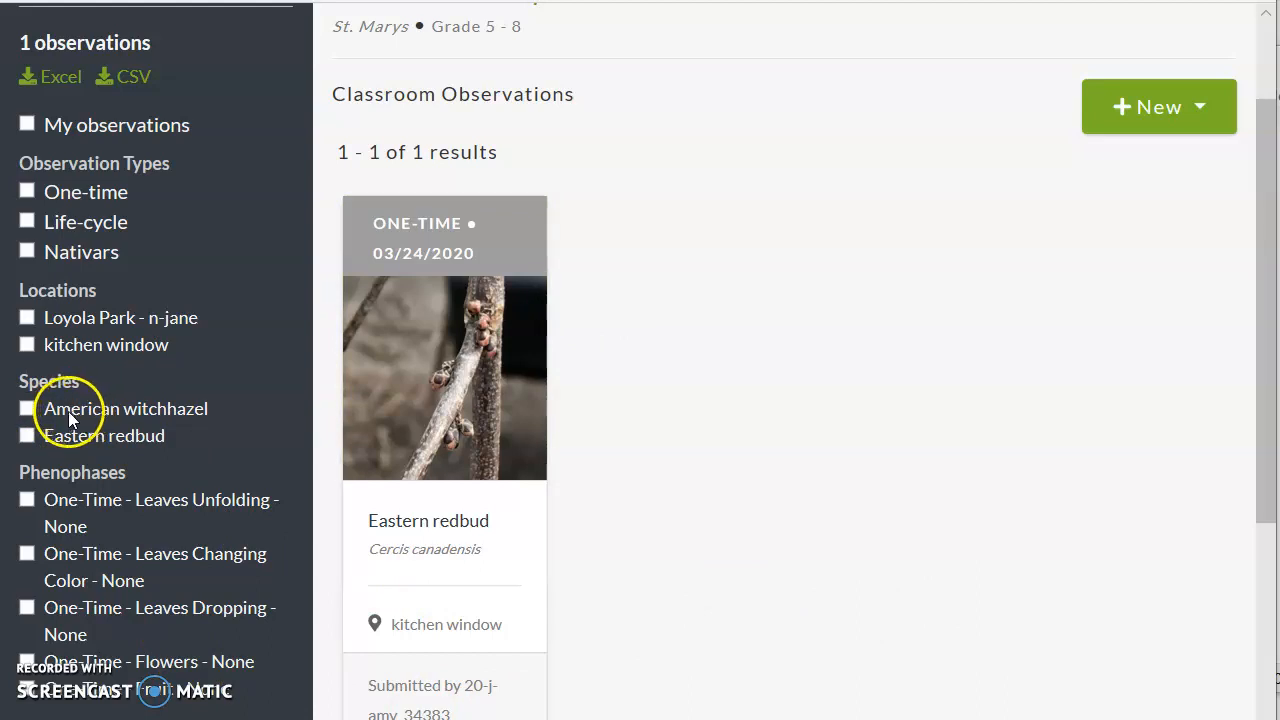
mouse_move(113, 436)
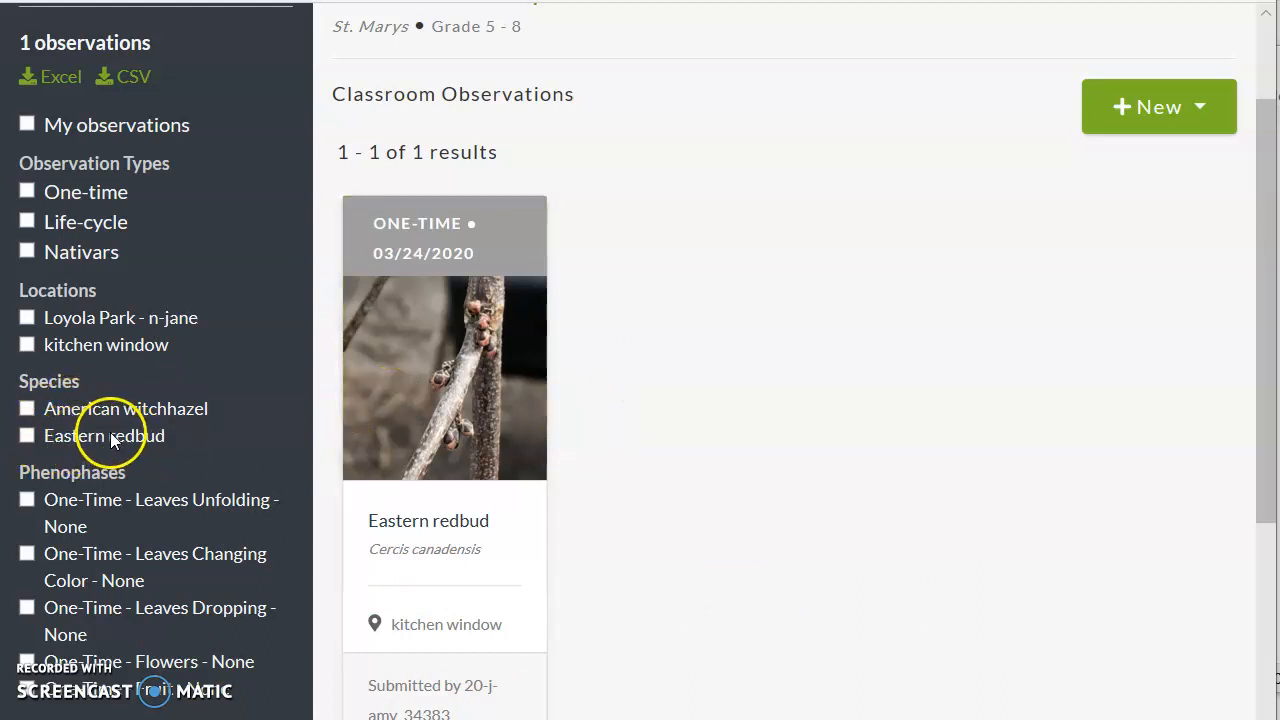
mouse_move(1260, 197)
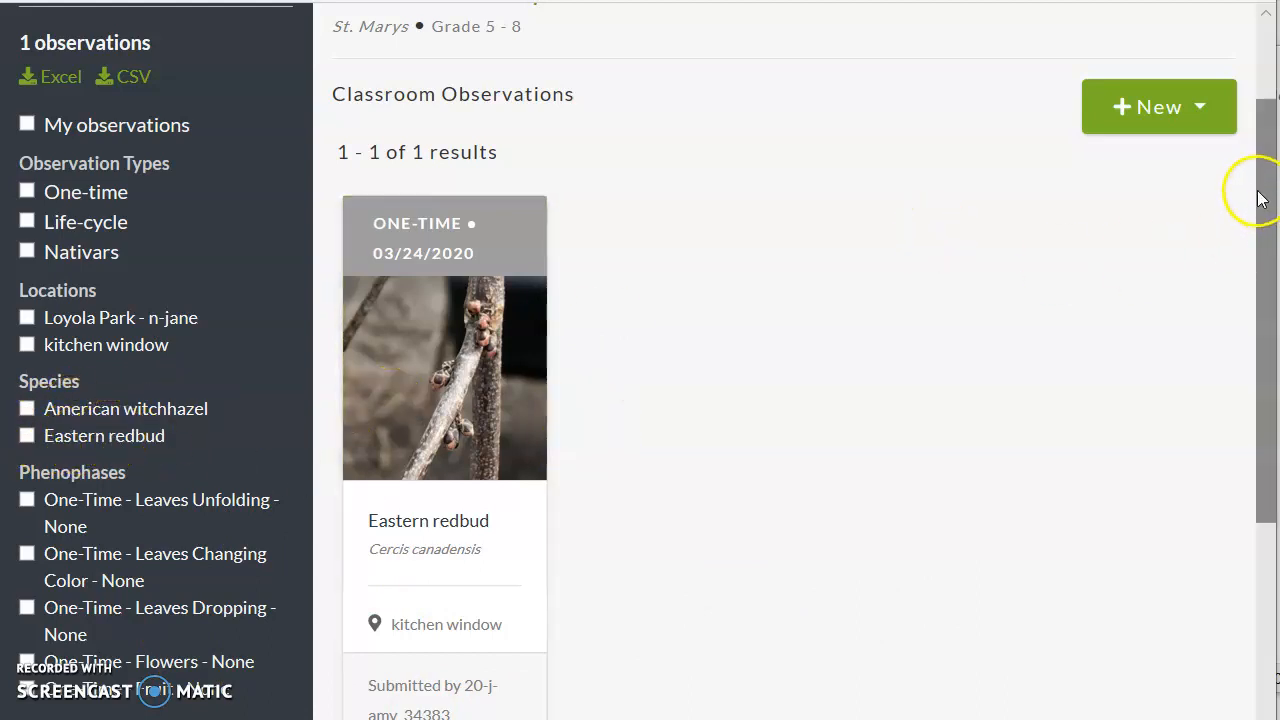
Scroll down to the panels listing the classroom's assigned species and locations
scroll(down, 3)
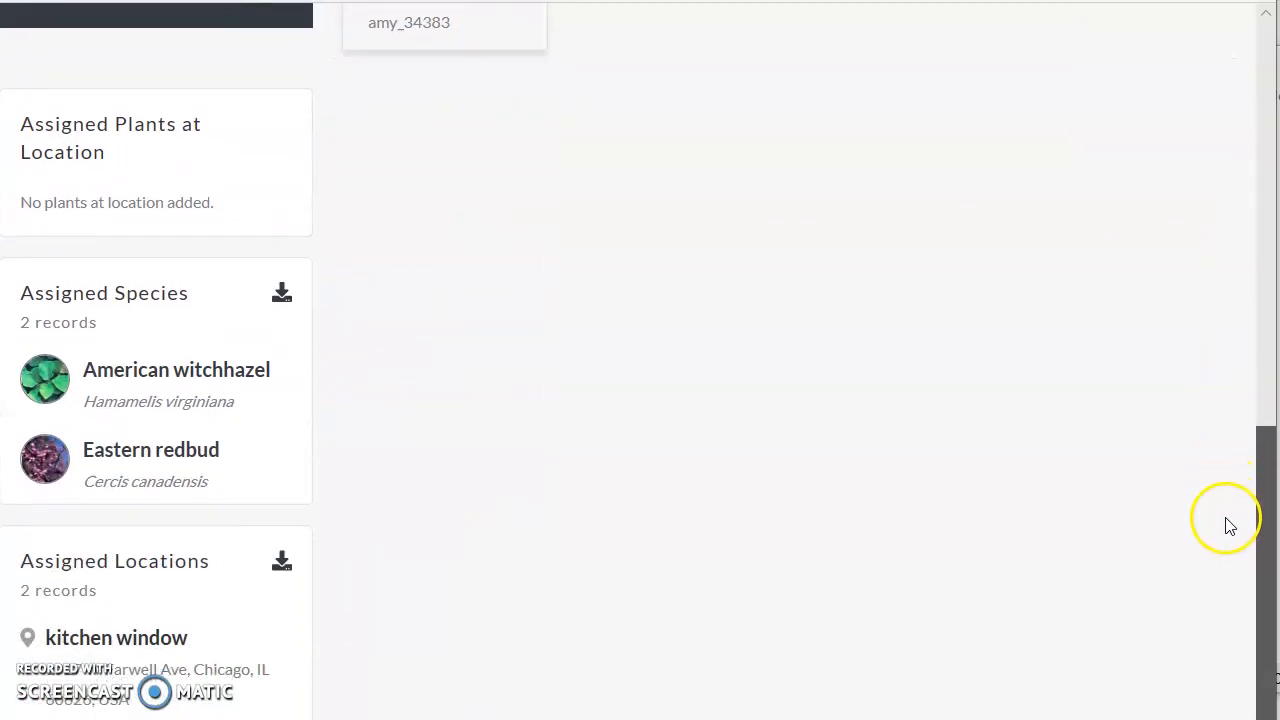
scroll(down, 3)
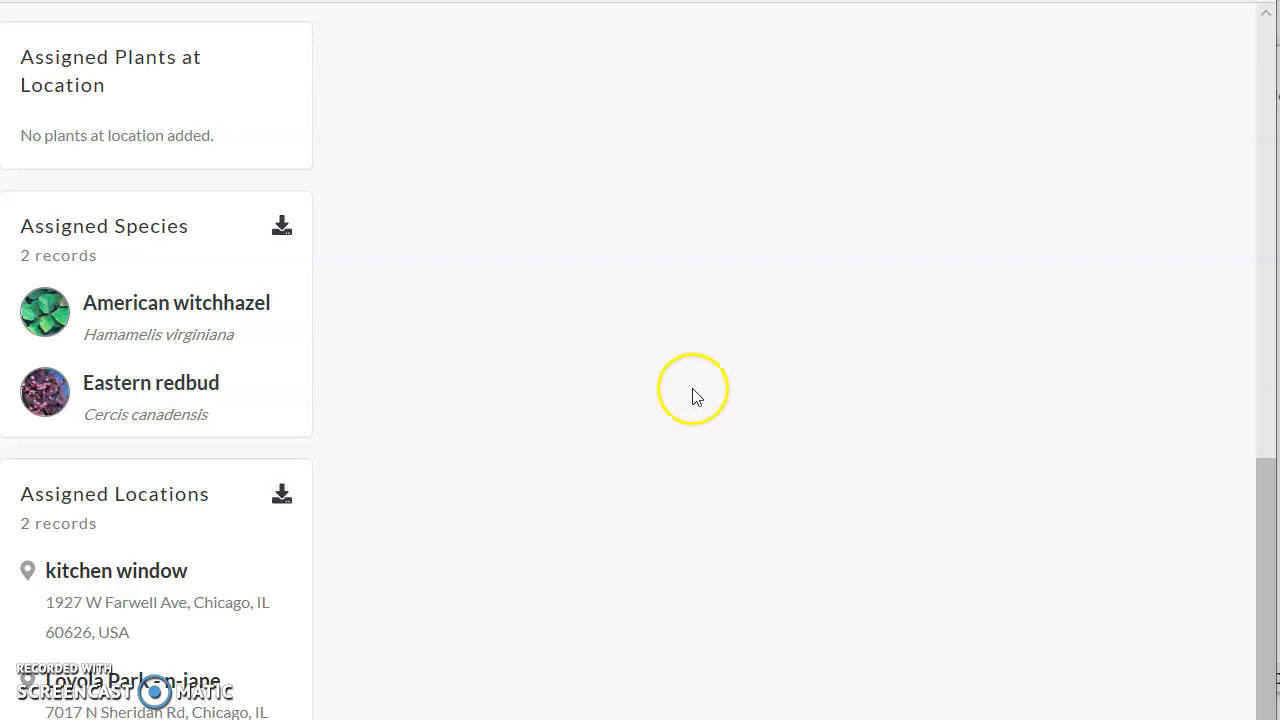
mouse_move(175, 248)
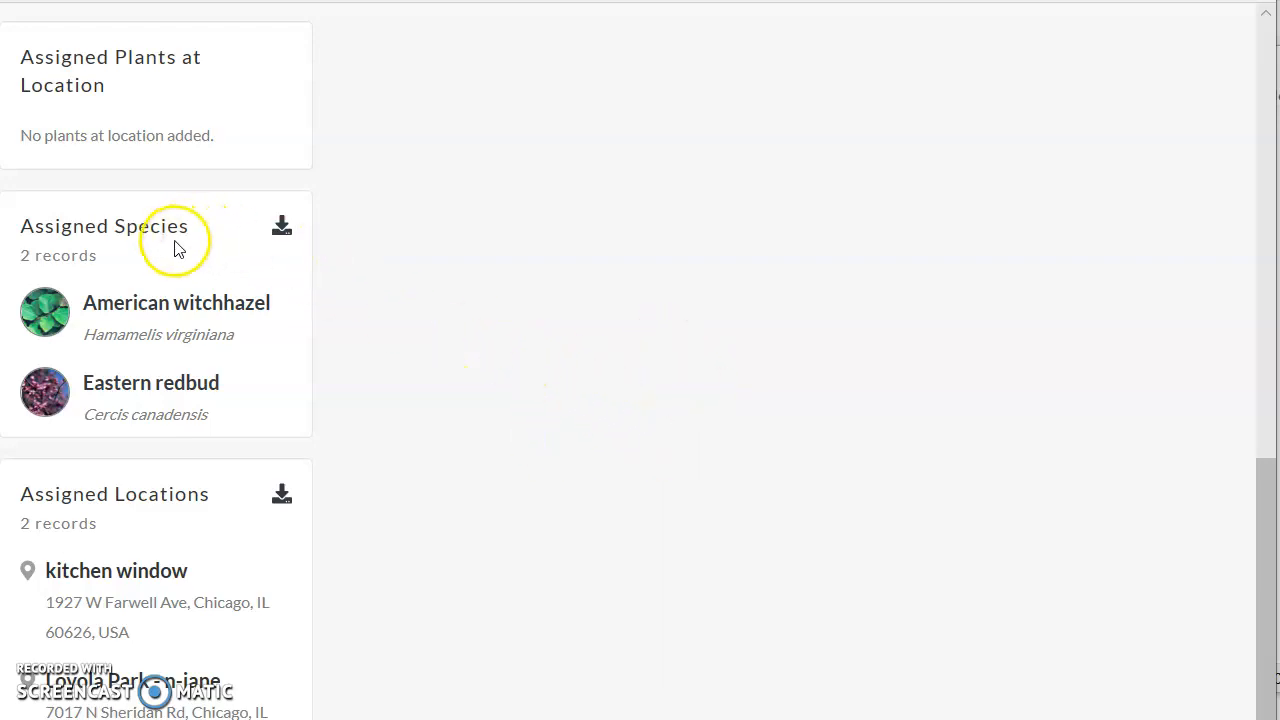
mouse_move(300, 411)
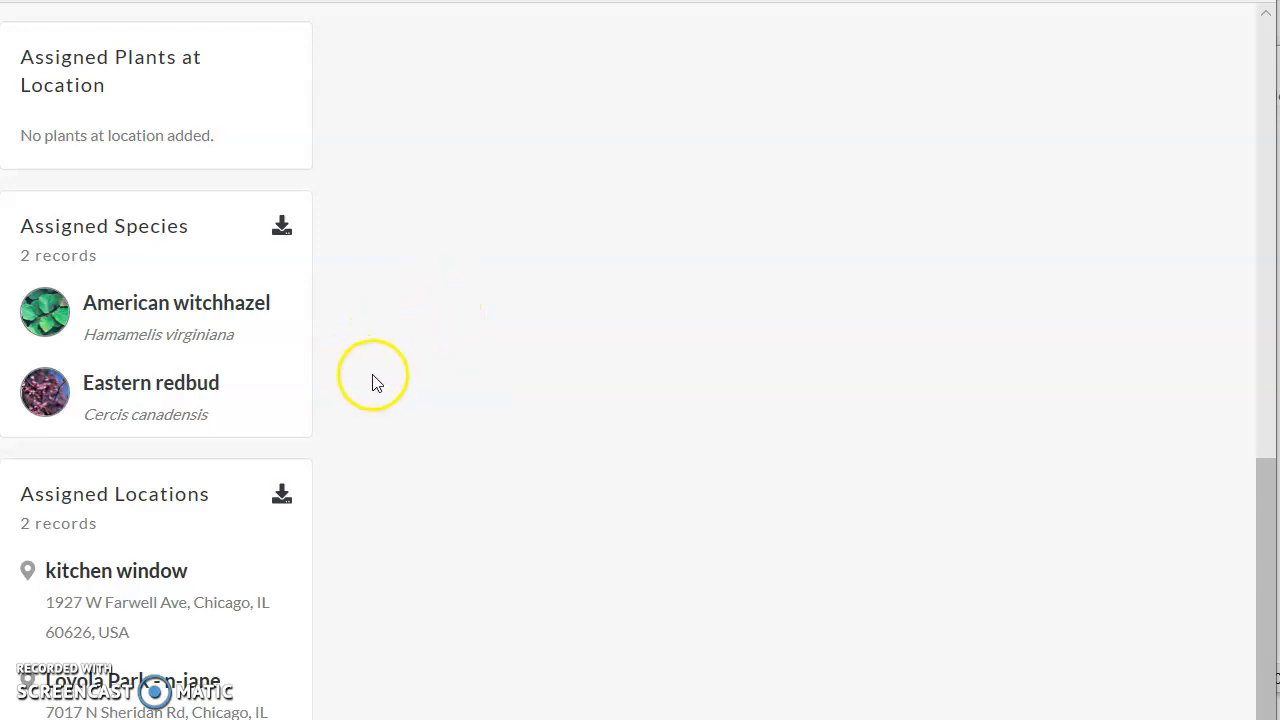
mouse_move(365, 362)
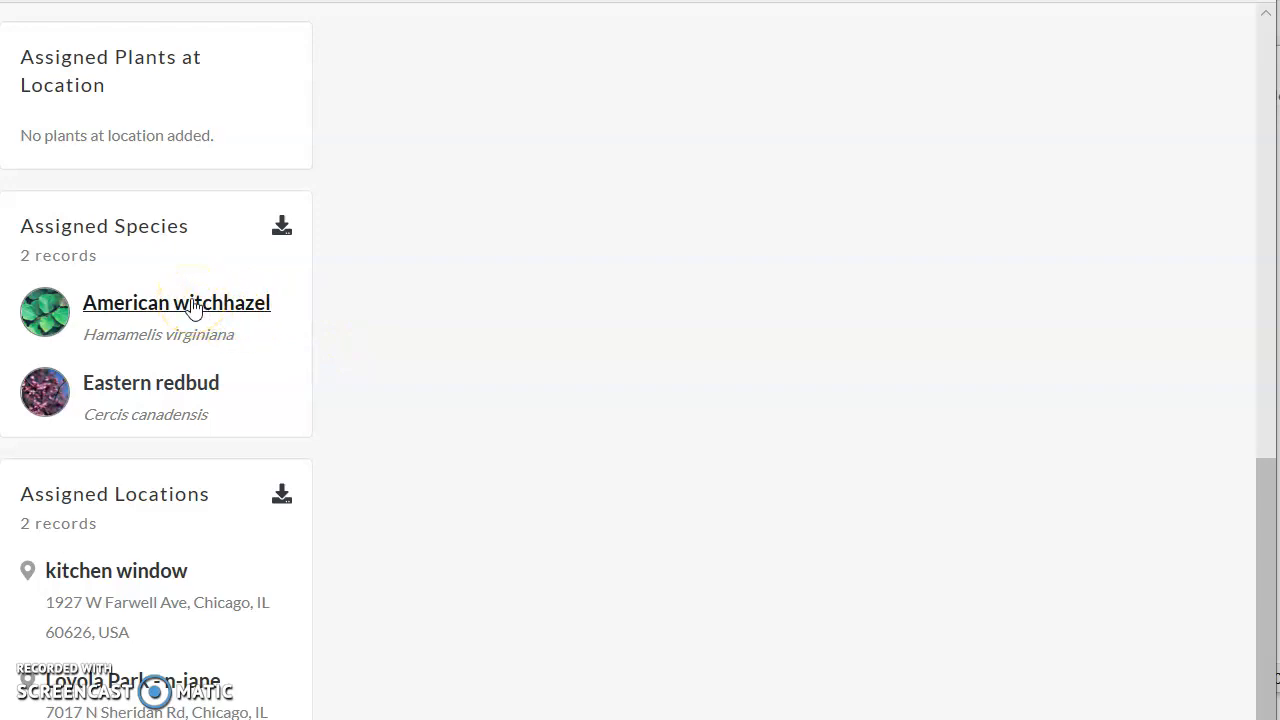
Open American witchhazel's species page and scroll through its map, description and distribution
click(176, 302)
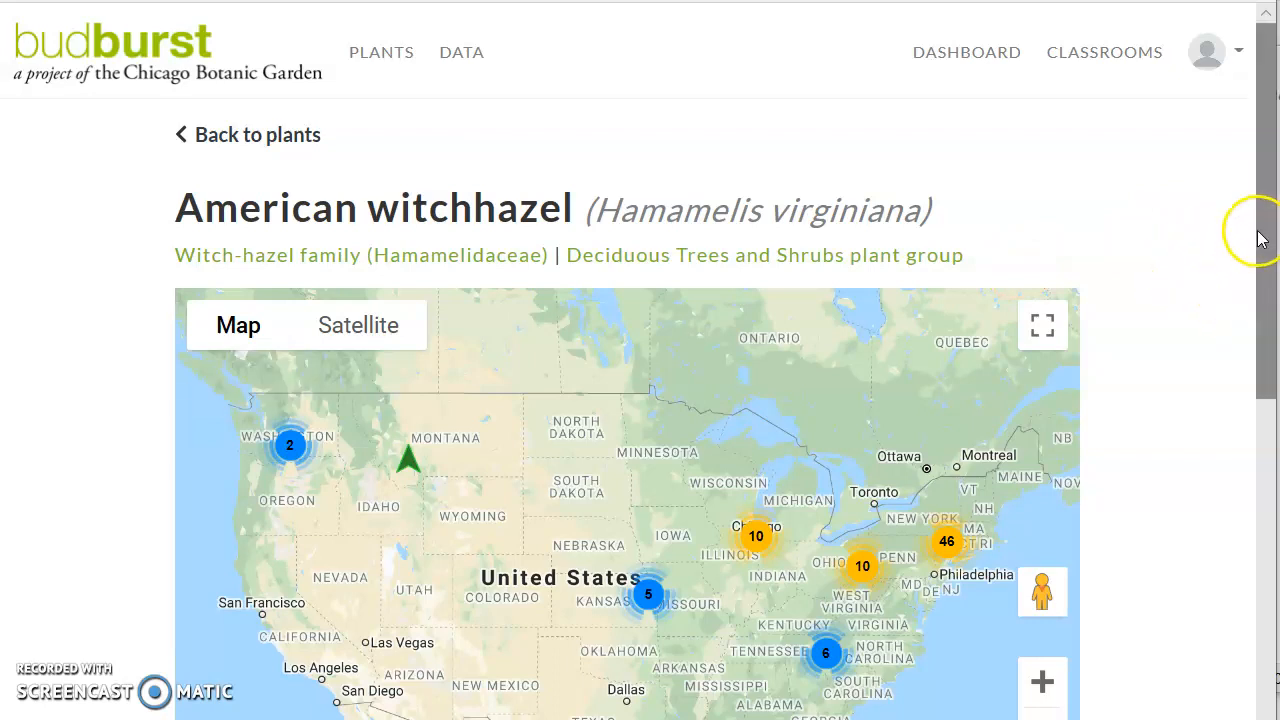
scroll(down, 3)
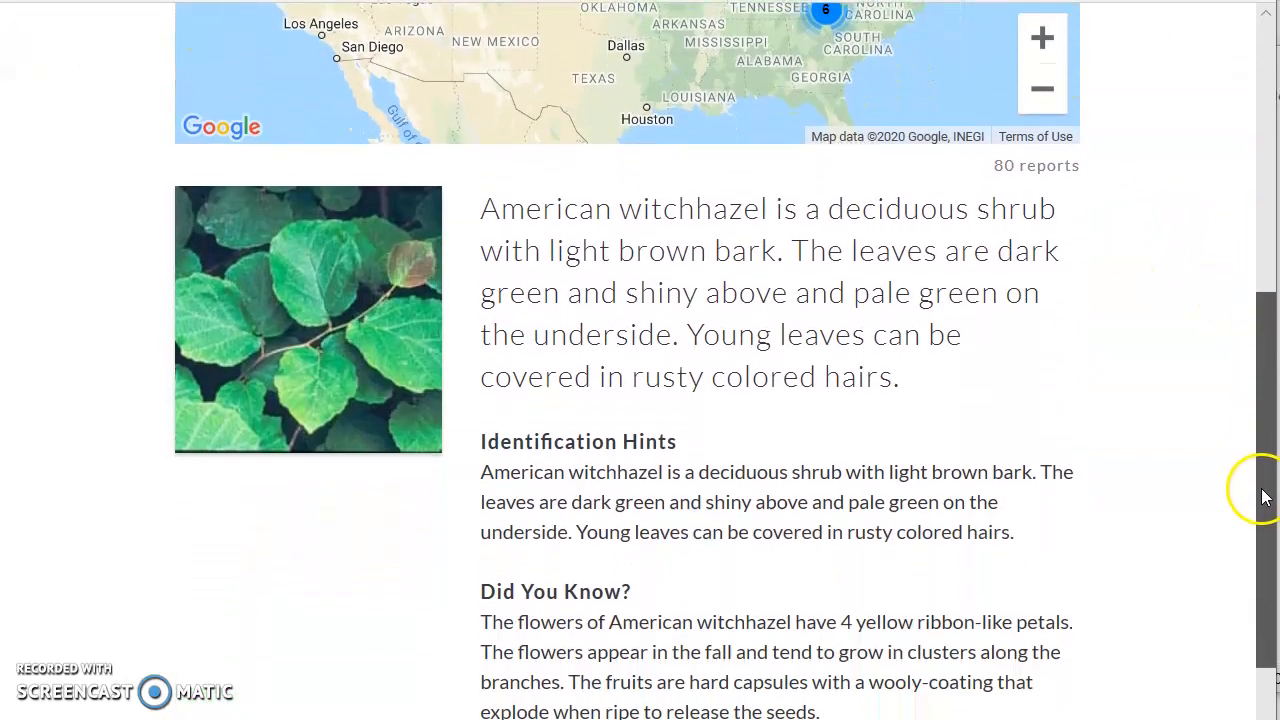
scroll(down, 3)
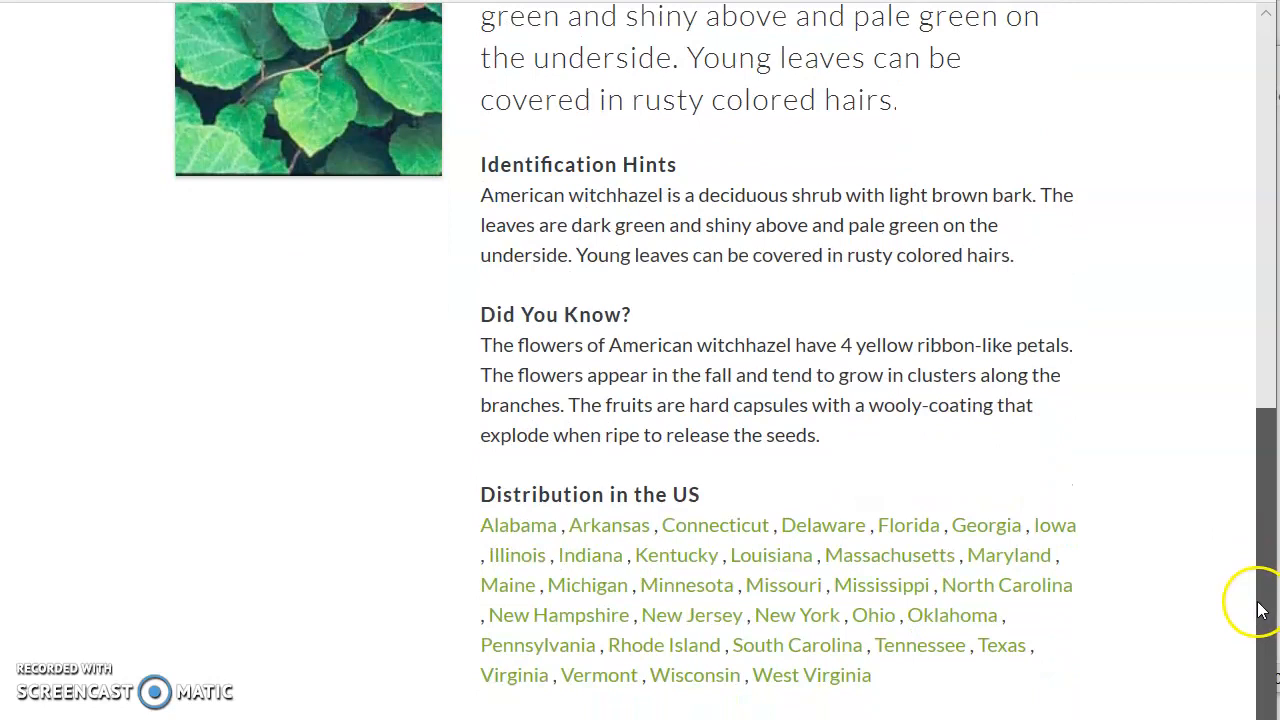
scroll(down, 3)
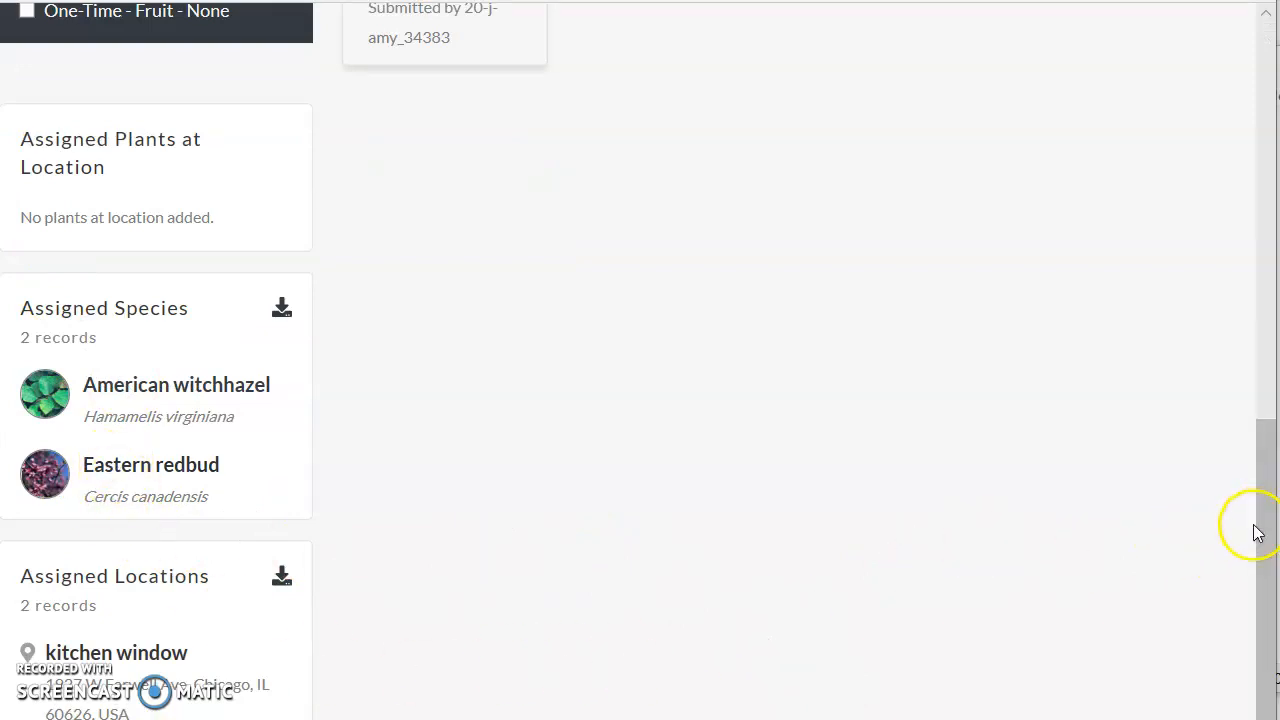
mouse_move(1265, 607)
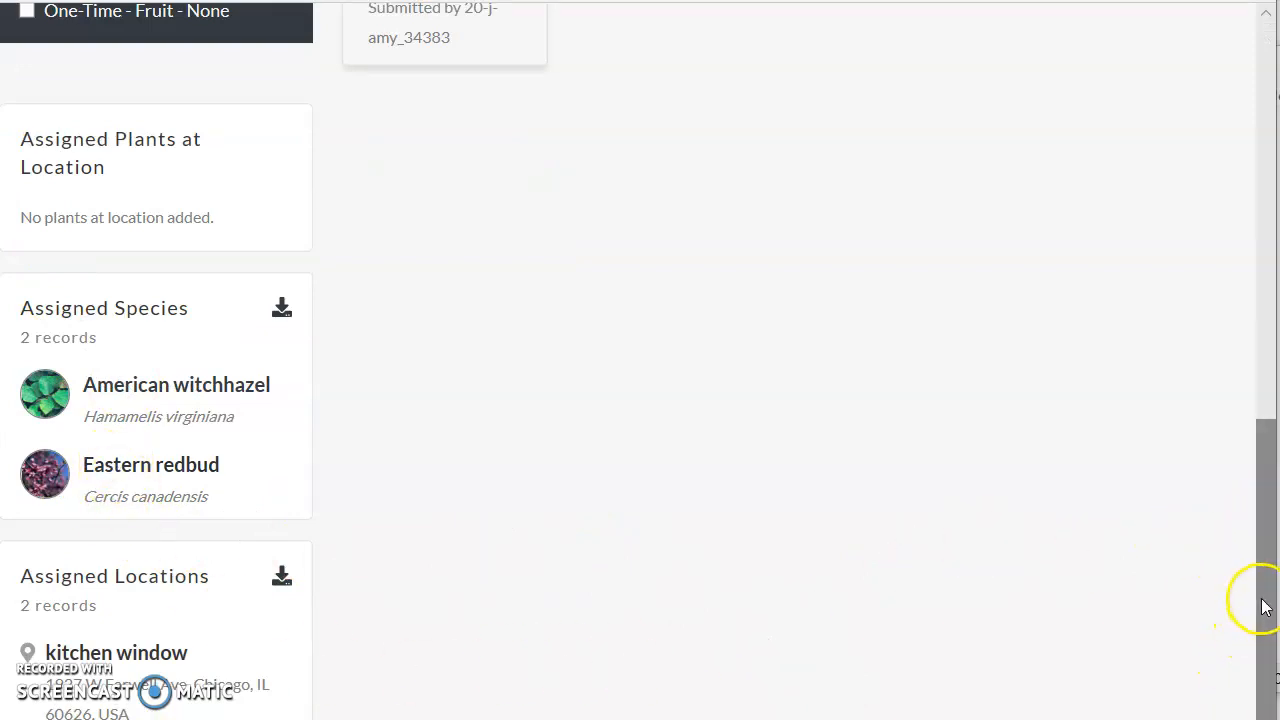
Scroll through the classroom page's assigned species and locations
scroll(down, 3)
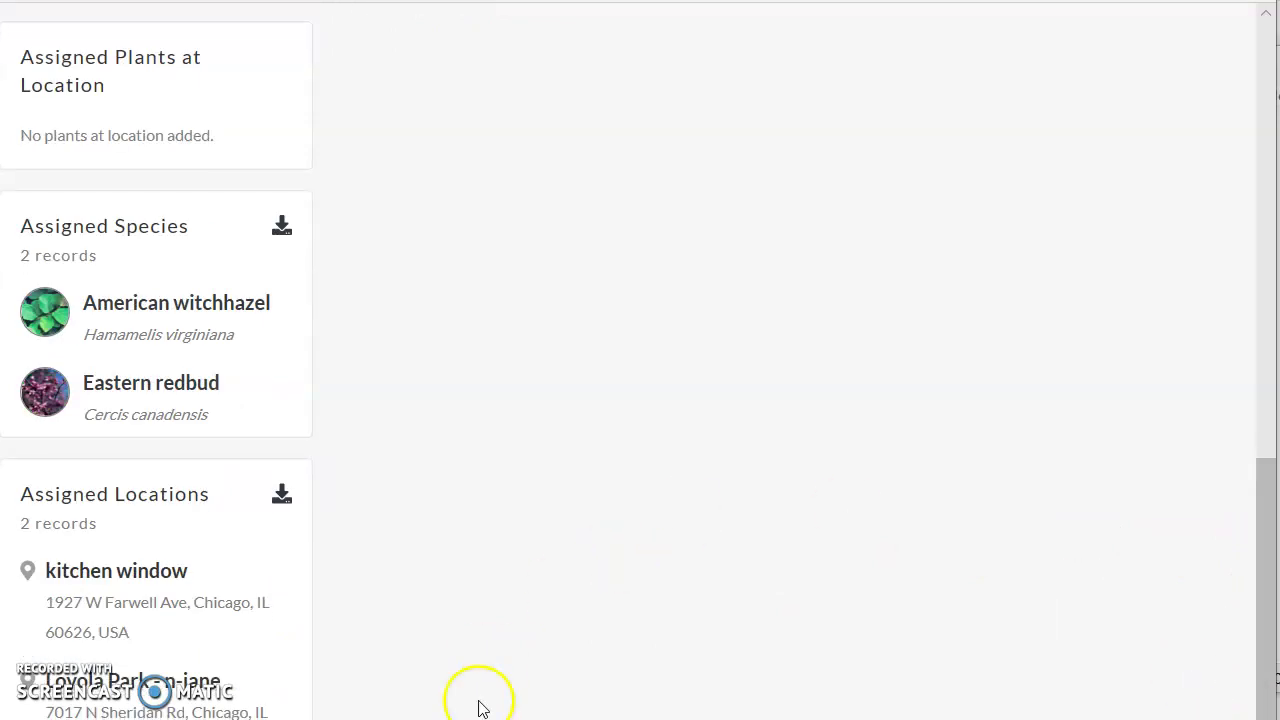
mouse_move(467, 446)
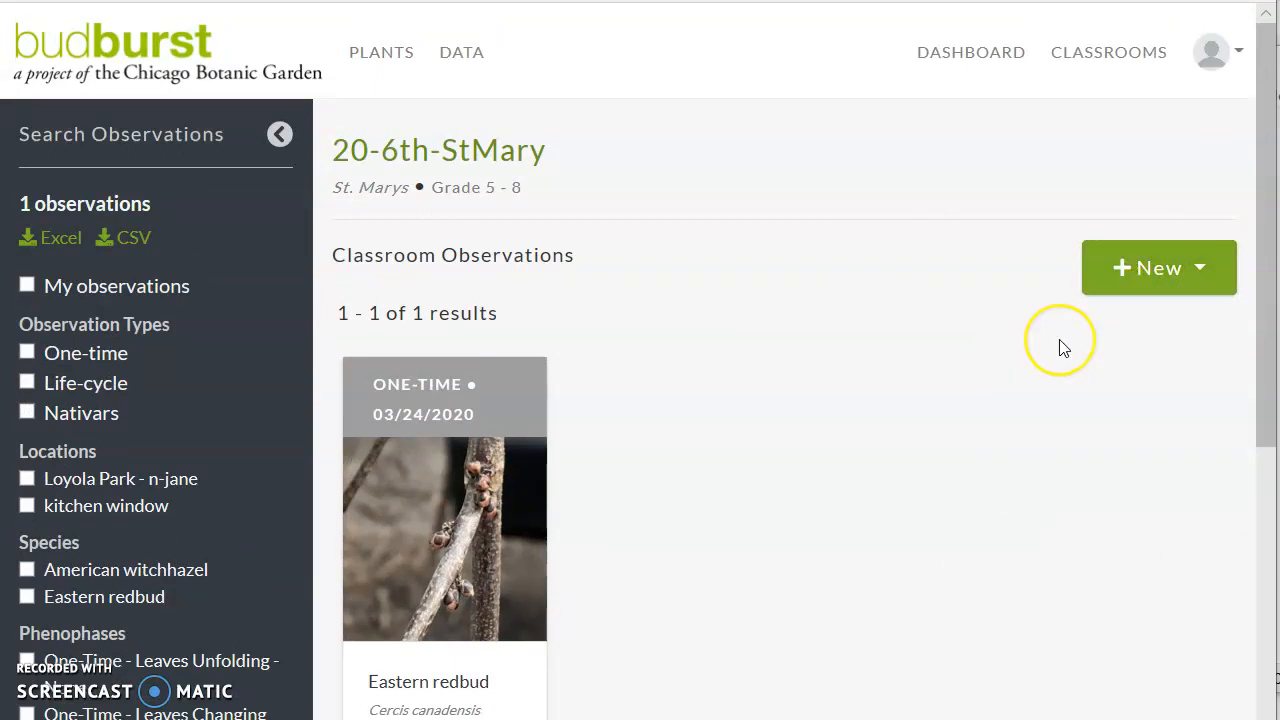
Start a new one-time observation for the classroom
click(1150, 267)
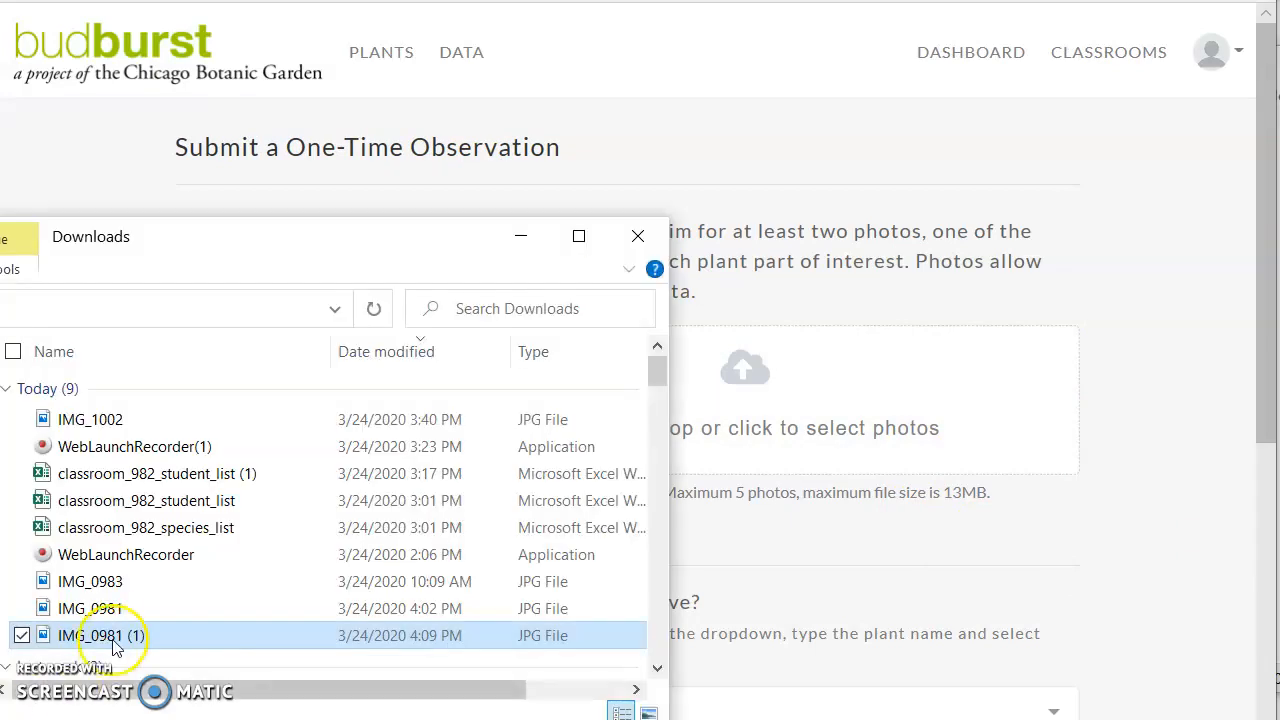
mouse_move(745, 593)
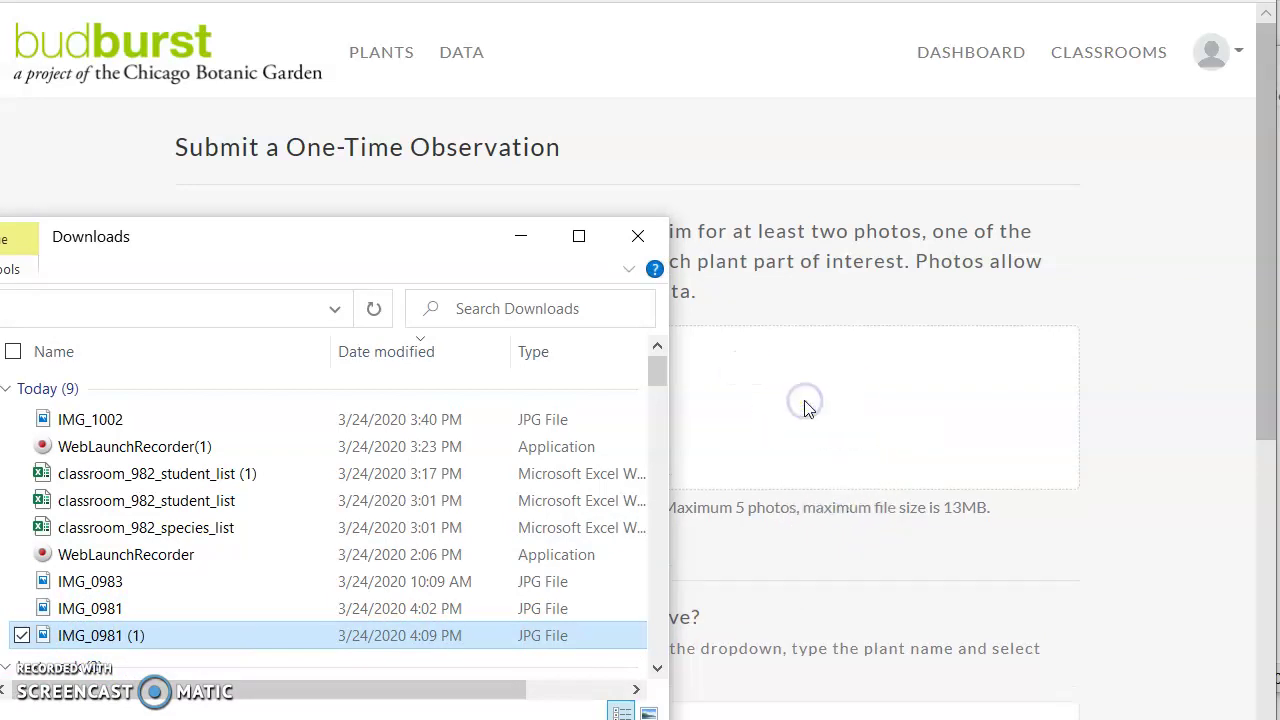
mouse_move(295, 190)
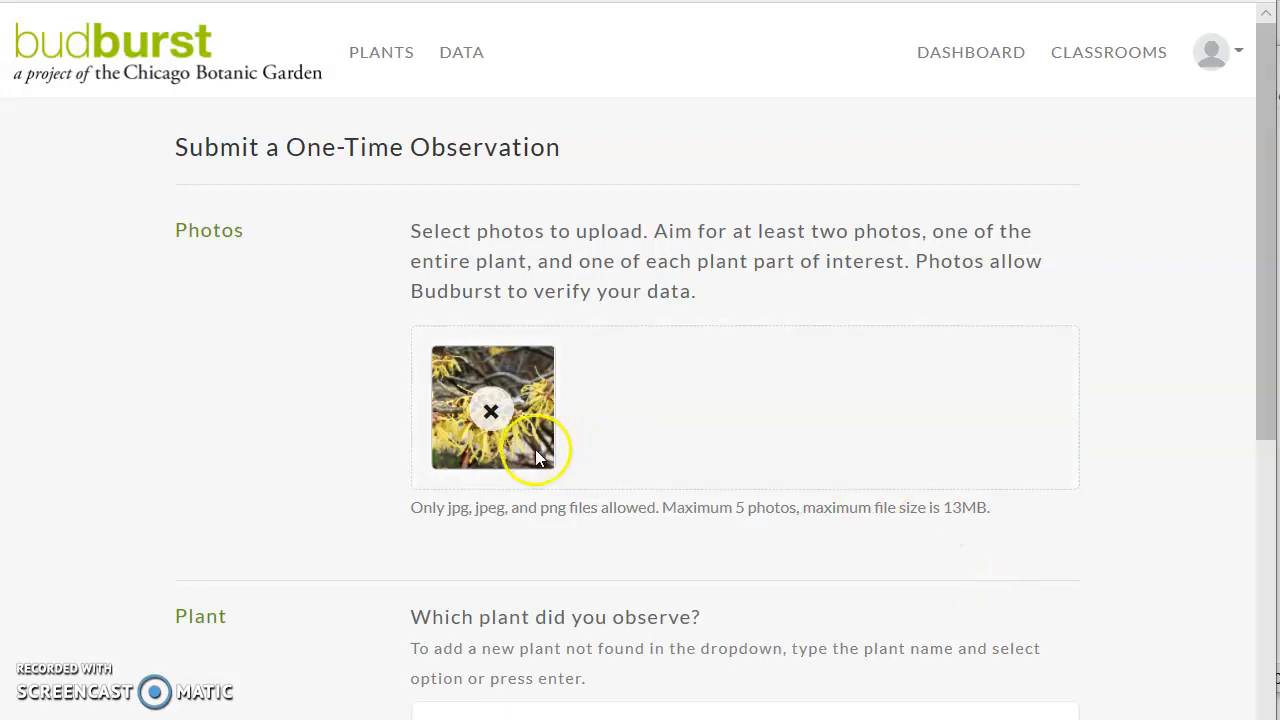
mouse_move(820, 415)
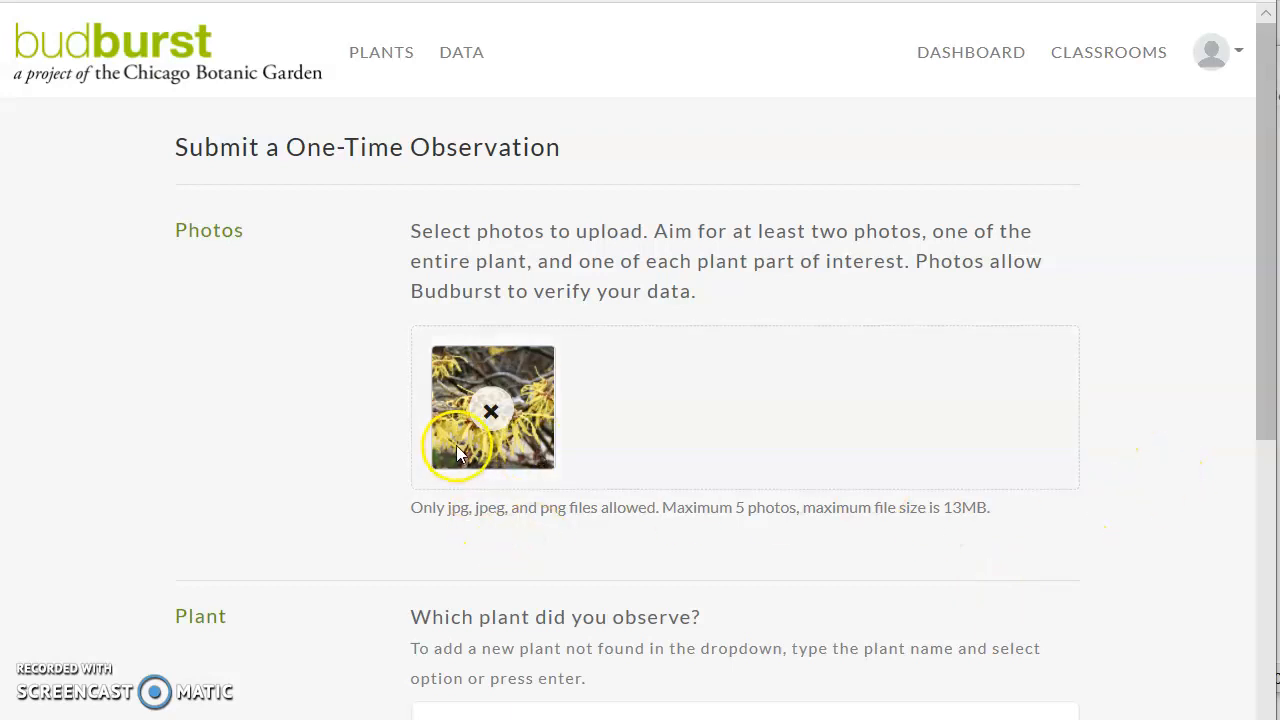
click(492, 410)
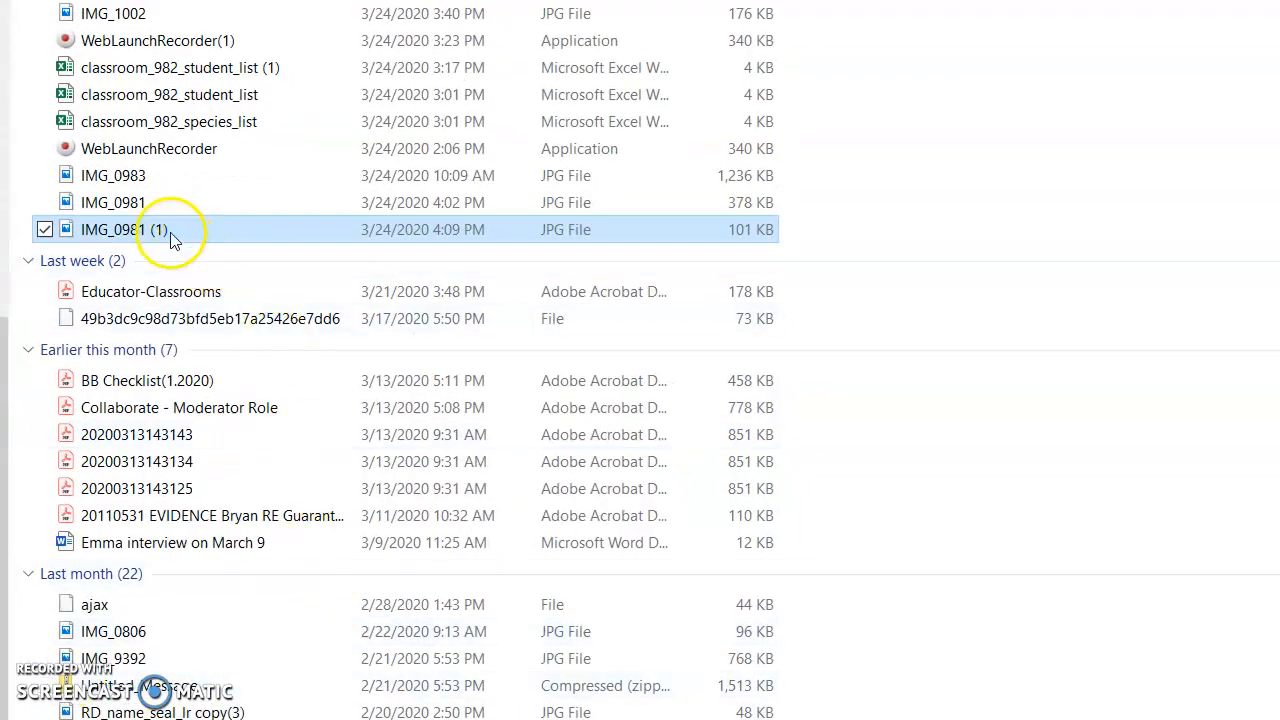
double_click(124, 229)
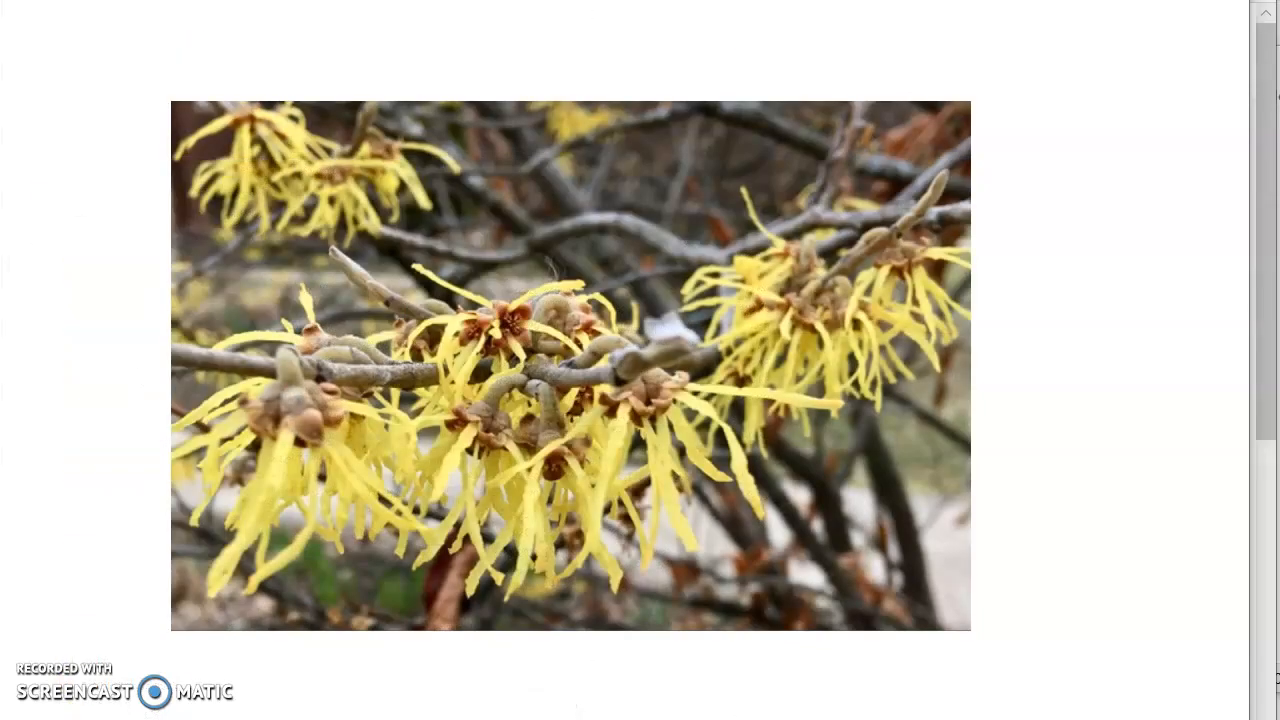
mouse_move(1122, 158)
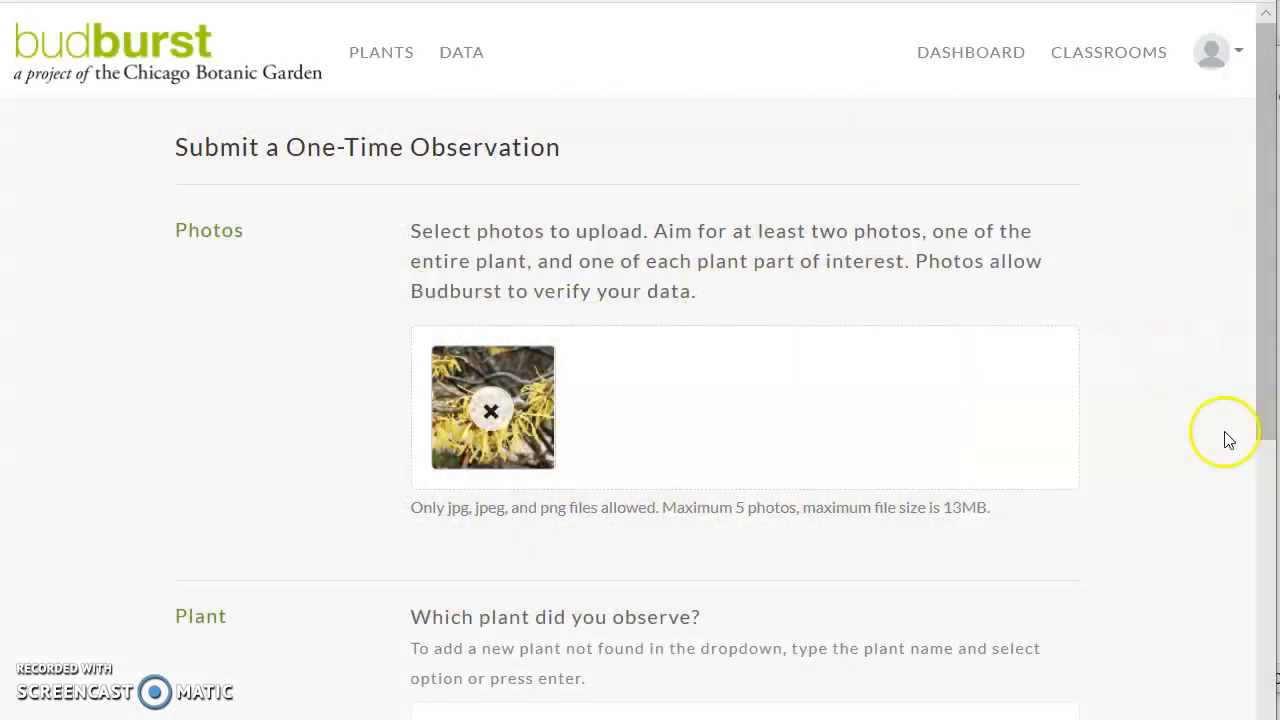
Choose American witchhazel as the observed plant
scroll(down, 3)
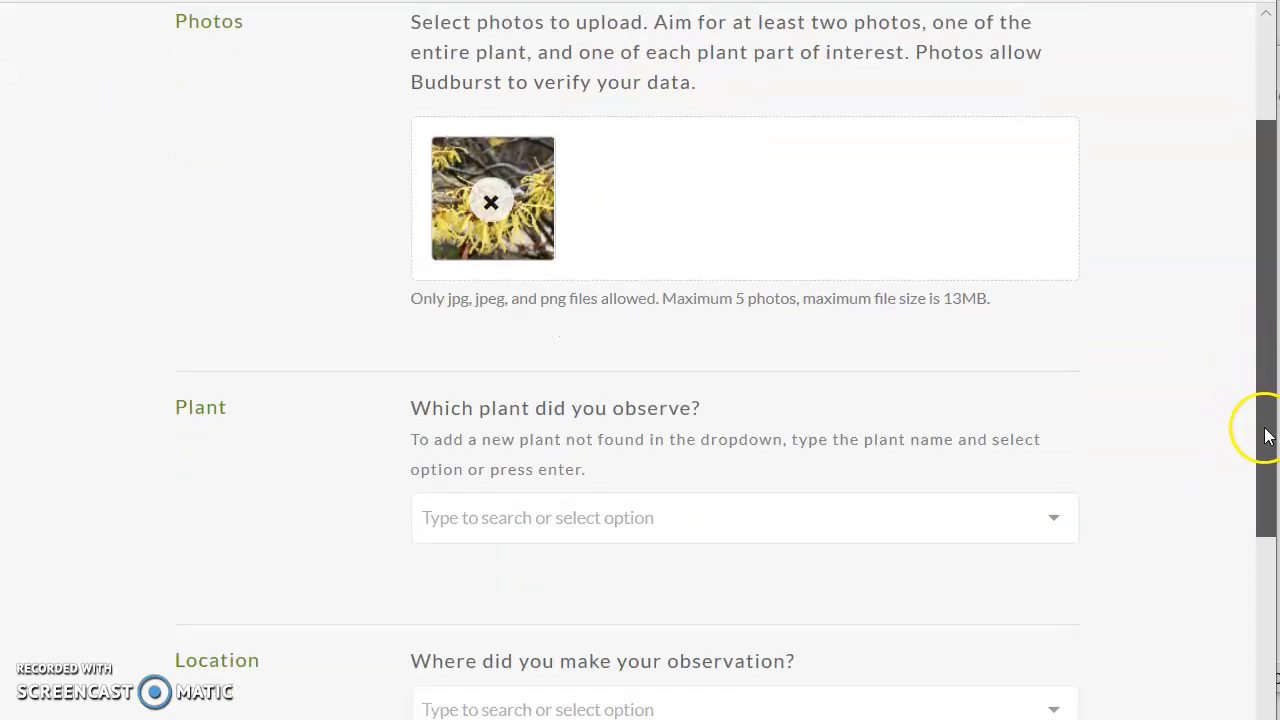
scroll(down, 3)
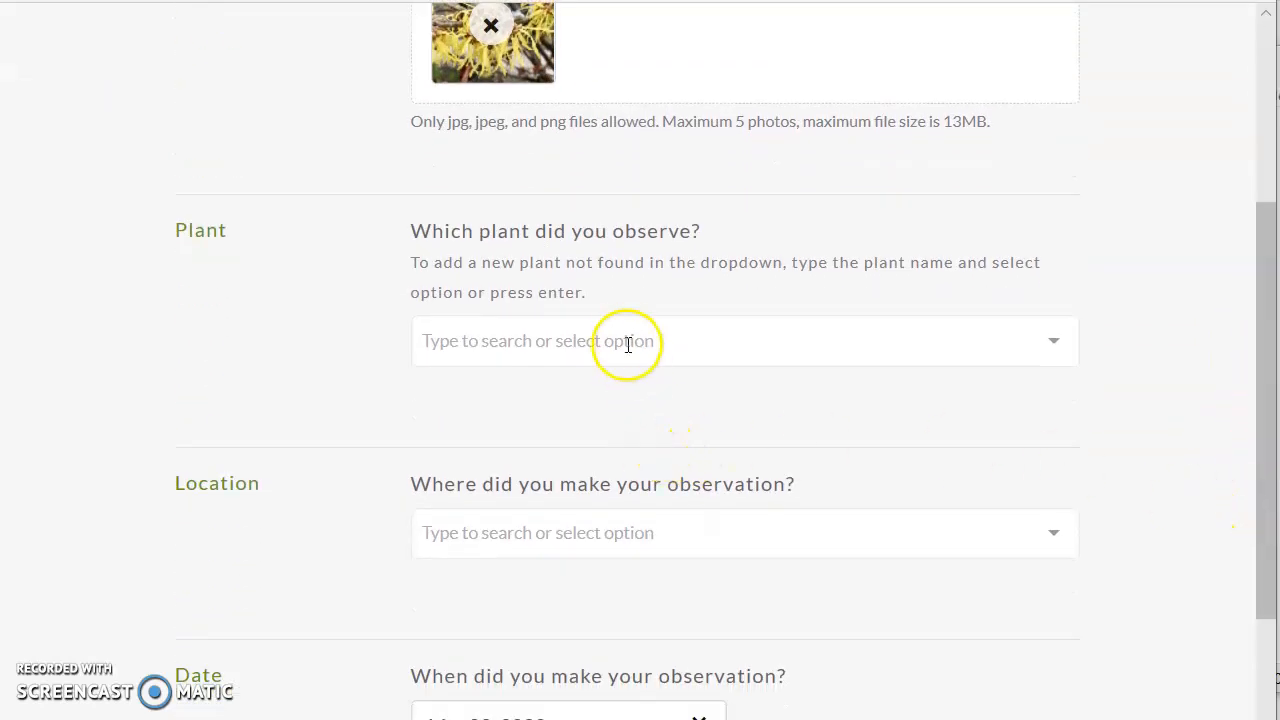
mouse_move(1048, 349)
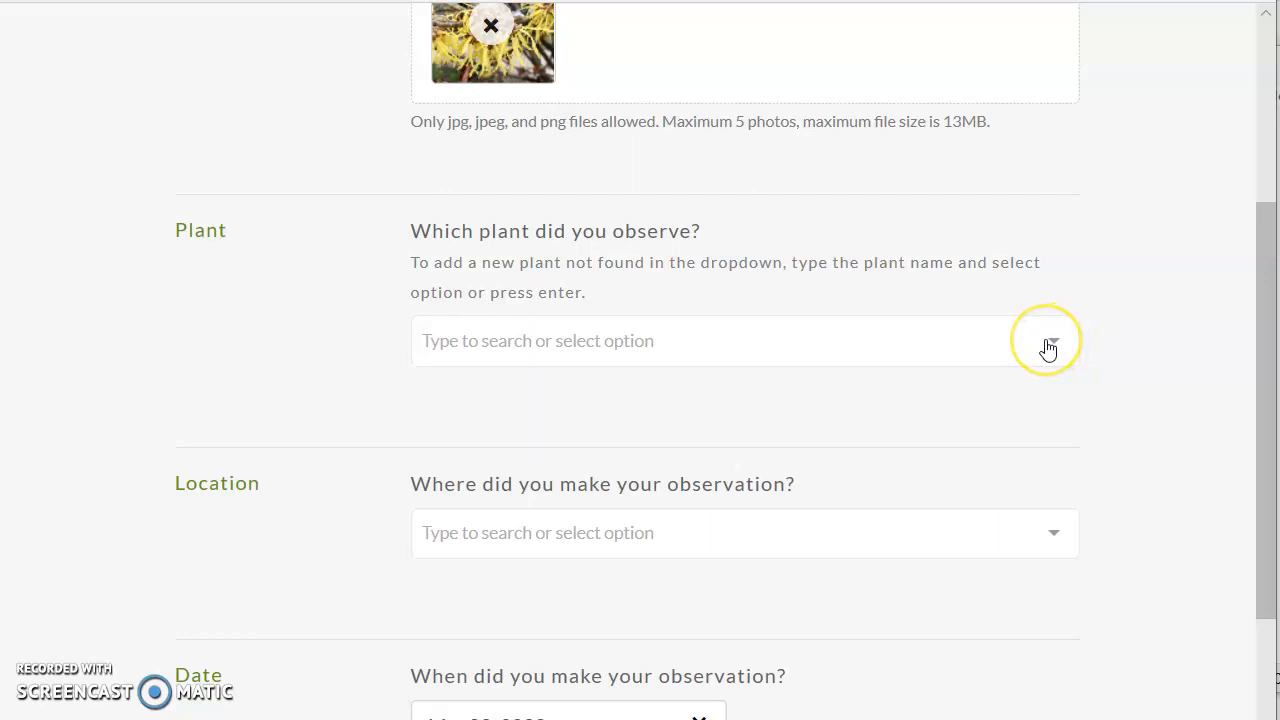
click(1052, 345)
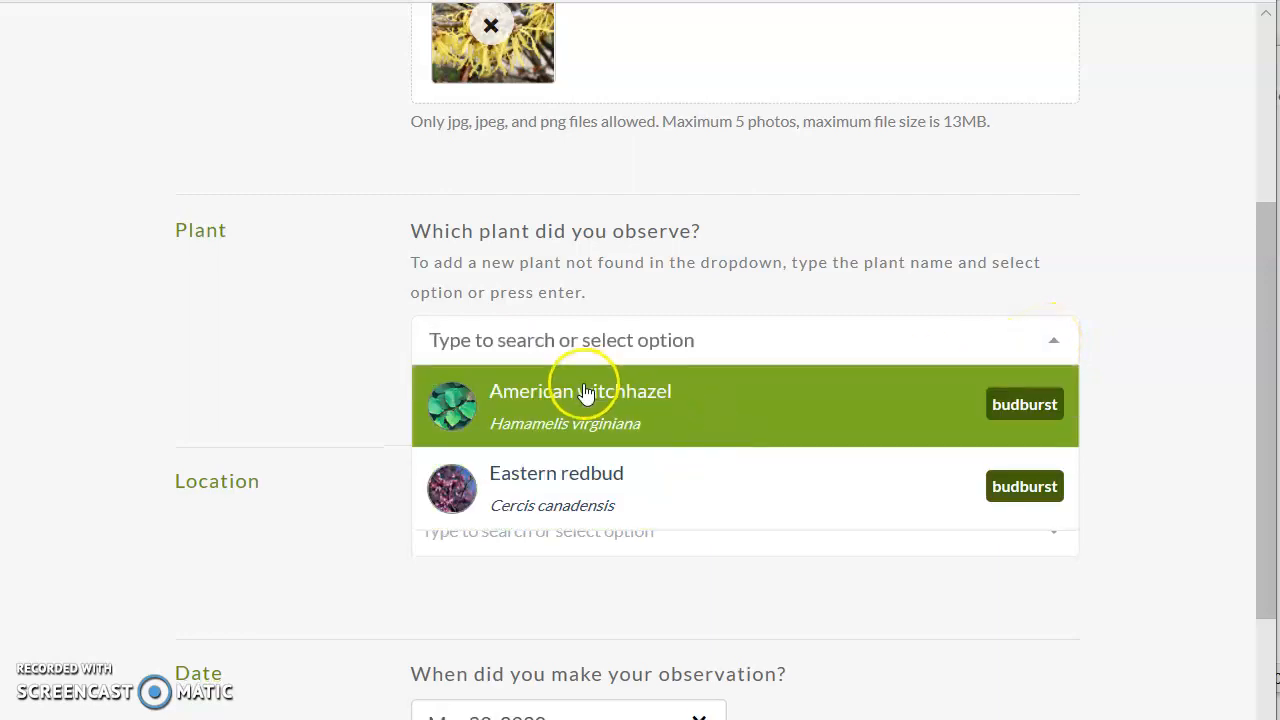
click(580, 404)
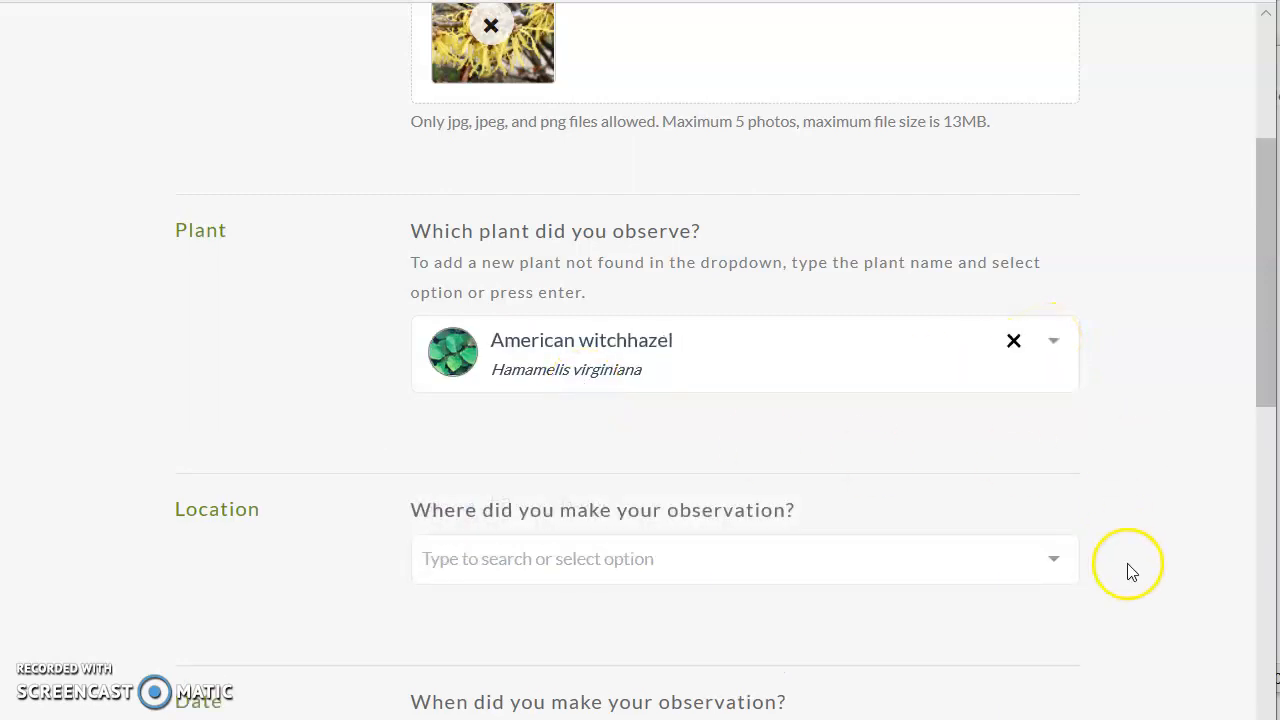
Set the location to kitchen window, with the date at Mar 22, 2020
scroll(down, 3)
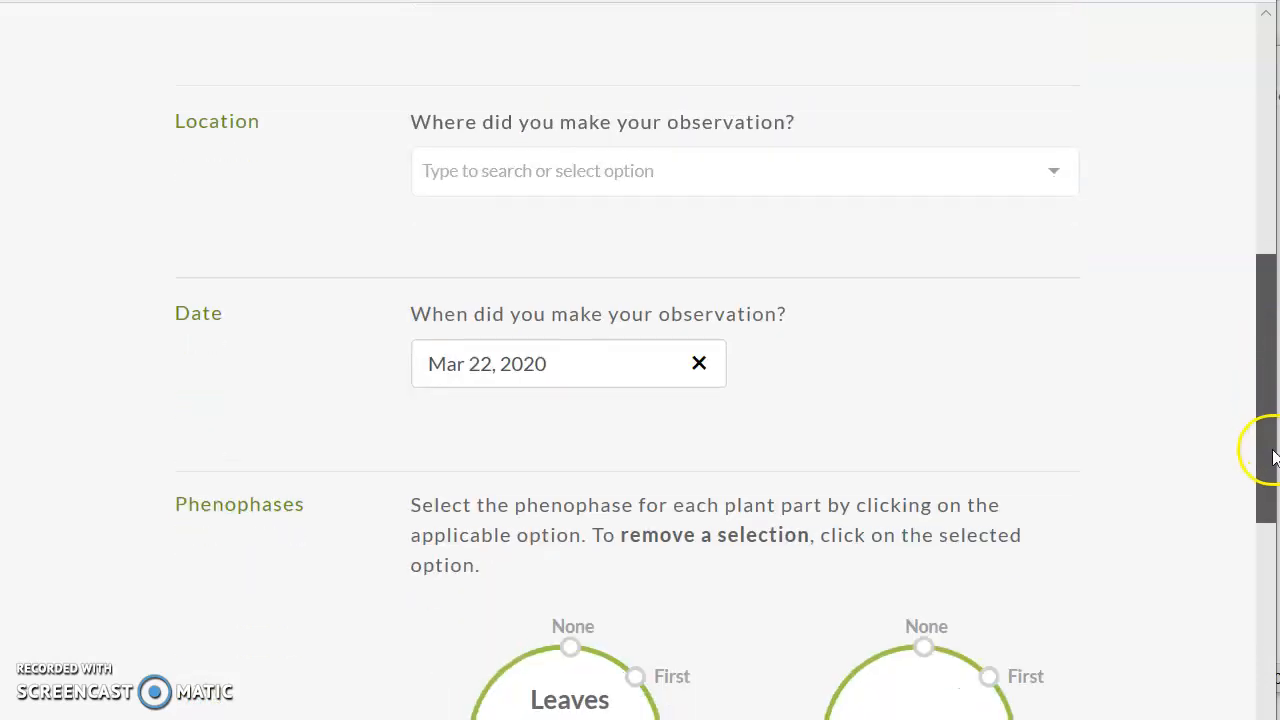
click(745, 170)
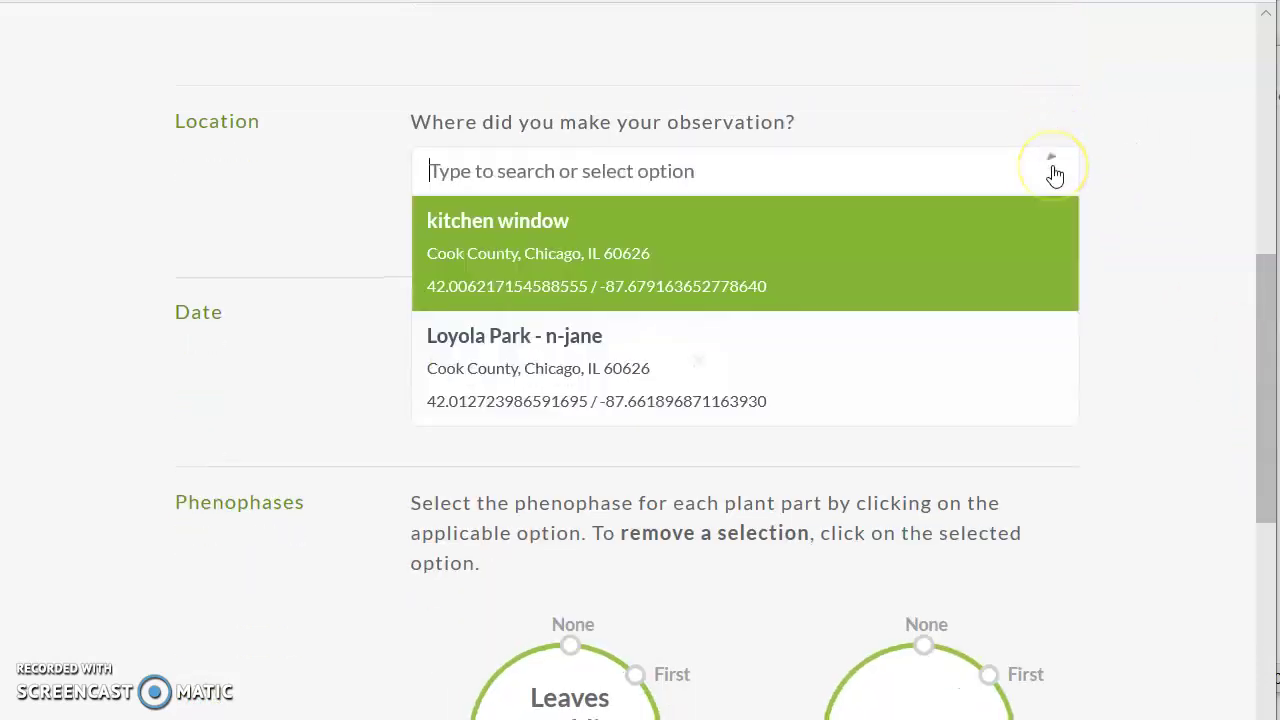
mouse_move(487, 341)
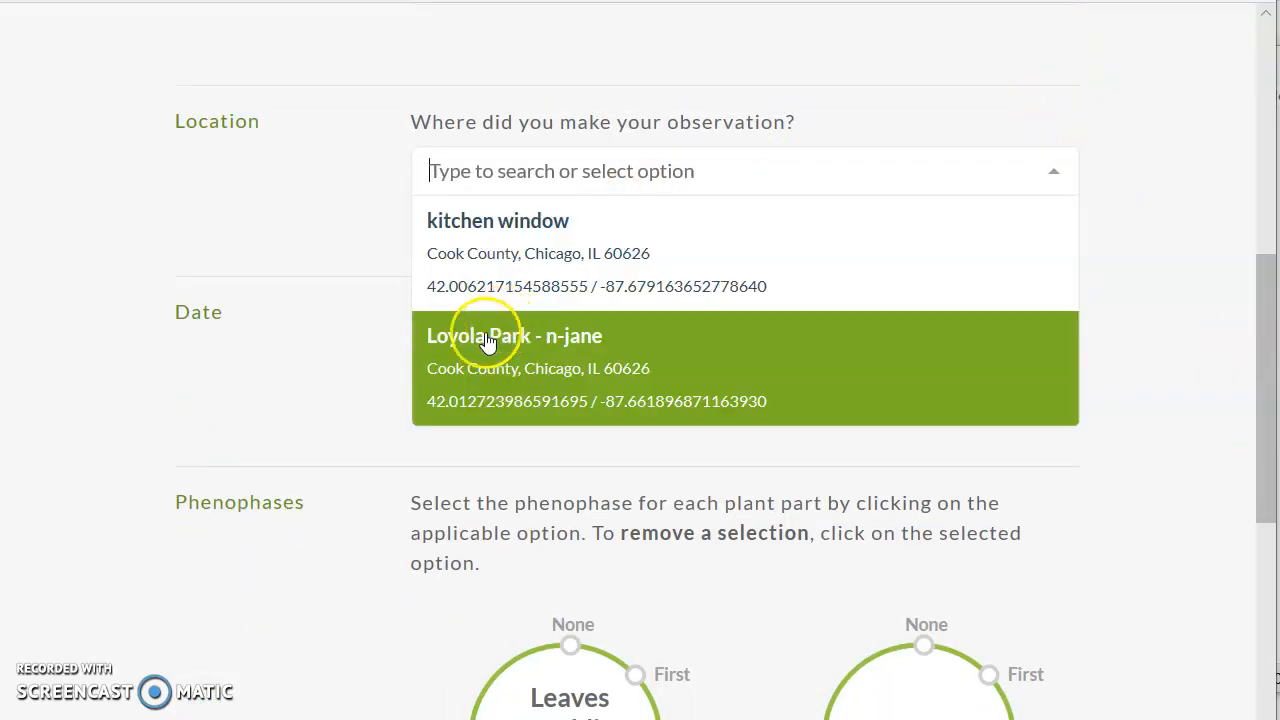
mouse_move(478, 258)
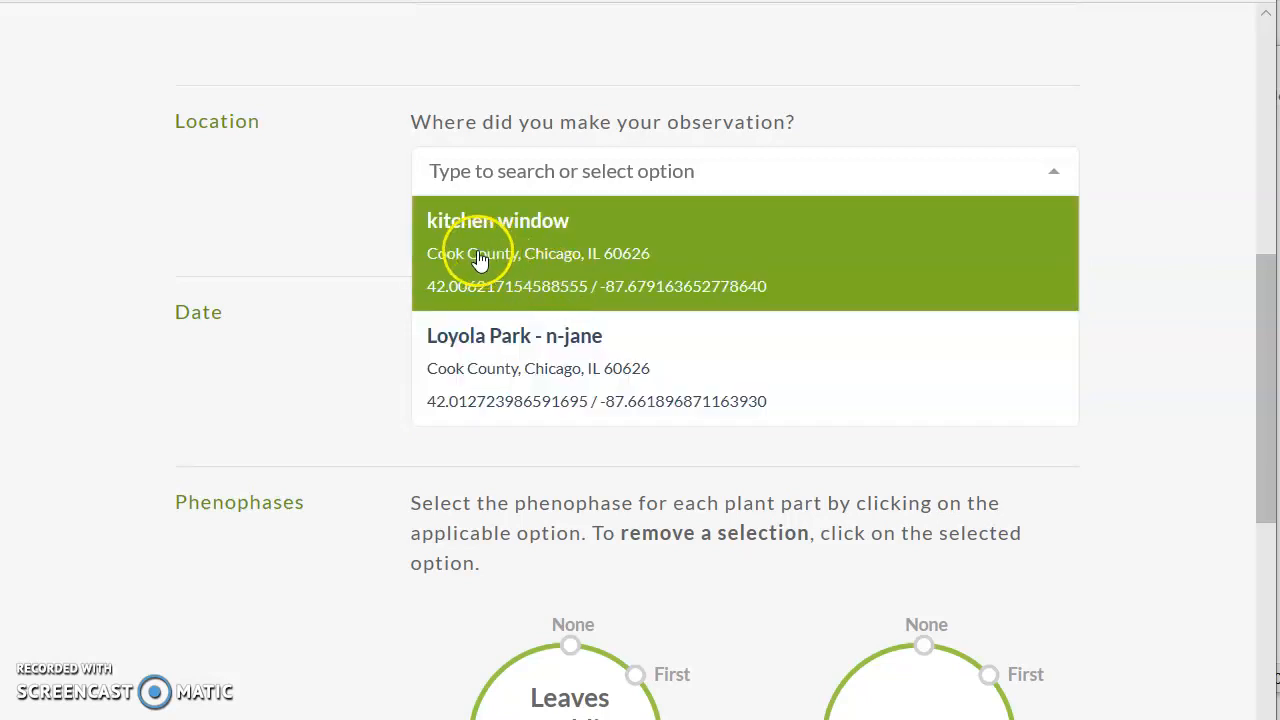
click(497, 250)
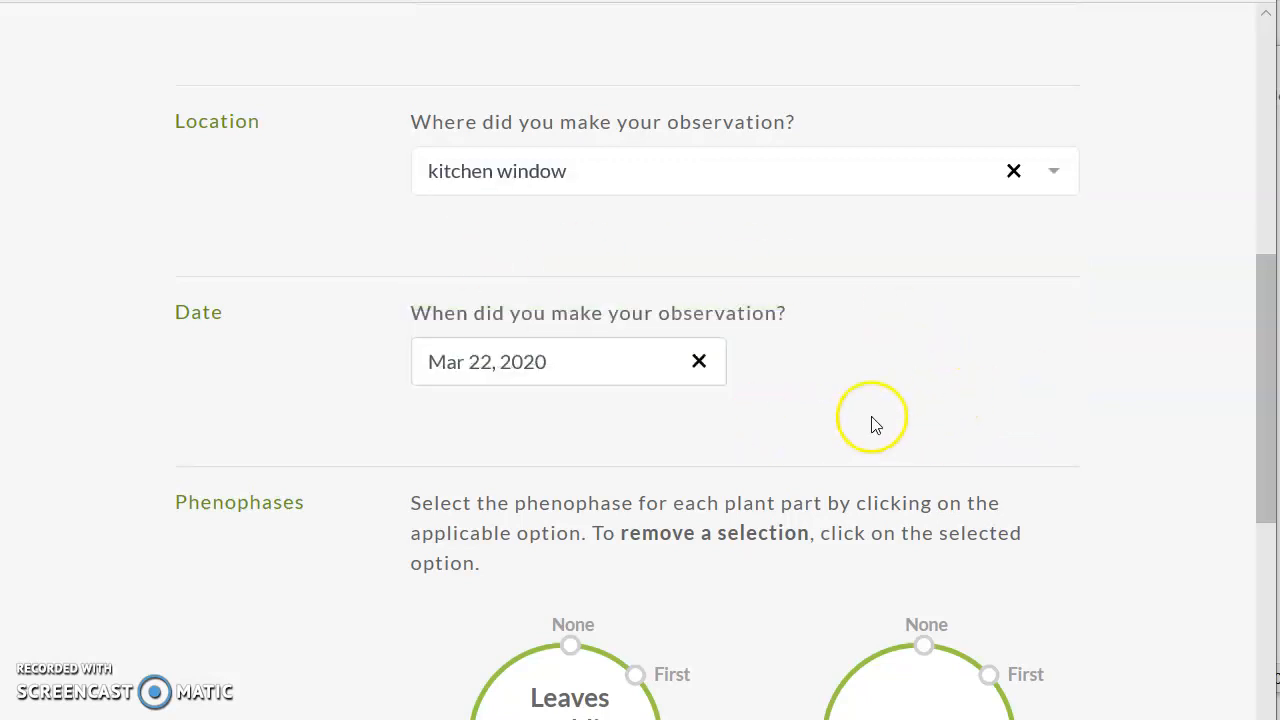
click(455, 362)
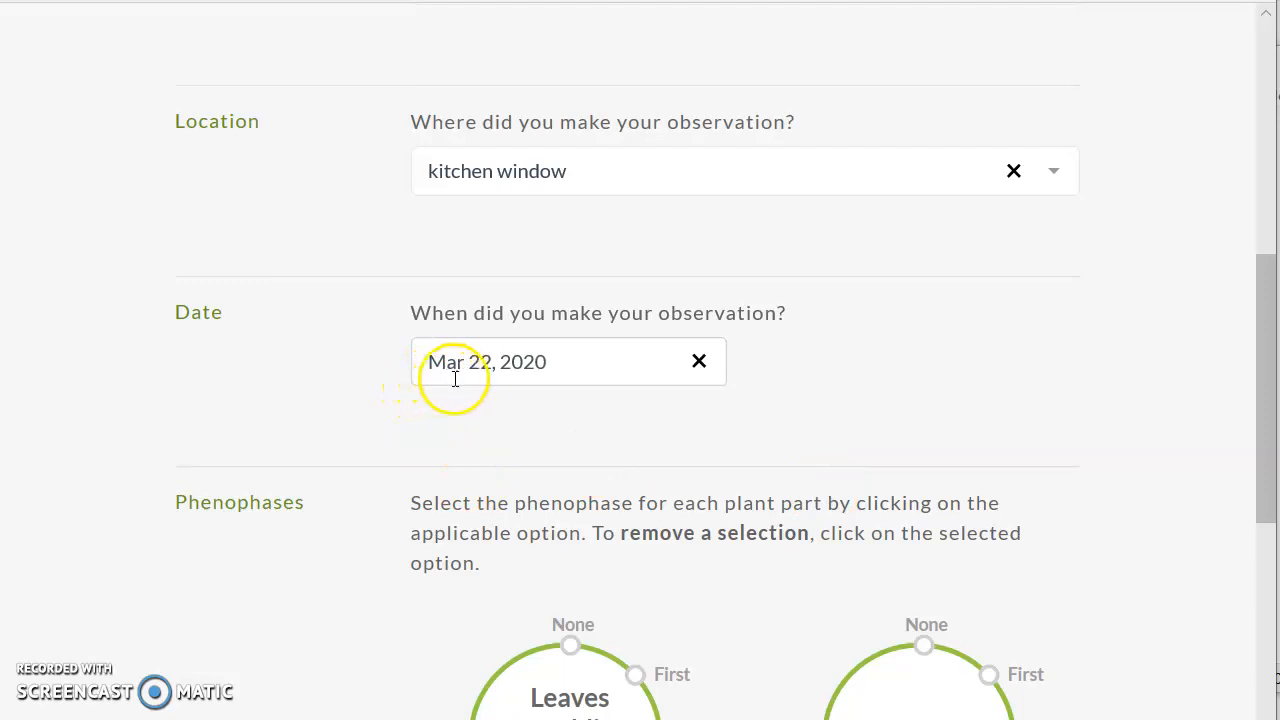
mouse_move(860, 397)
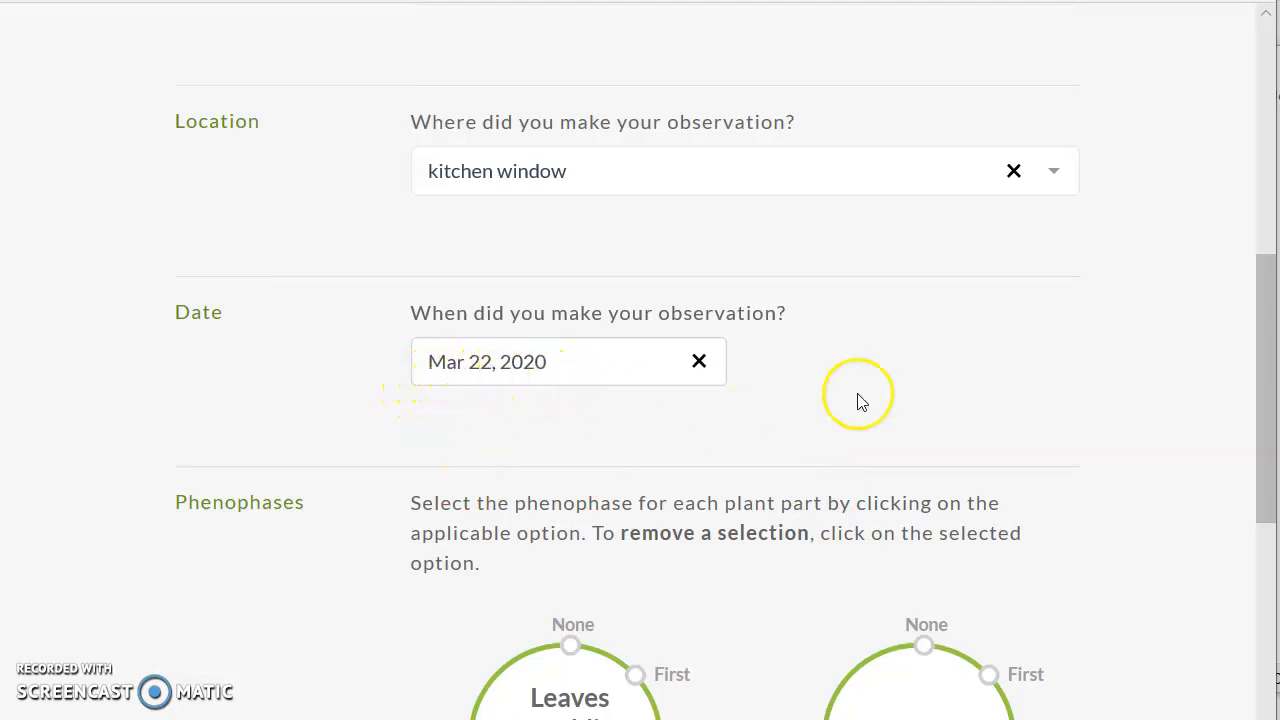
mouse_move(1265, 335)
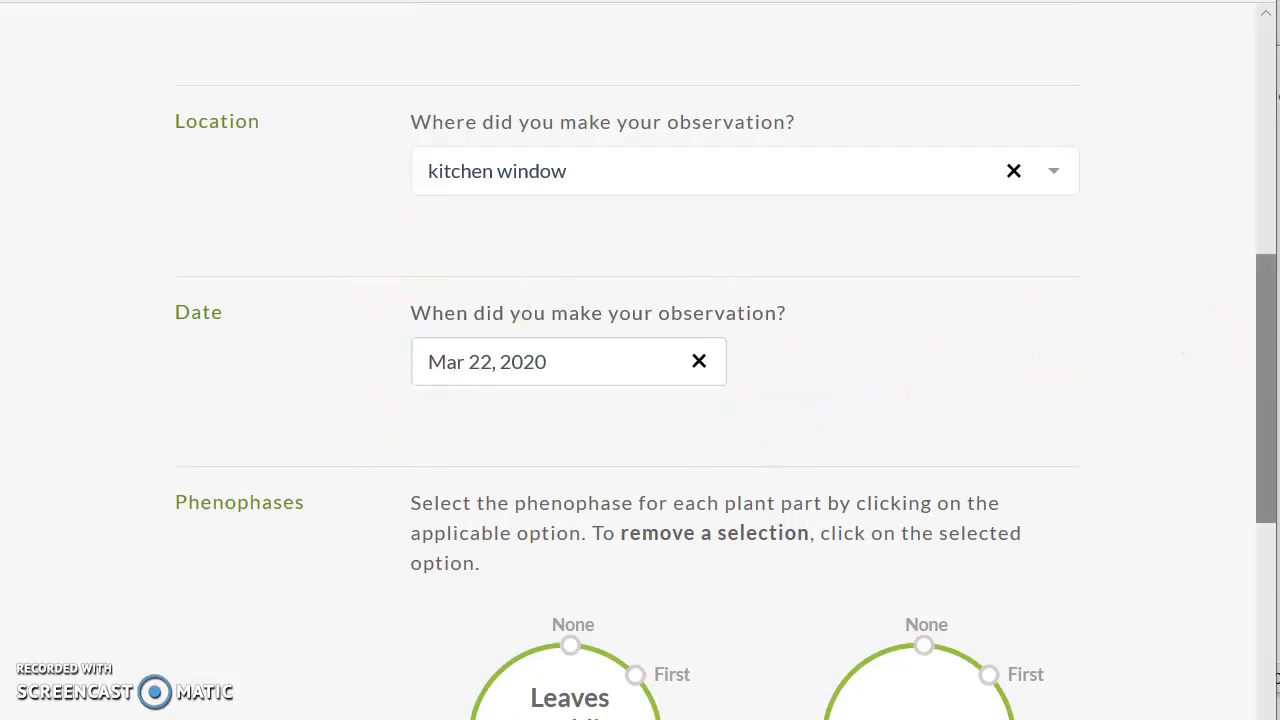
Record flowers as Early; leaves unfolding, fruit, leaves changing color and leaves dropping as None
scroll(down, 3)
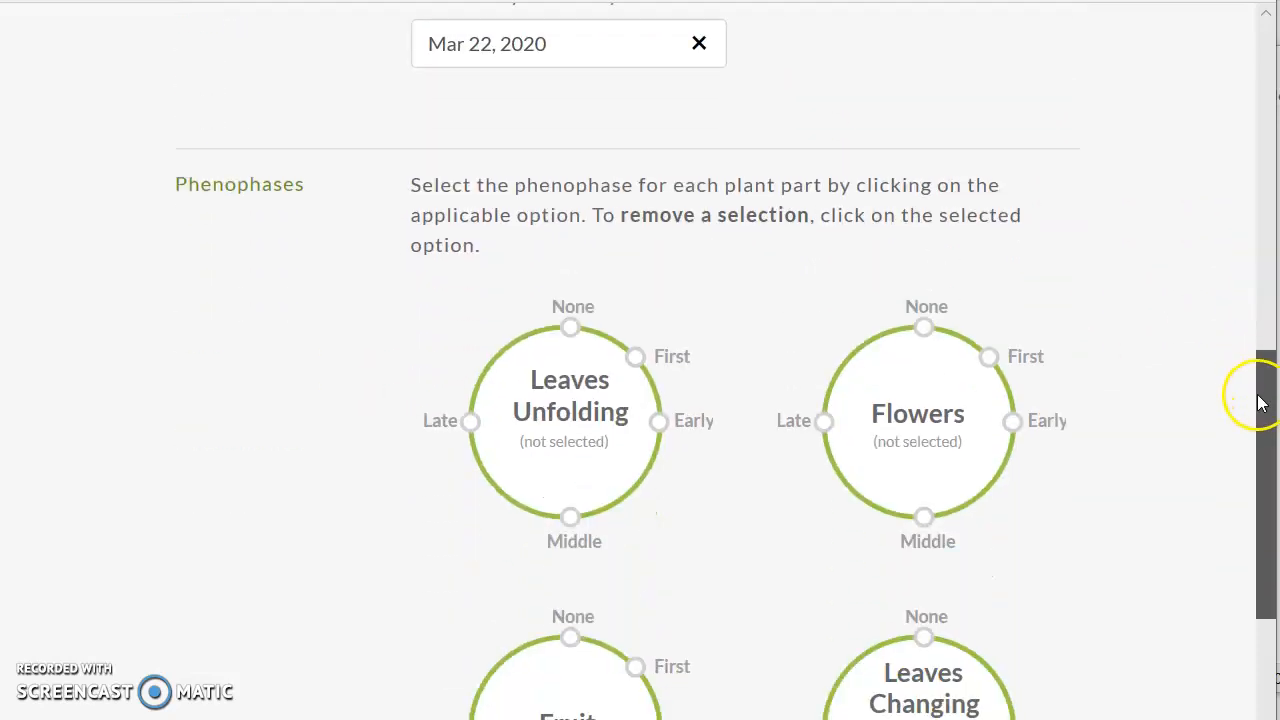
scroll(down, 3)
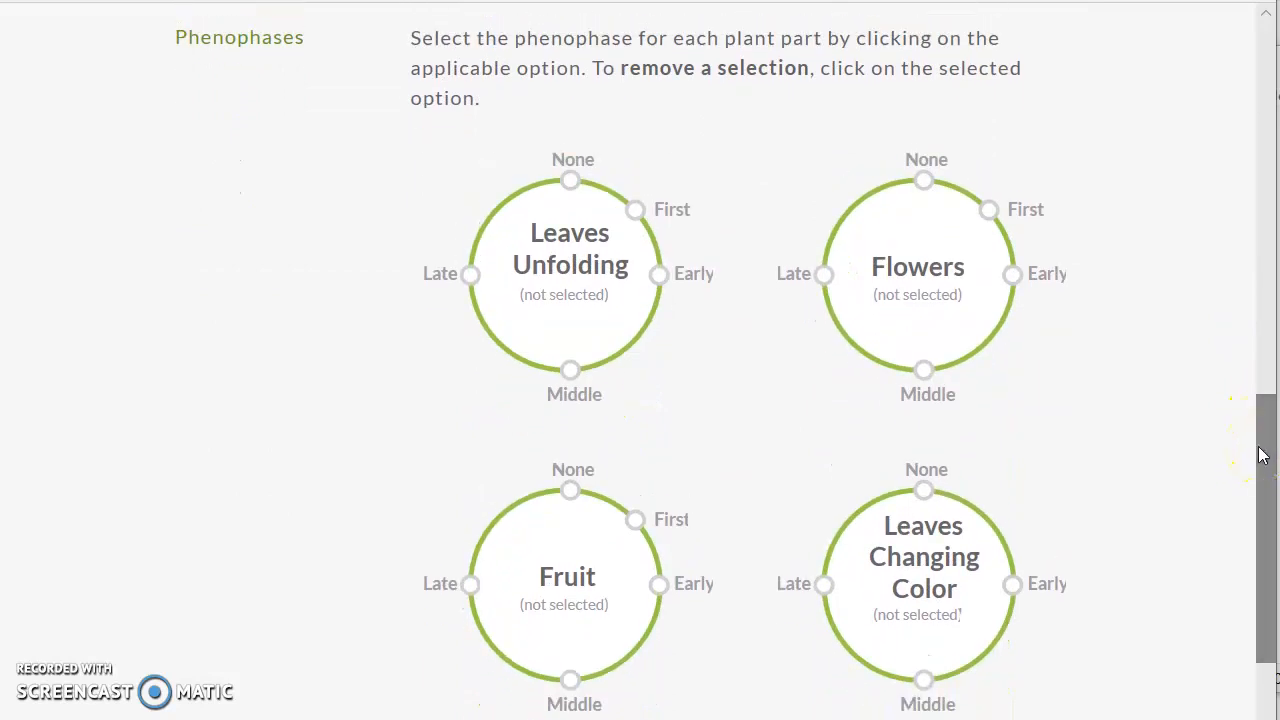
mouse_move(1076, 485)
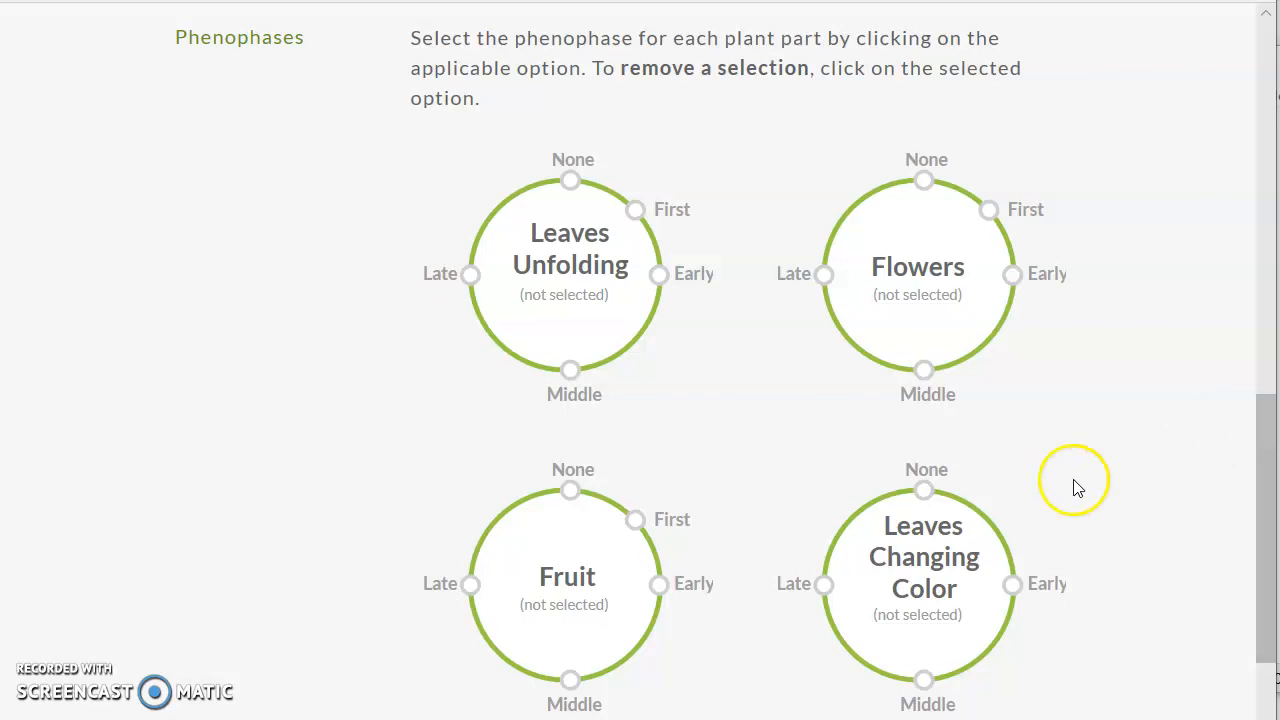
click(571, 181)
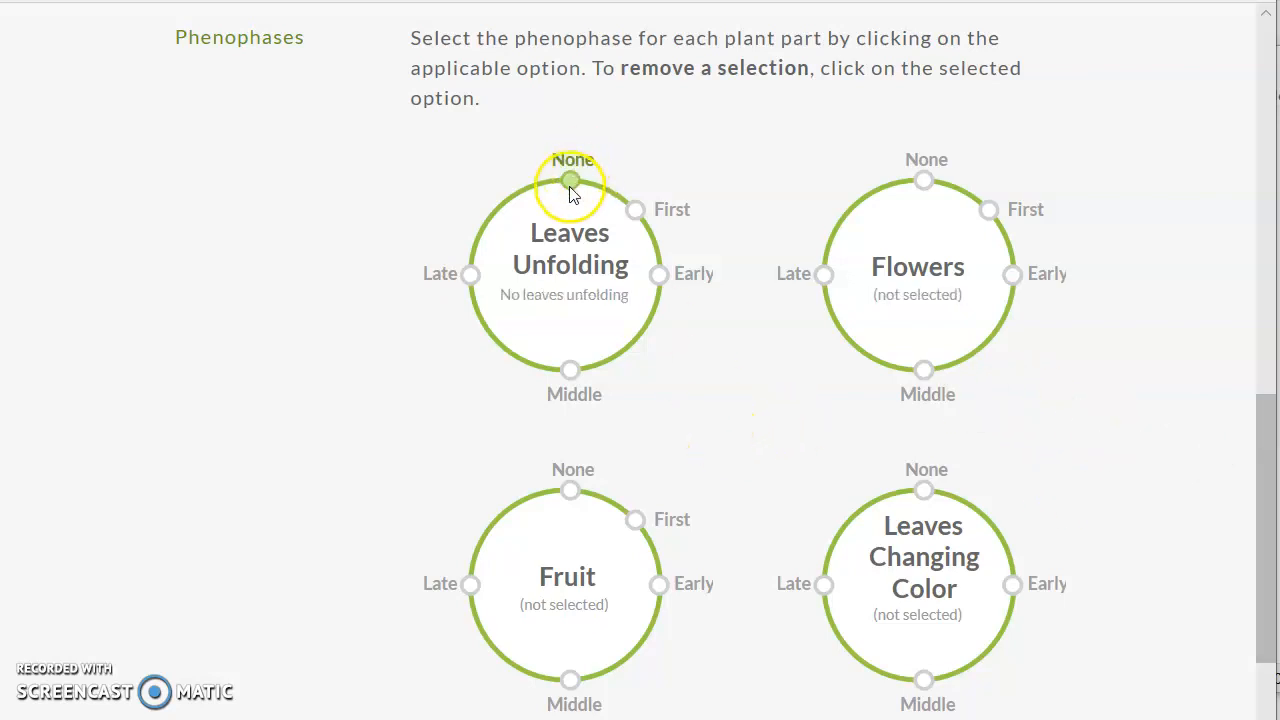
click(571, 181)
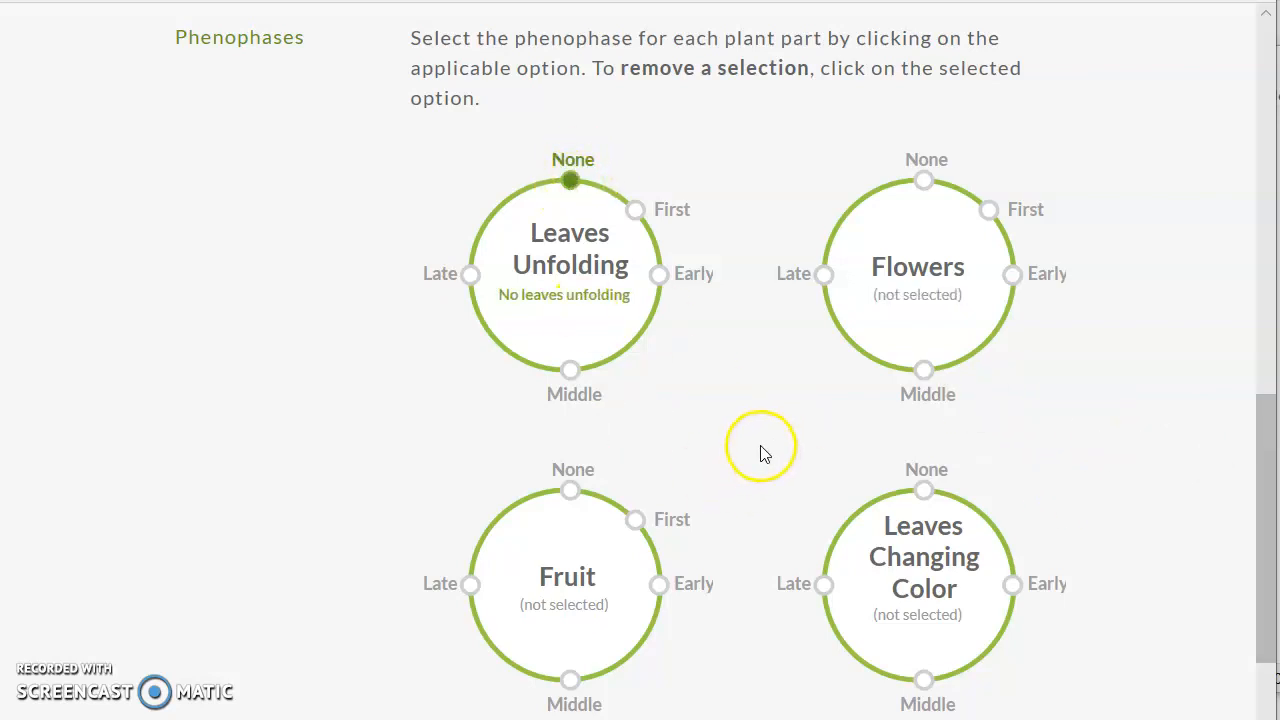
mouse_move(696, 387)
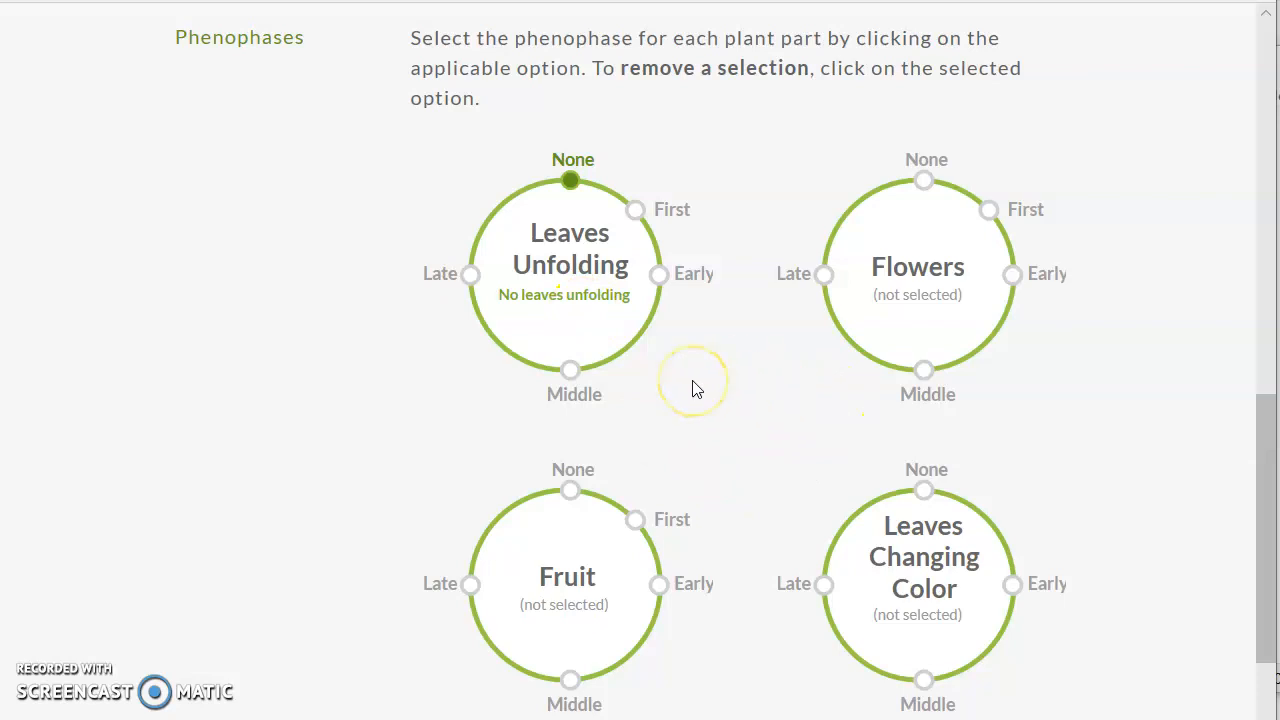
mouse_move(1147, 381)
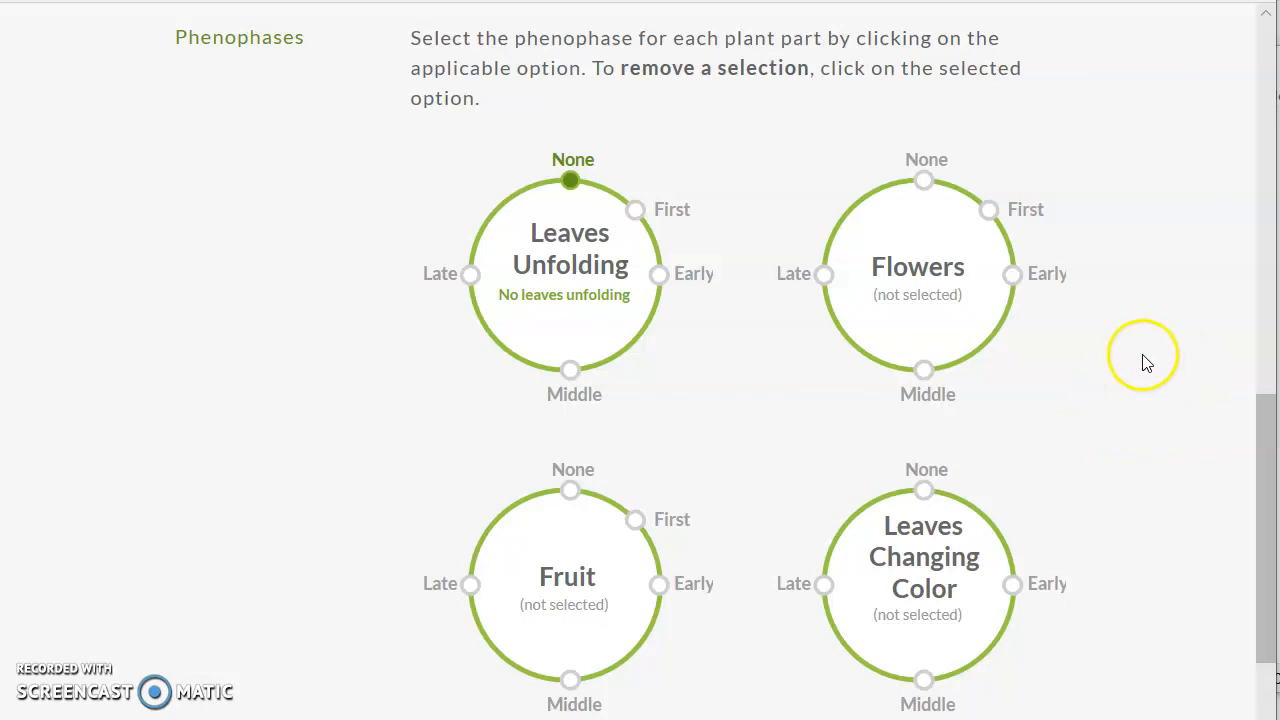
mouse_move(1045, 352)
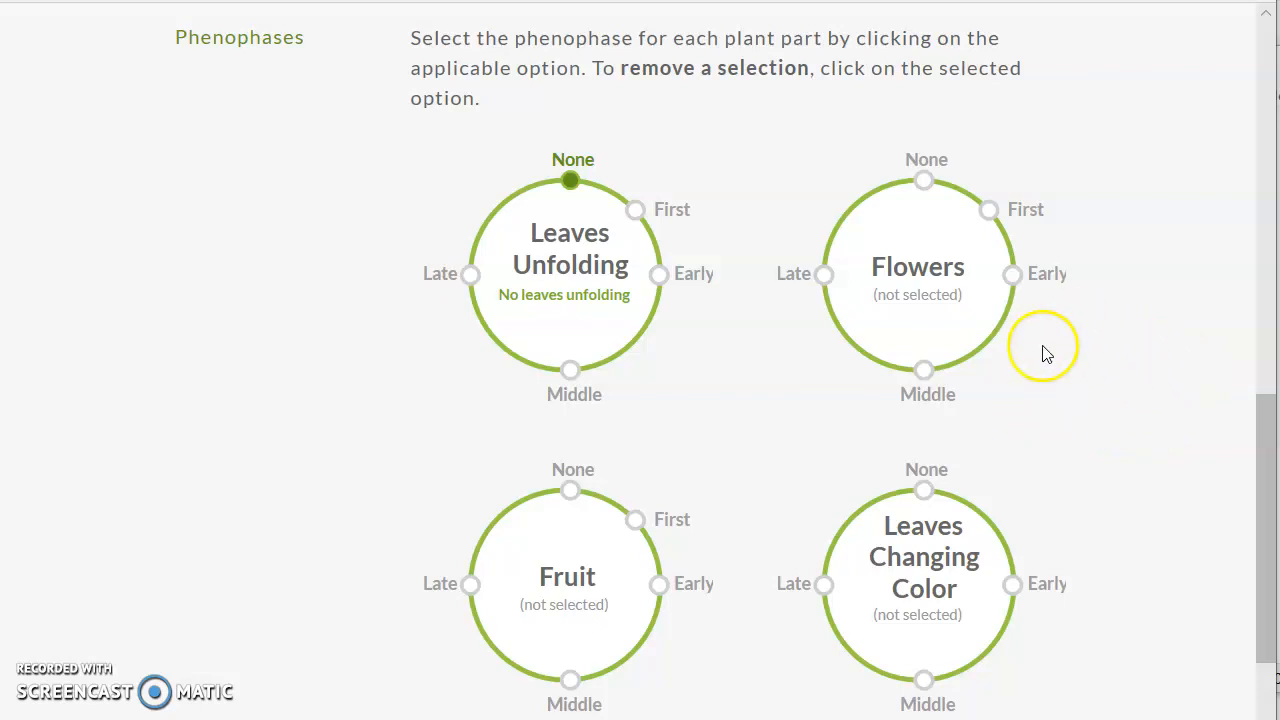
click(1012, 274)
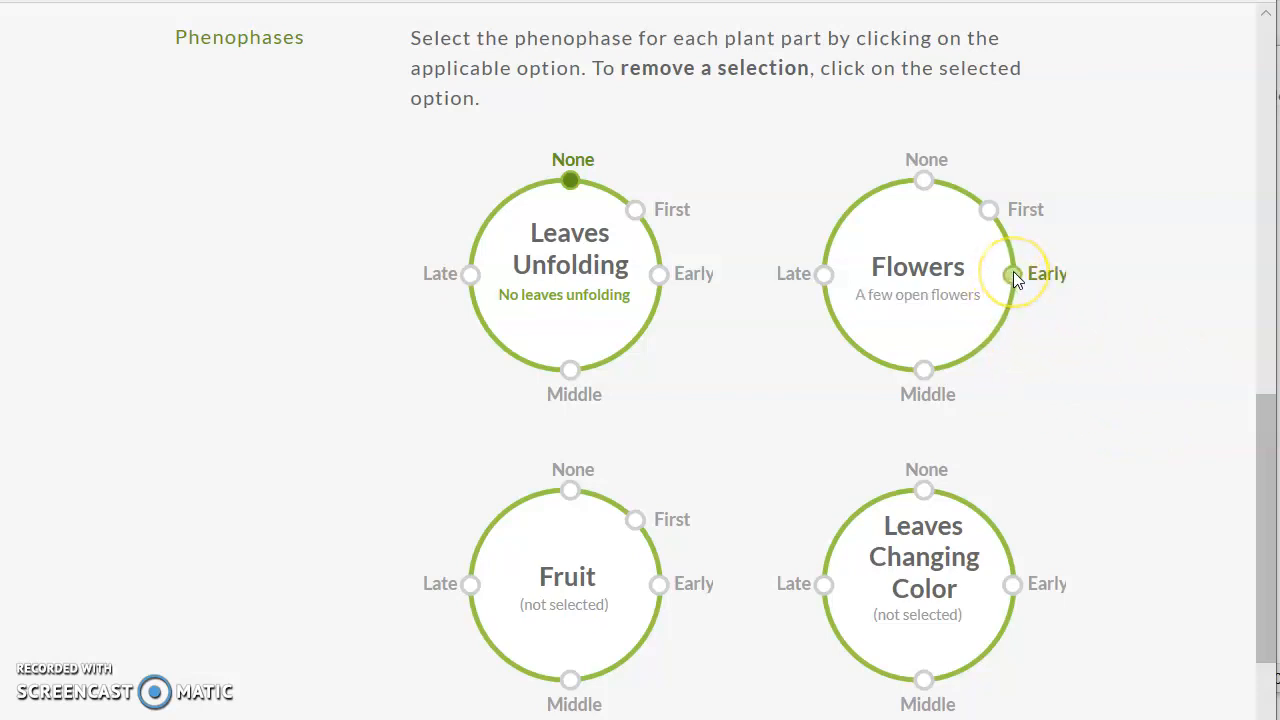
click(1012, 274)
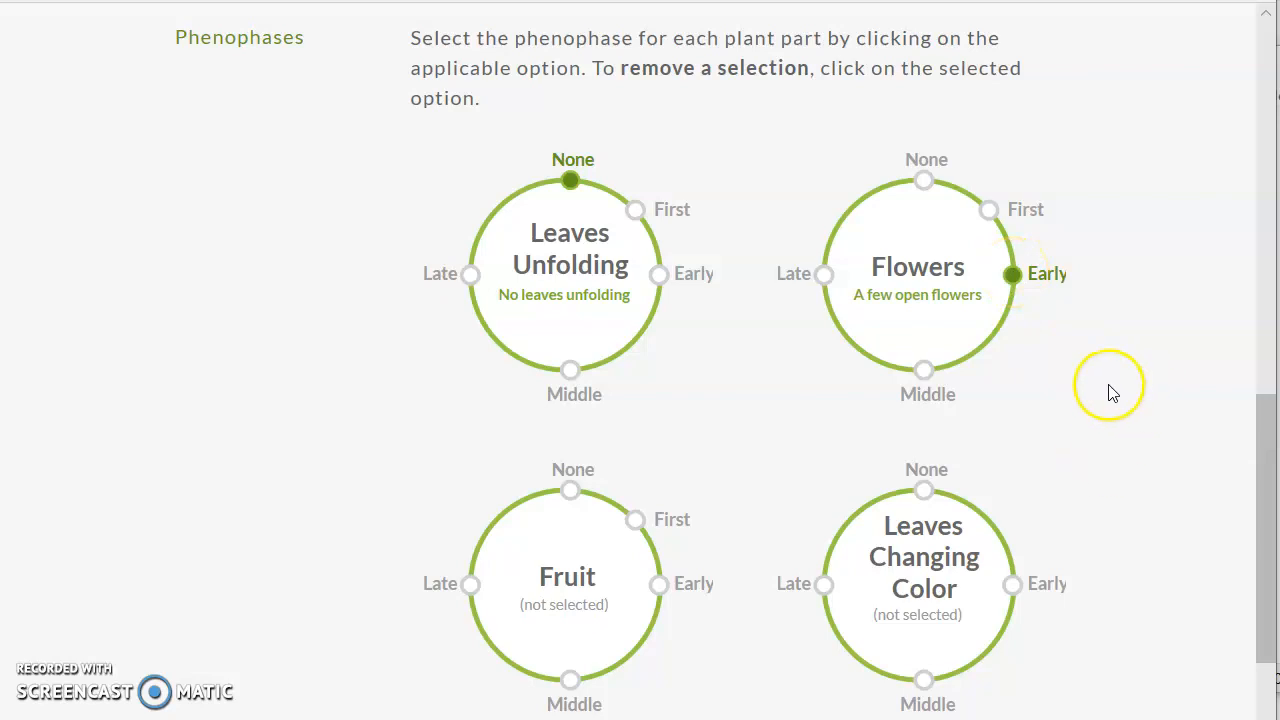
mouse_move(1052, 496)
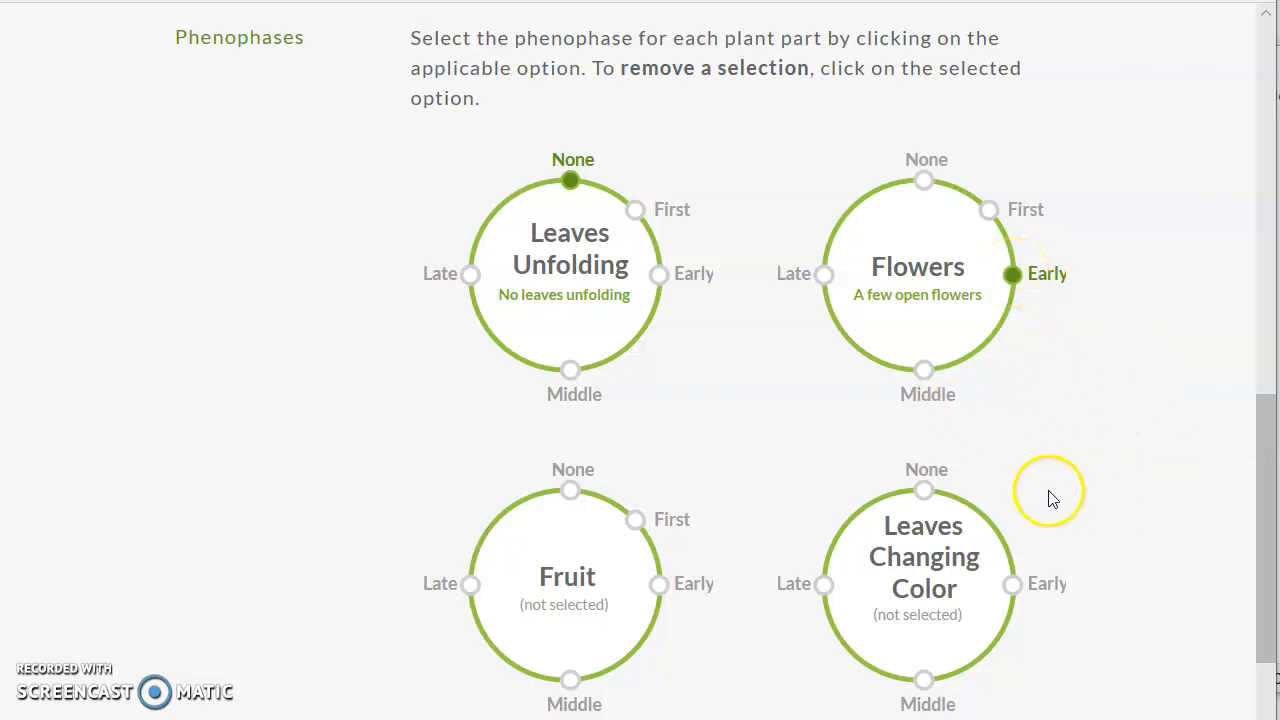
mouse_move(742, 412)
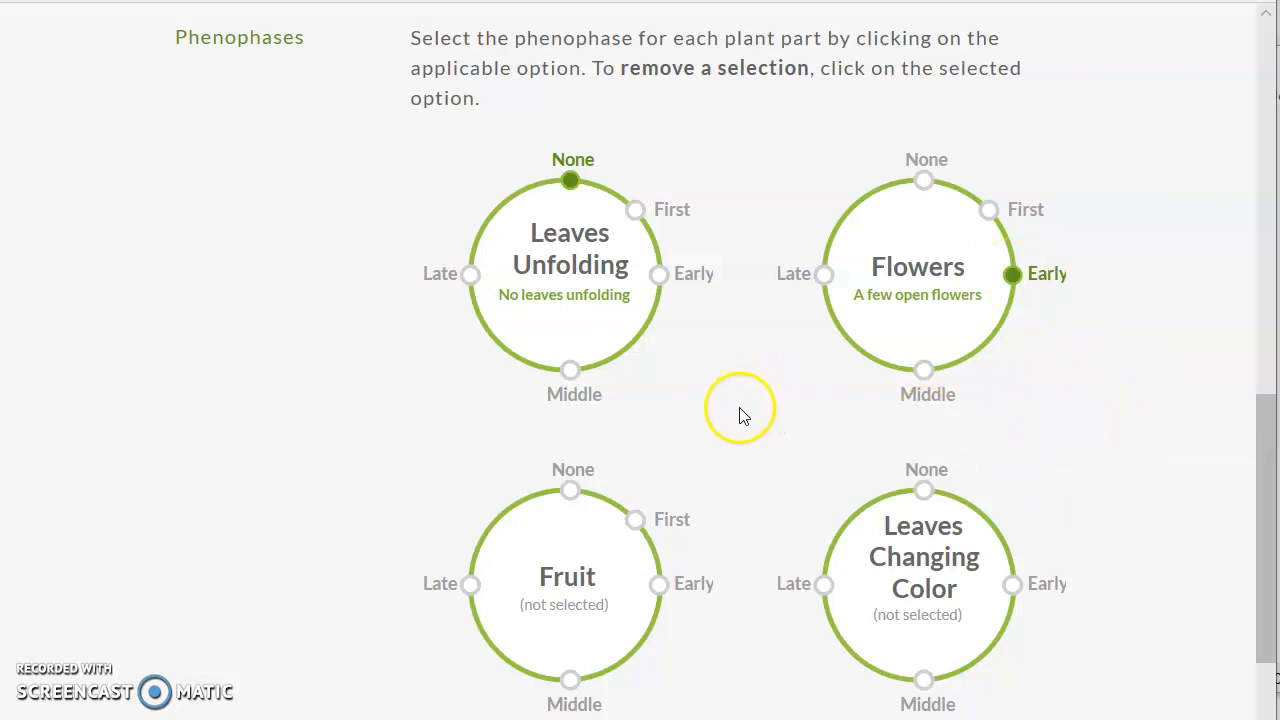
click(570, 490)
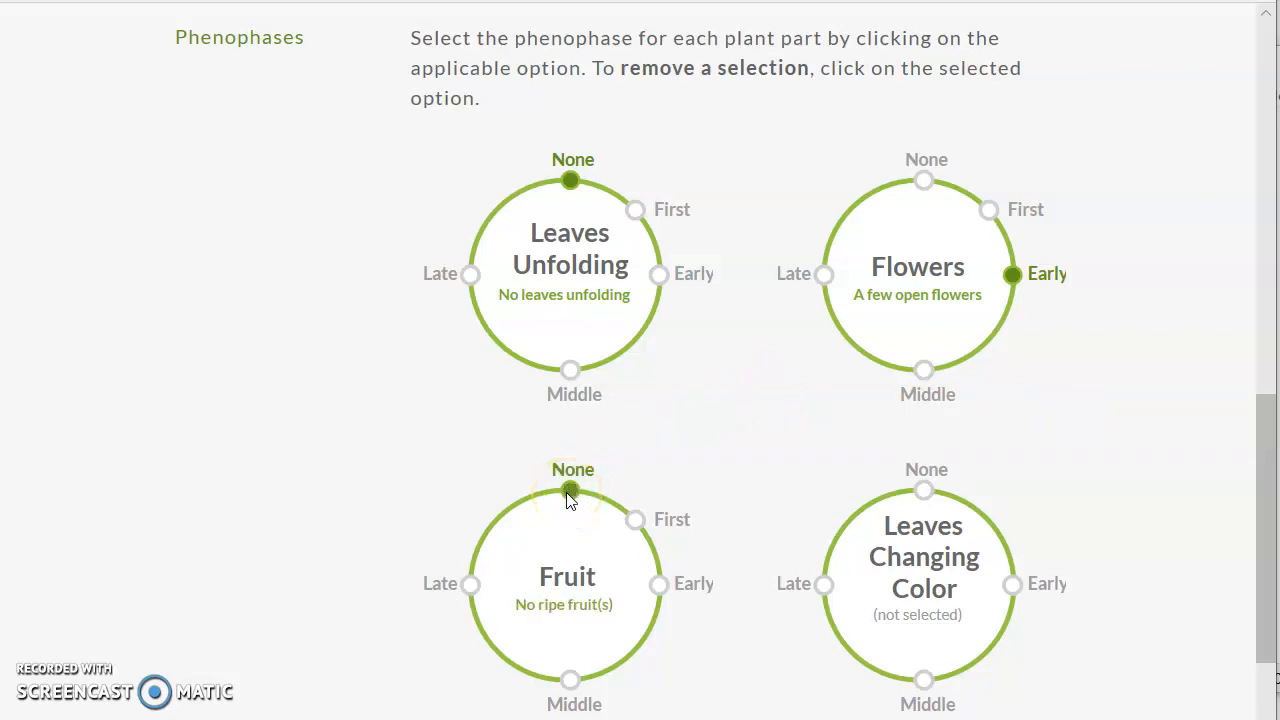
click(924, 490)
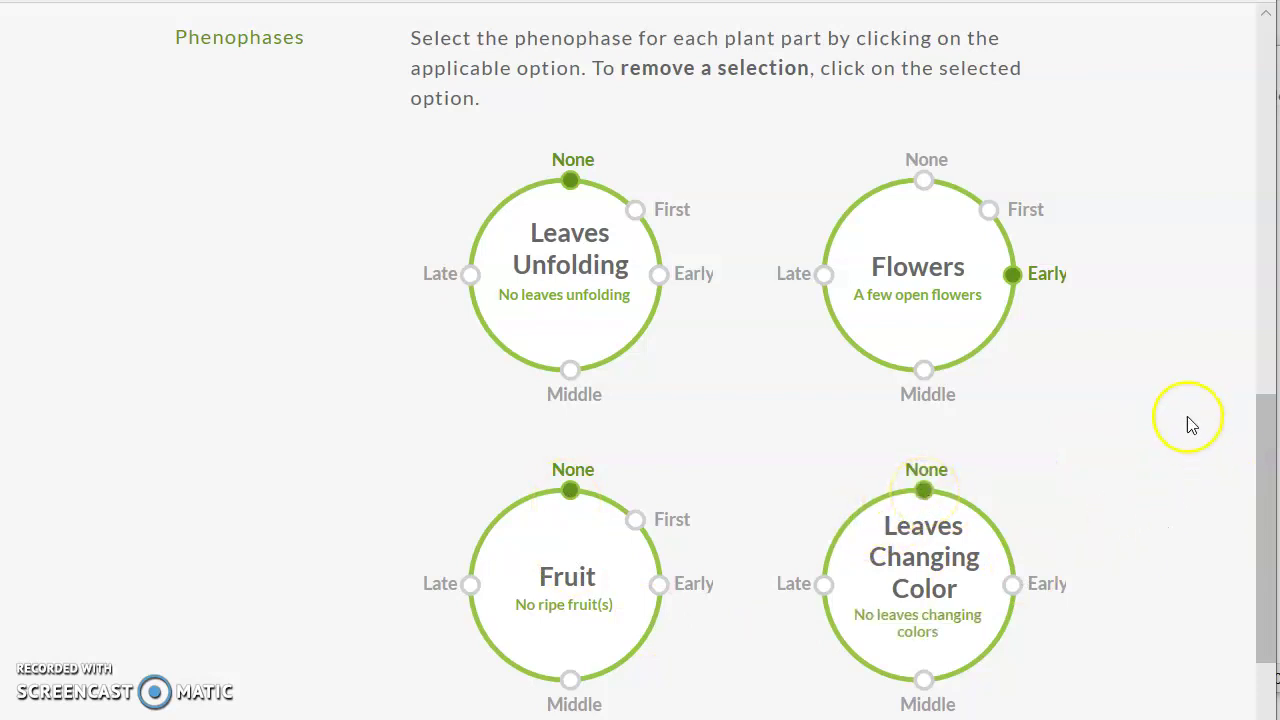
scroll(down, 3)
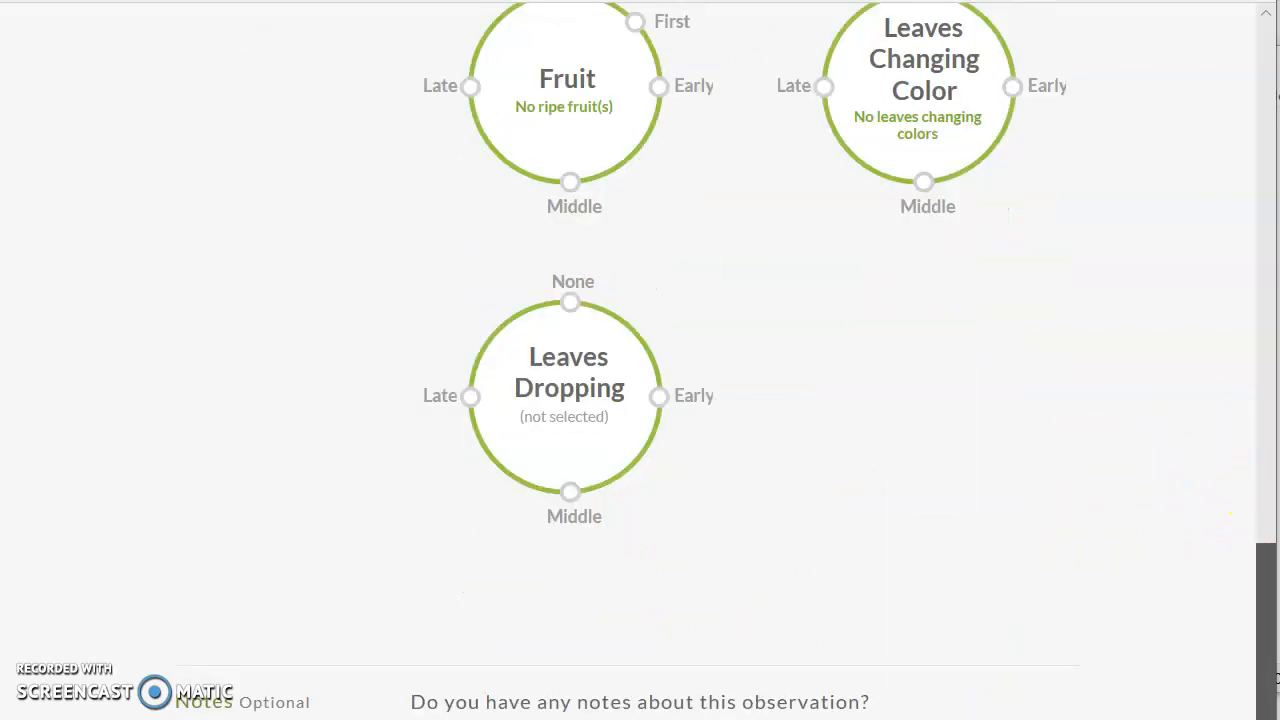
scroll(down, 3)
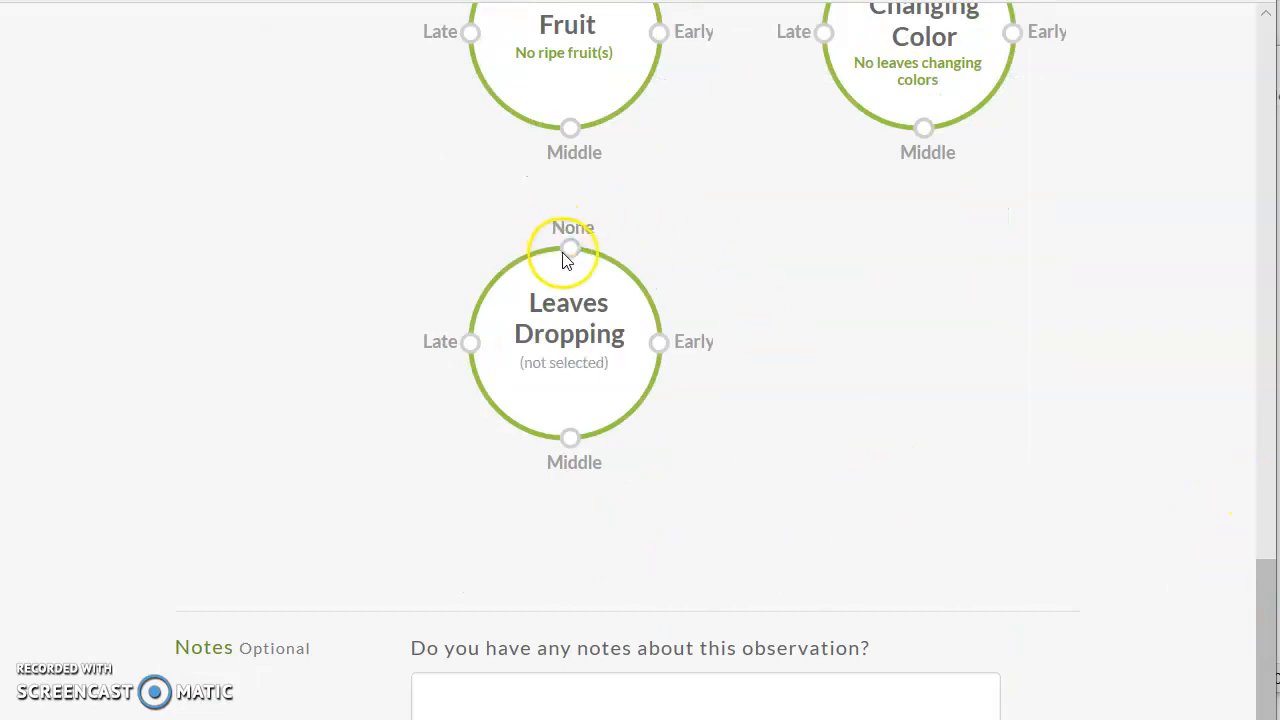
click(570, 248)
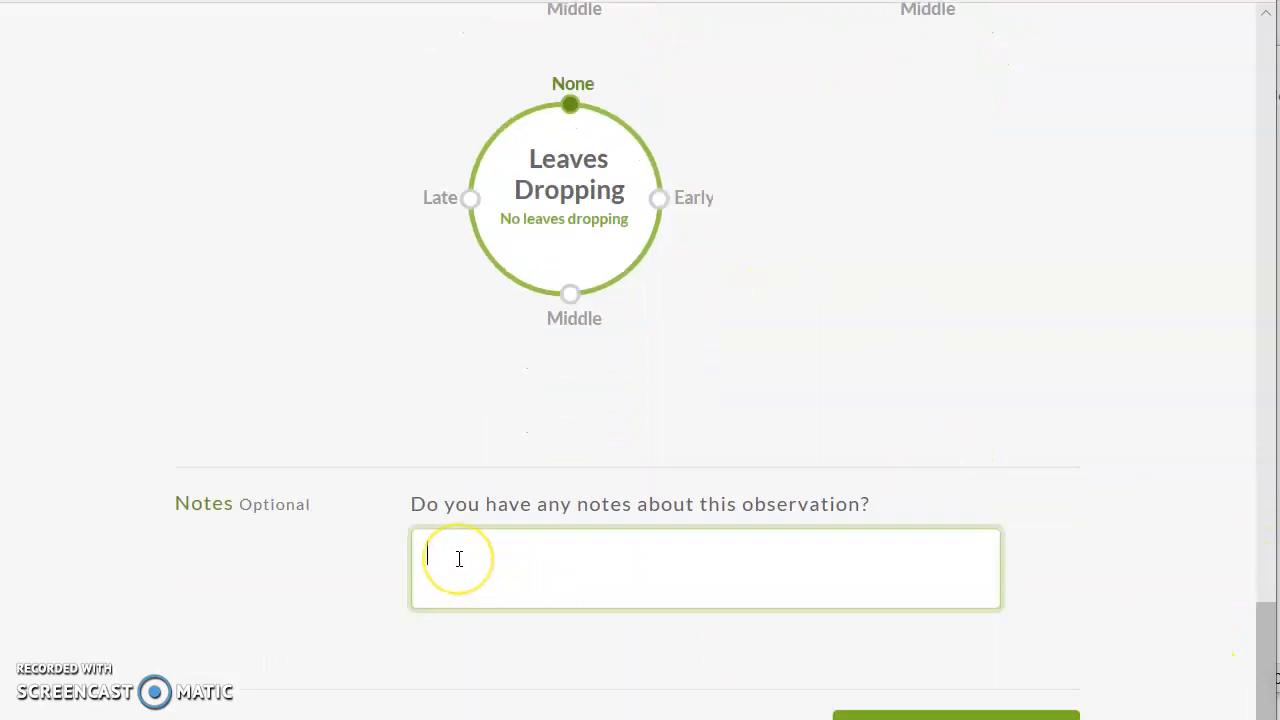
Enter the note 'A very pretty tree.' and scroll down to the save option
text(A)
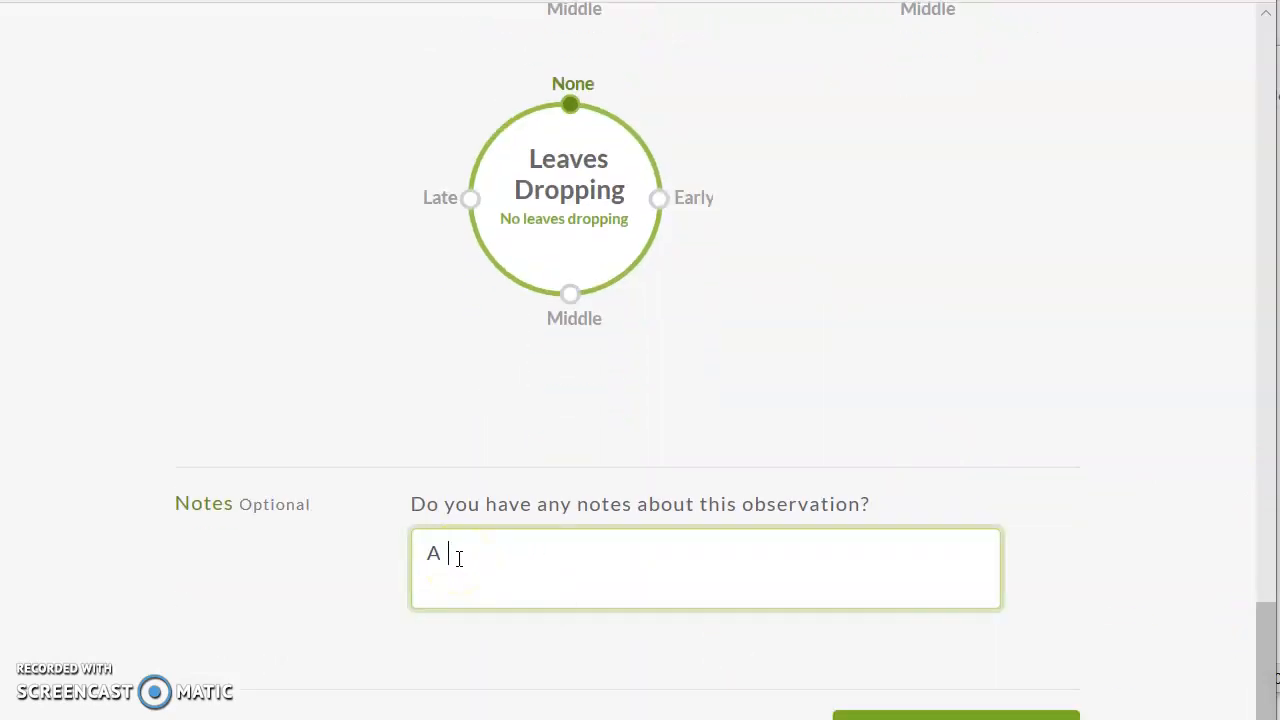
text(very pr)
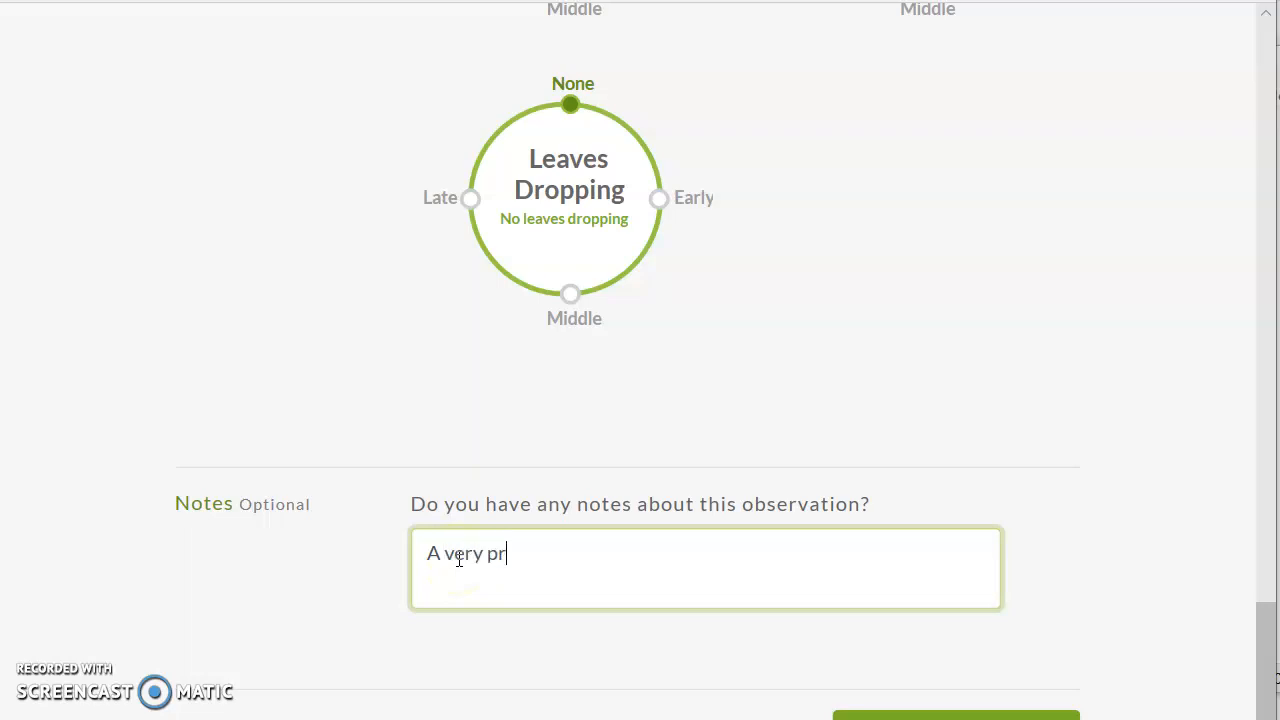
text(etty tree)
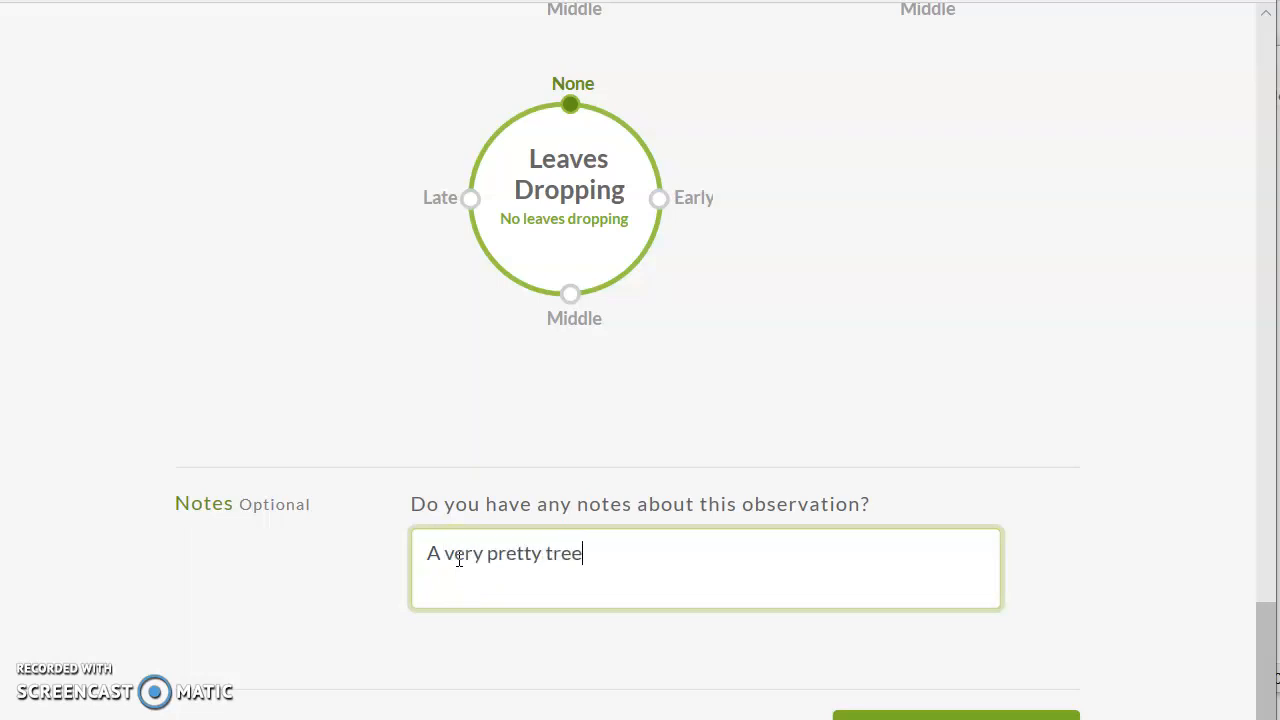
text(.)
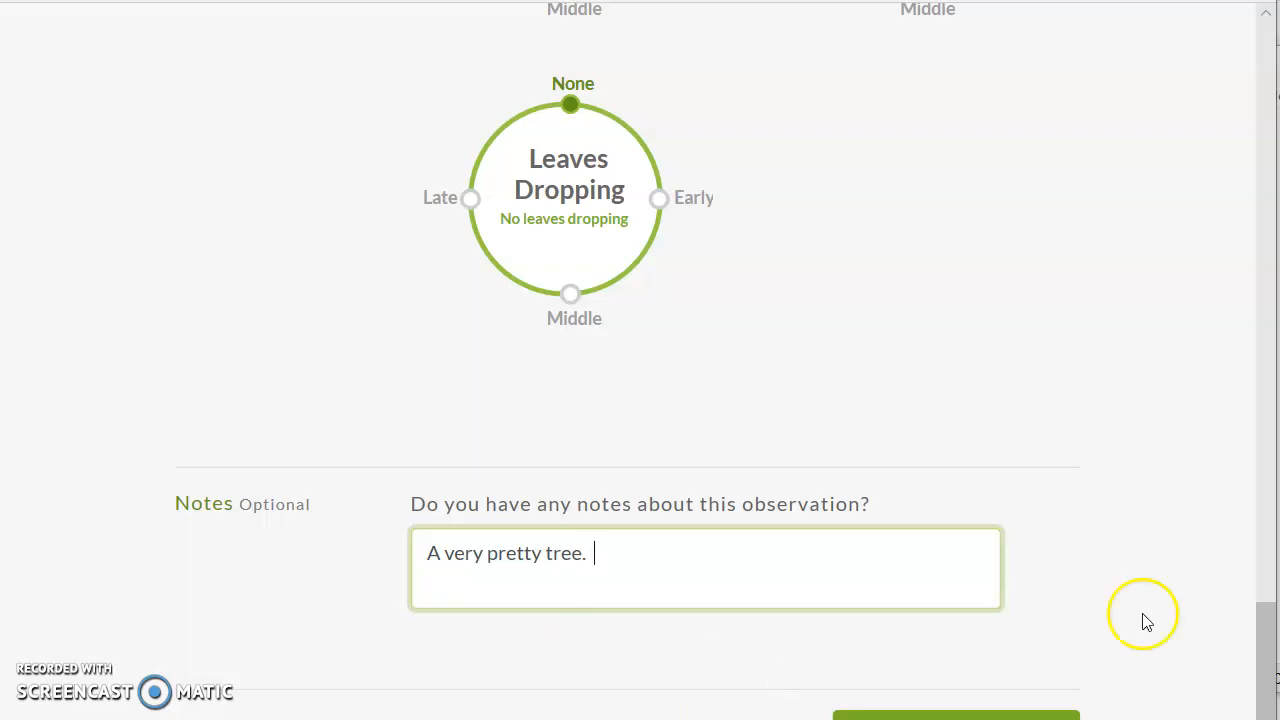
mouse_move(1223, 632)
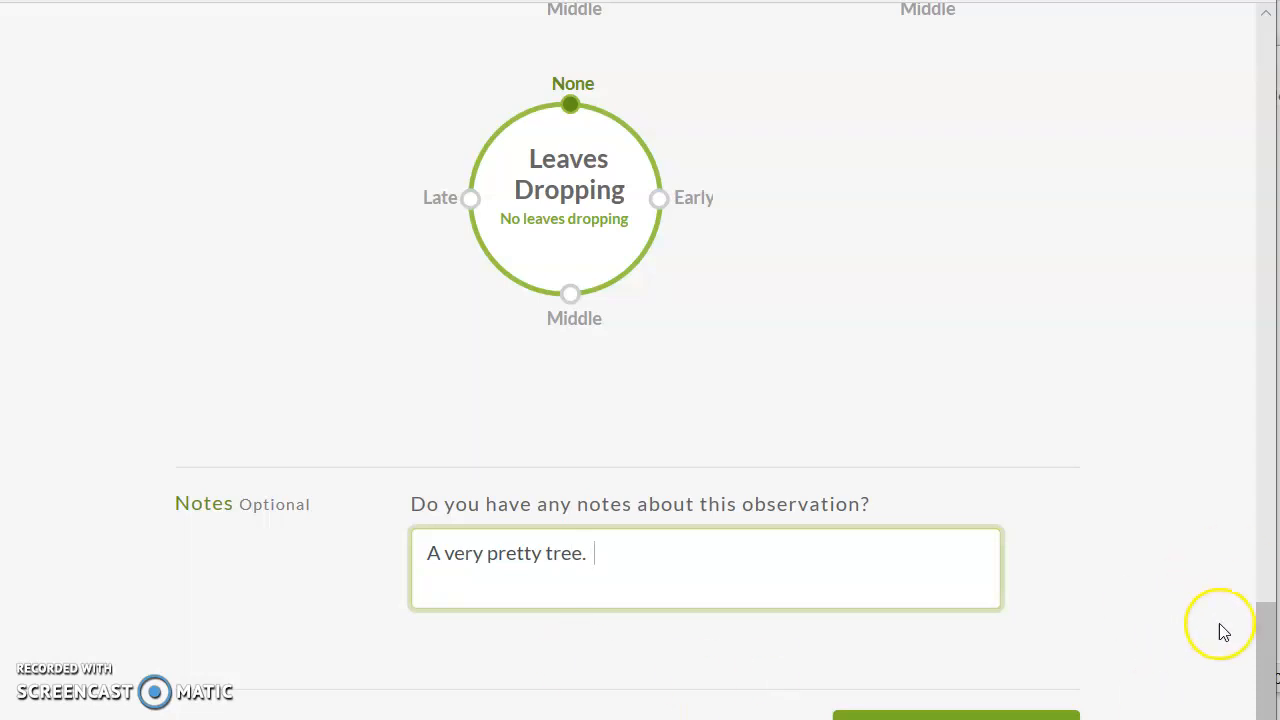
scroll(down, 3)
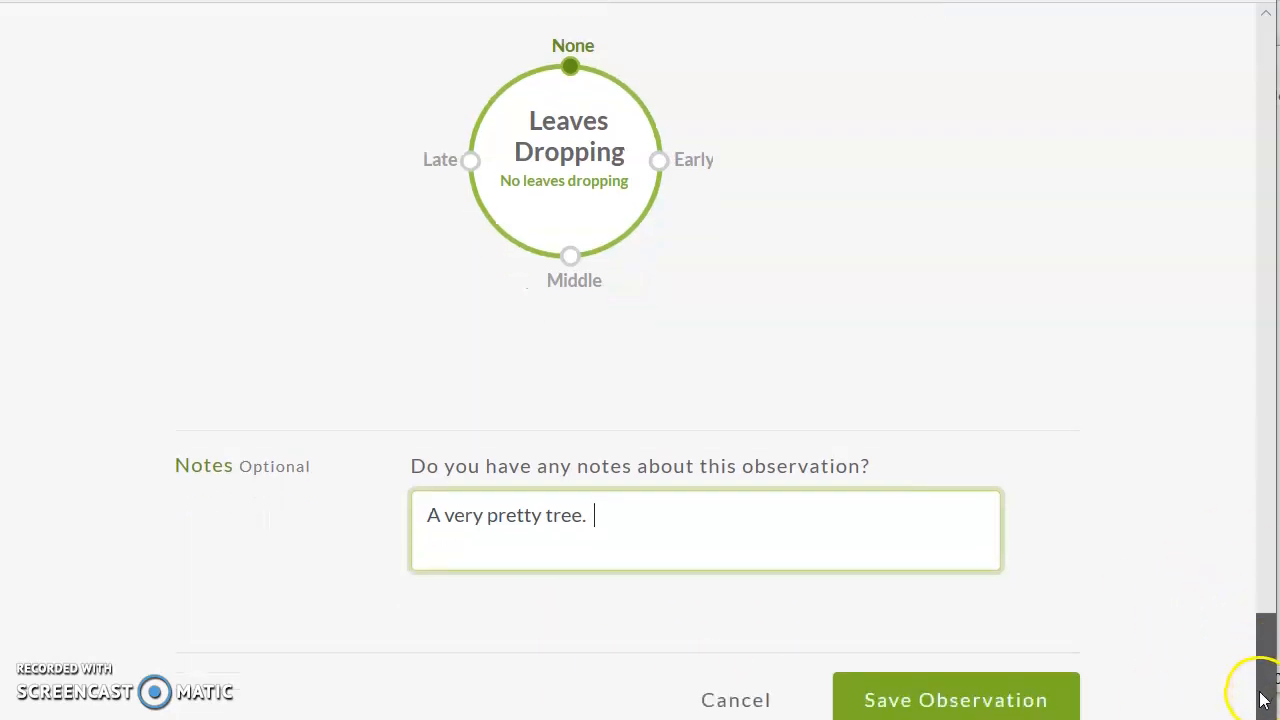
mouse_move(1105, 315)
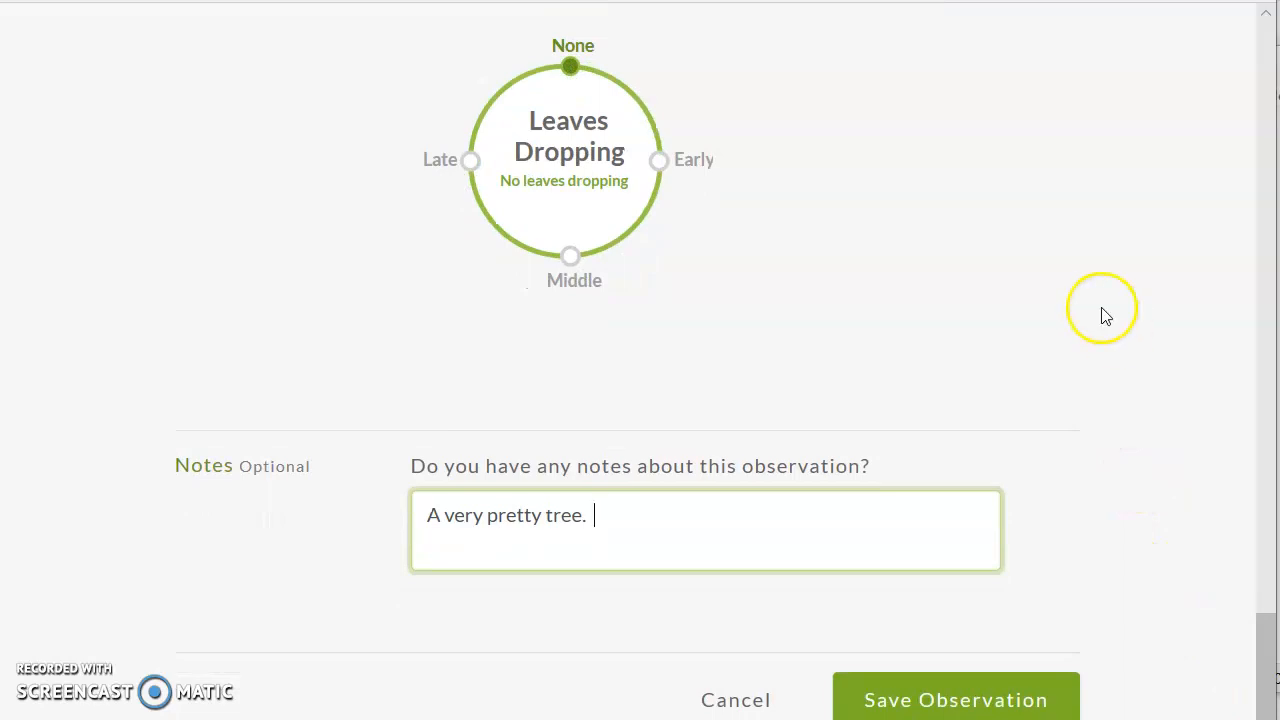
mouse_move(1156, 355)
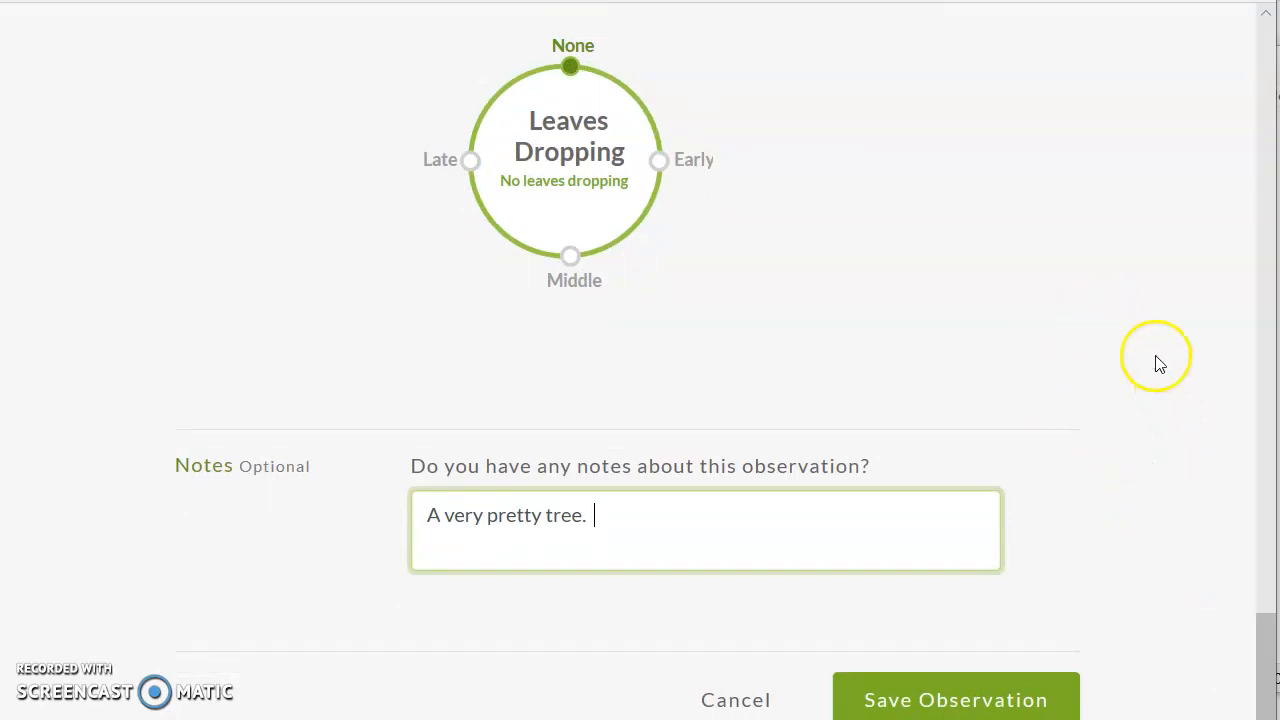
mouse_move(1145, 636)
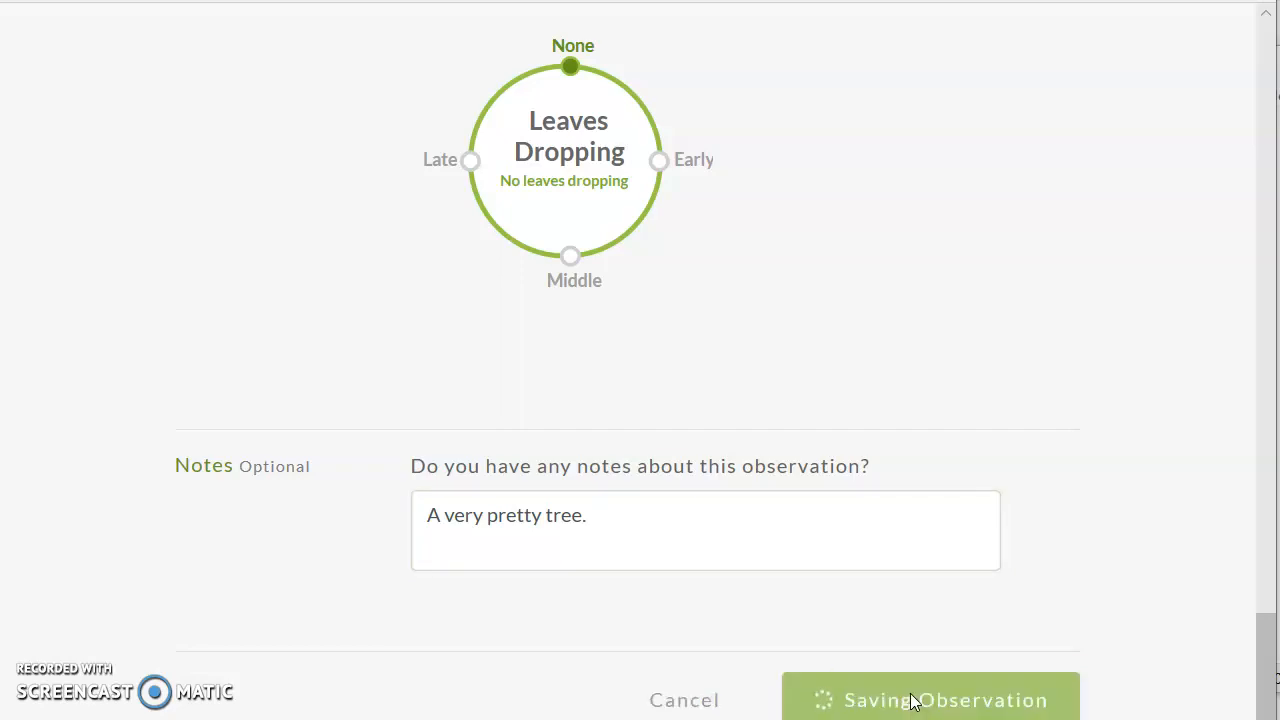
Save the American witchhazel observation and review its Flower Early phenophase, note and map
click(930, 700)
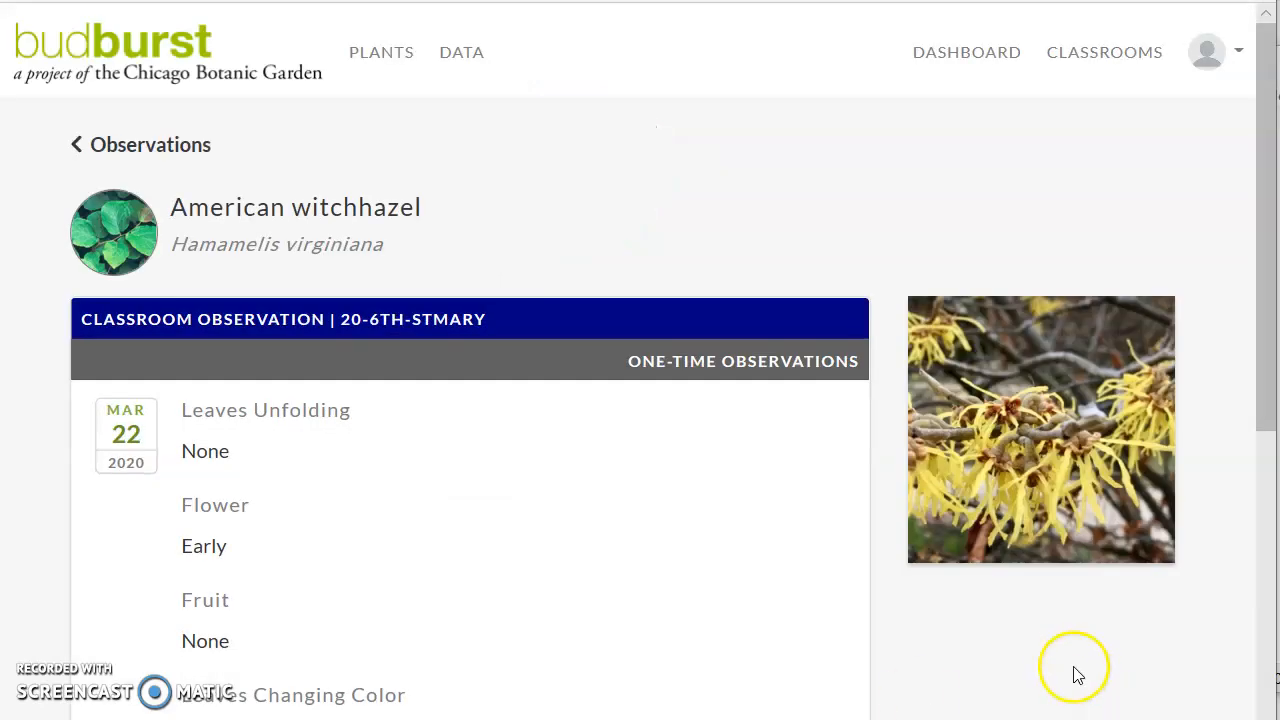
mouse_move(1269, 362)
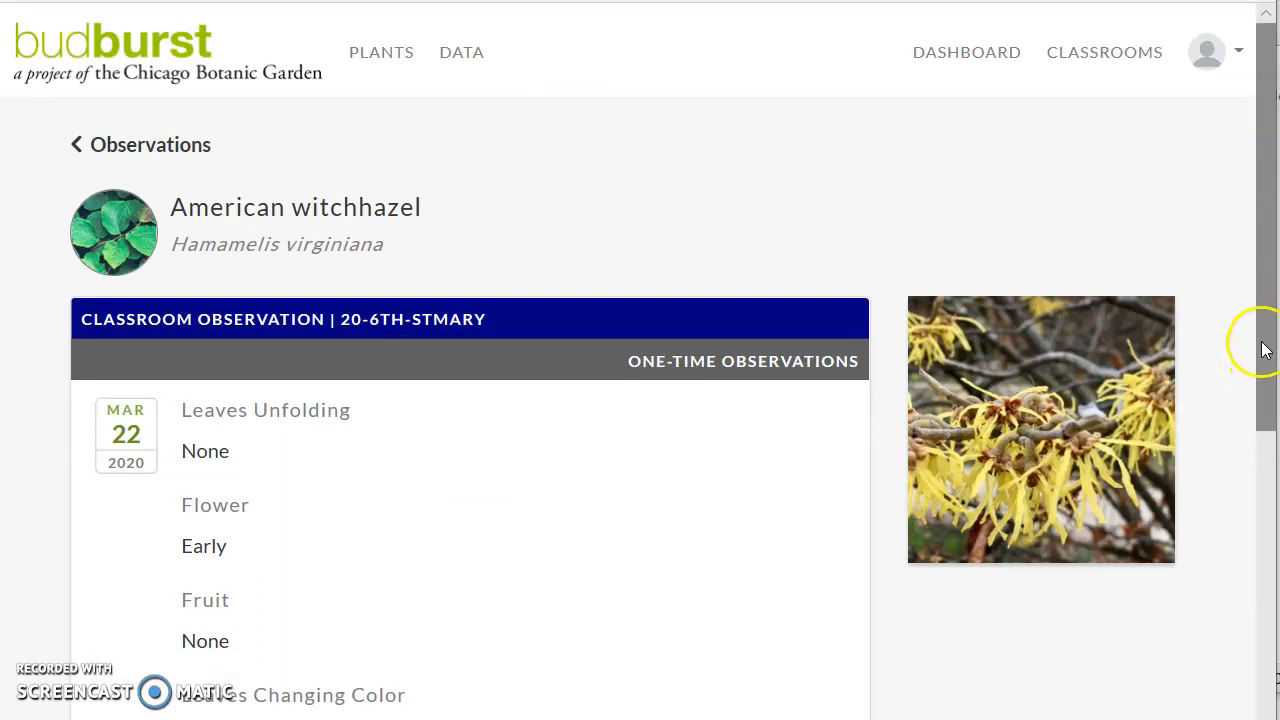
scroll(down, 3)
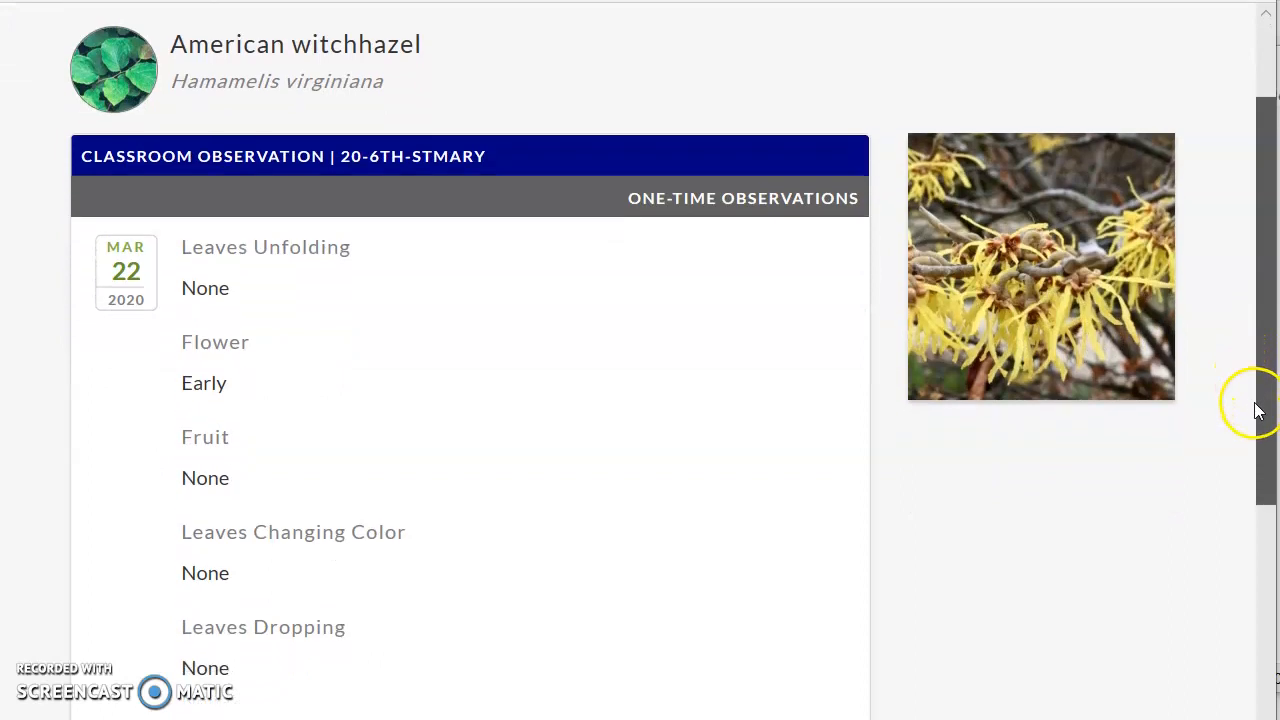
scroll(down, 3)
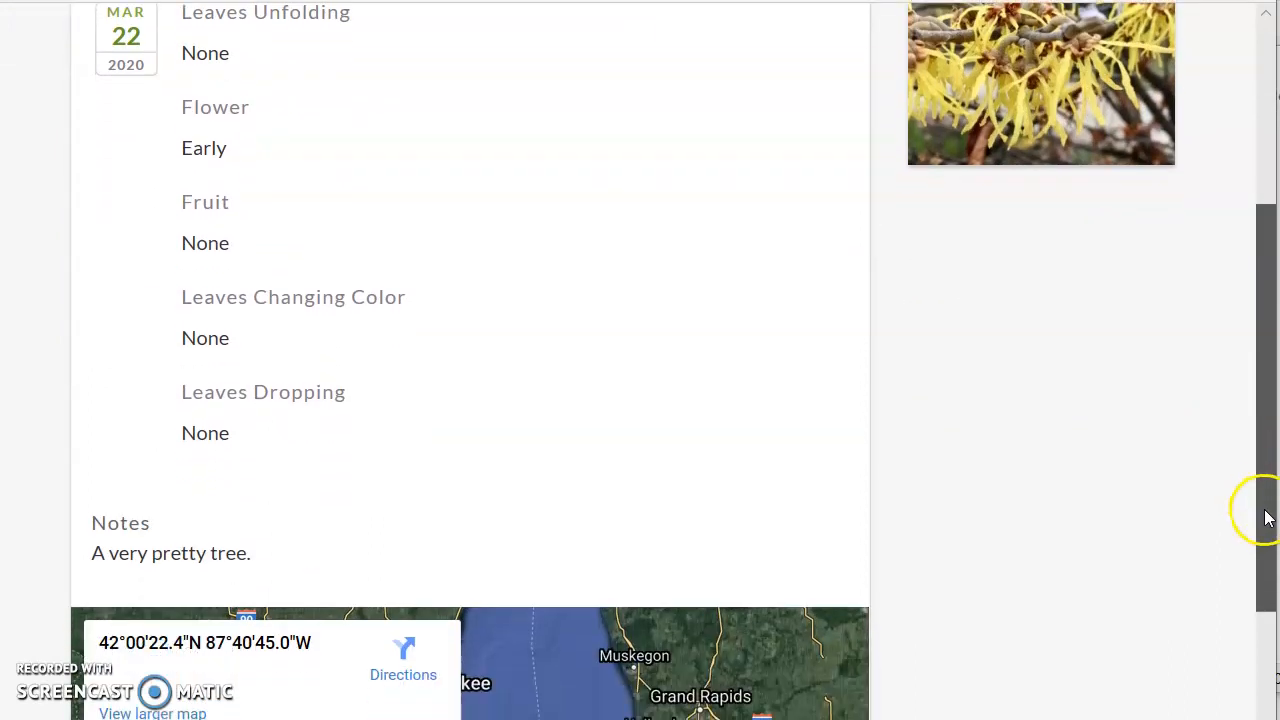
scroll(down, 3)
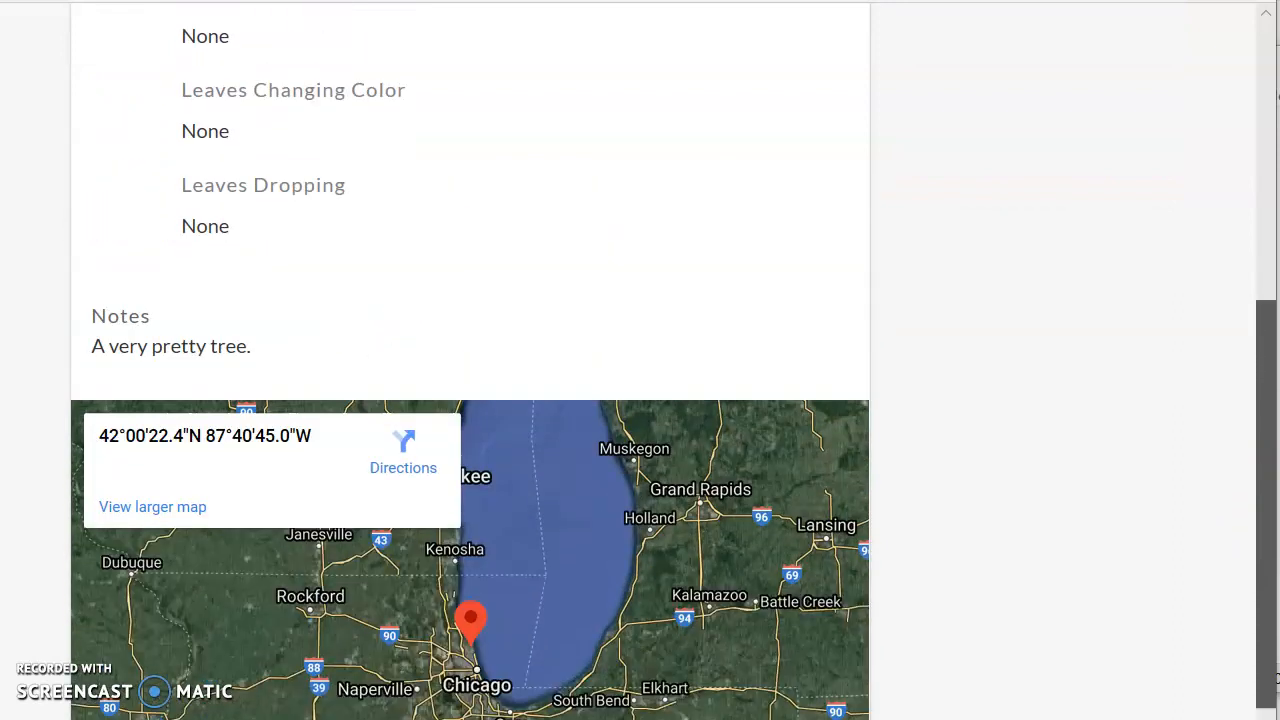
scroll(up, 3)
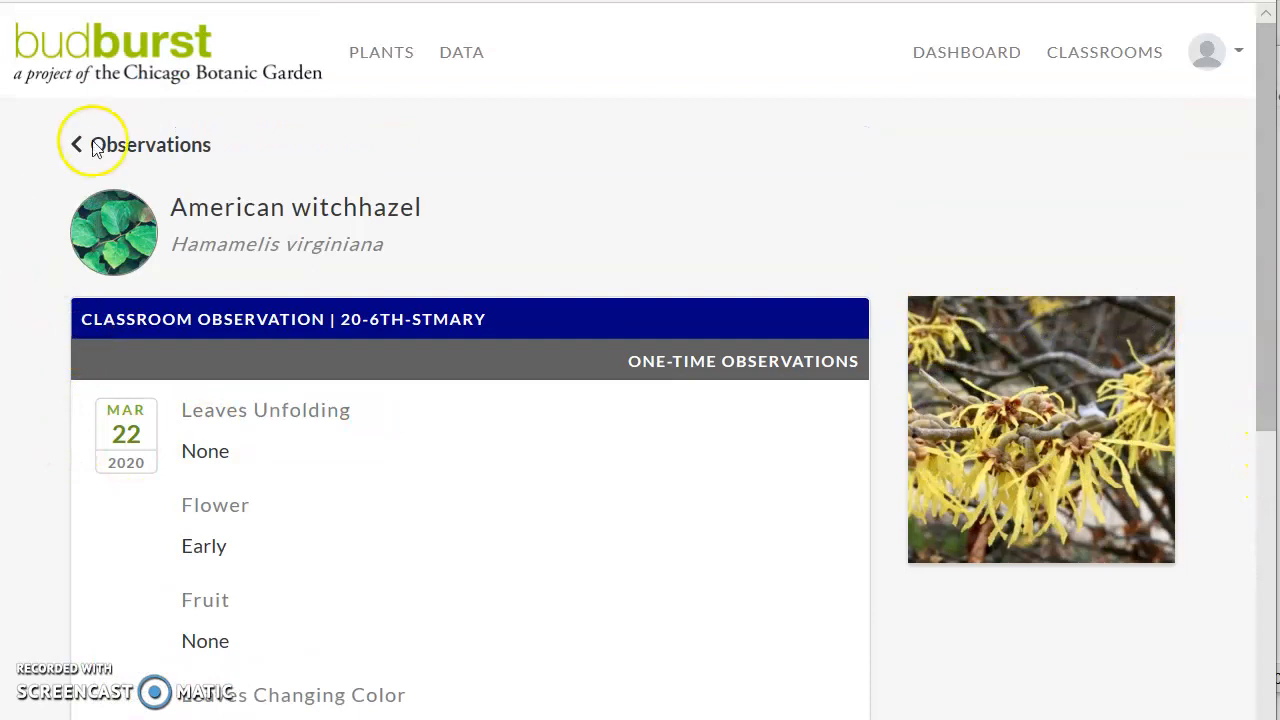
mouse_move(120, 155)
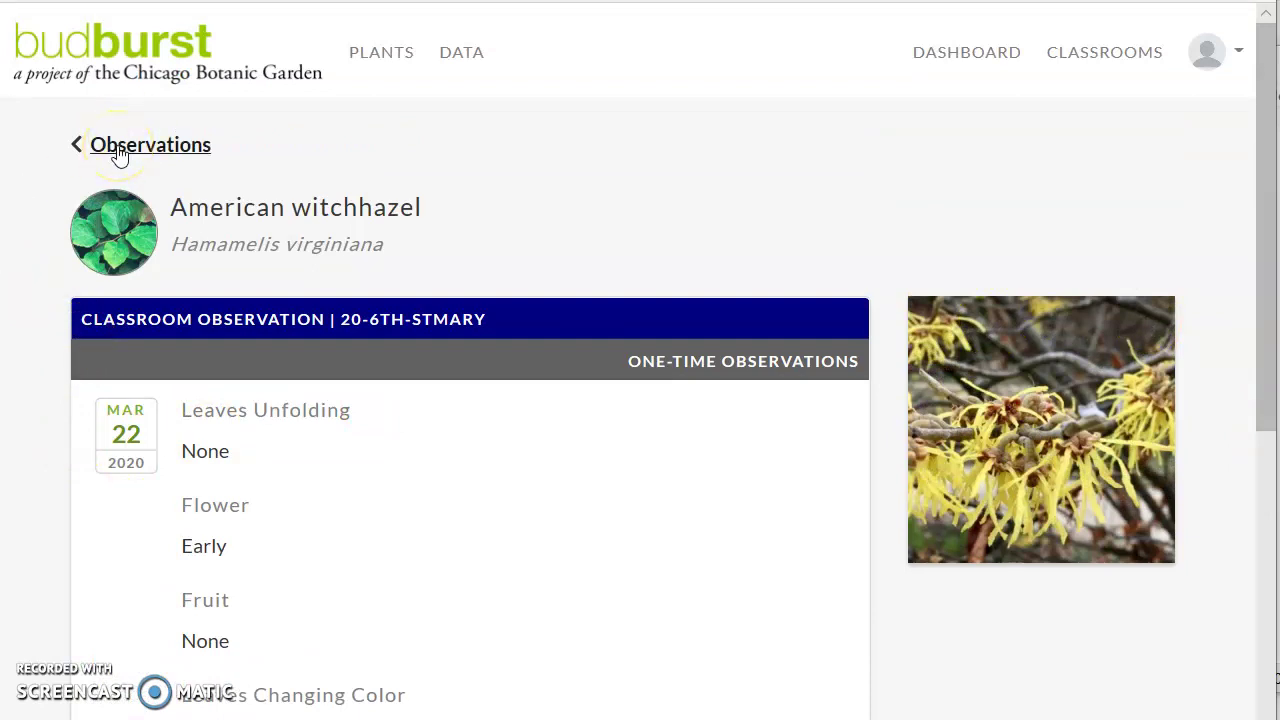
Return to the 20-6th-StMary observations list, check Eastern redbud, and confirm both observations appear
click(150, 144)
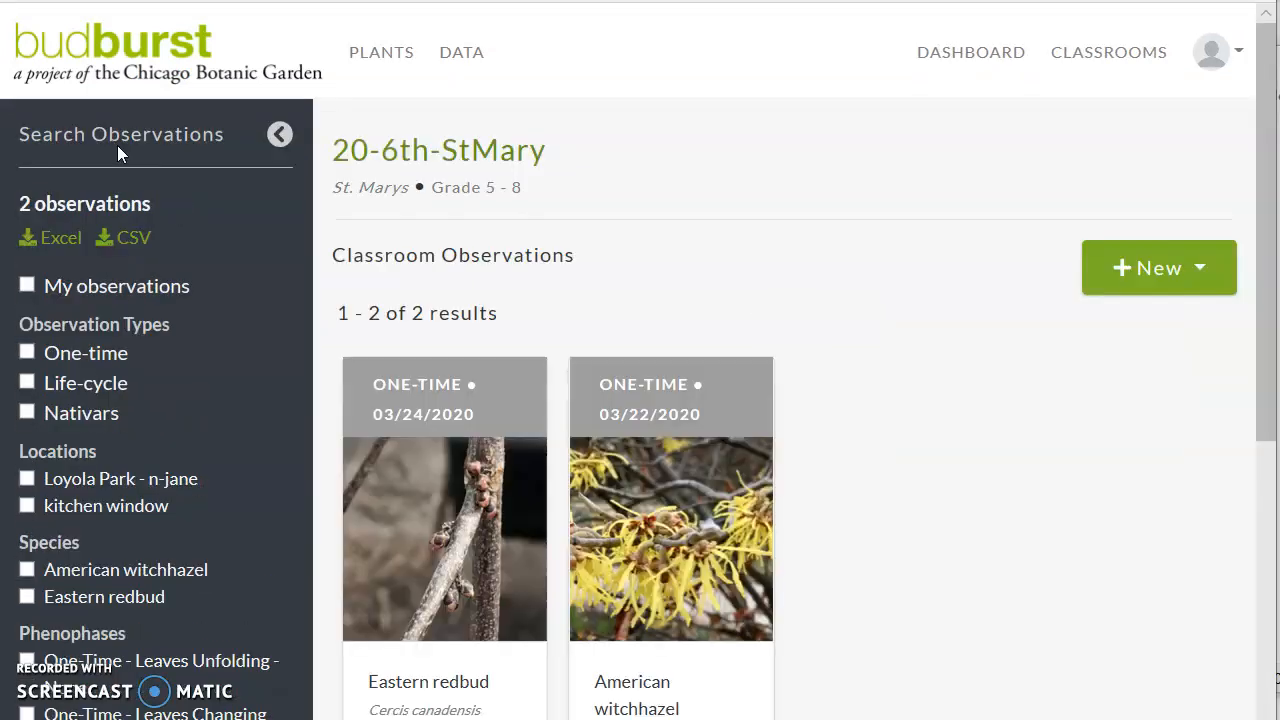
mouse_move(1069, 674)
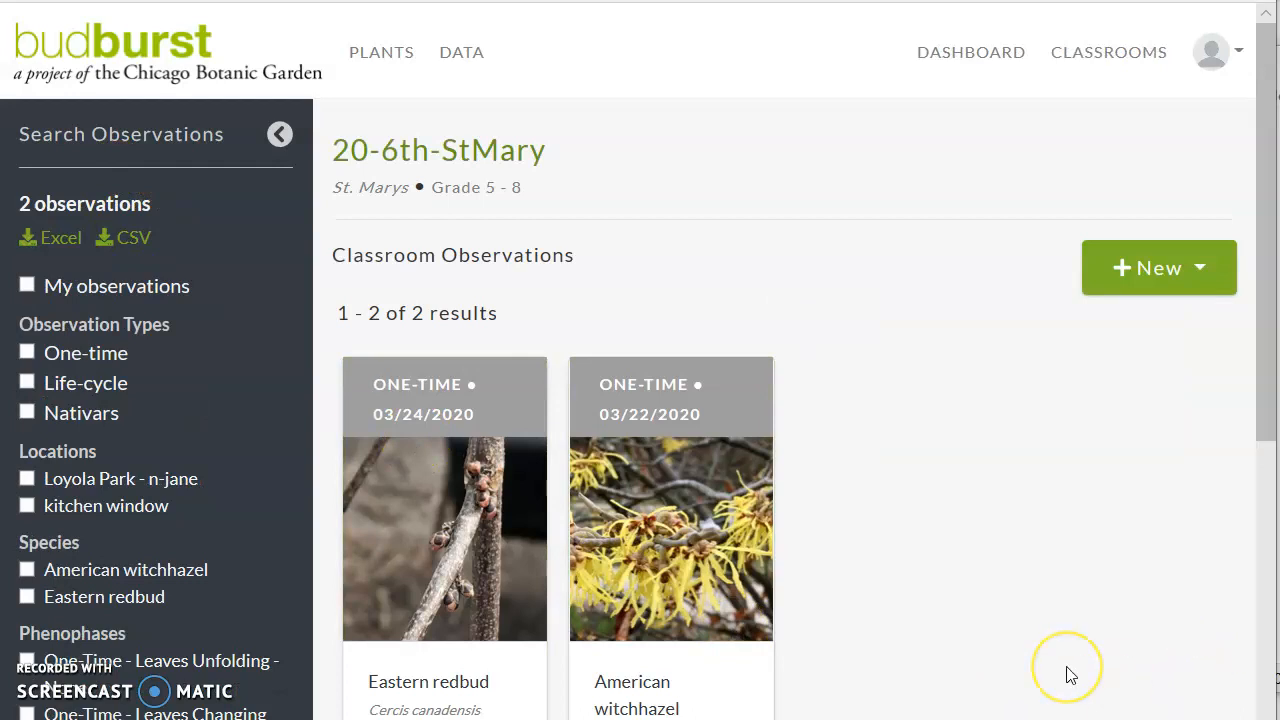
mouse_move(1070, 675)
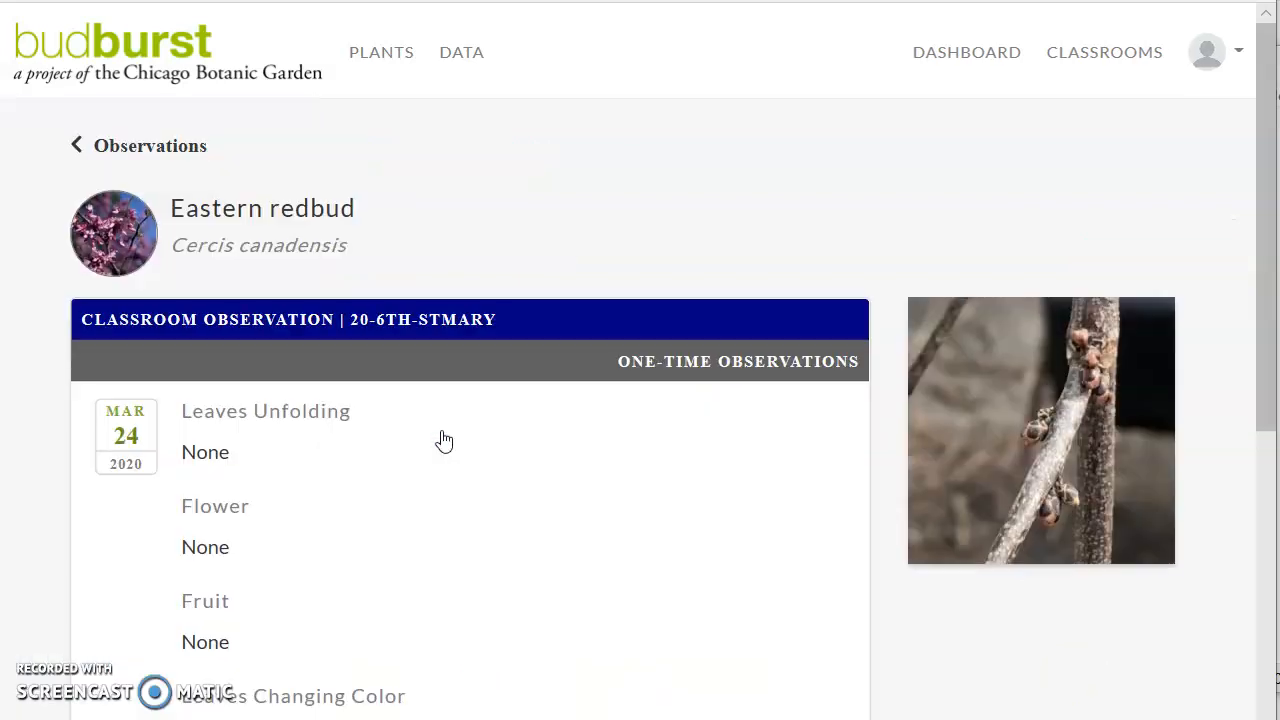
mouse_move(1233, 325)
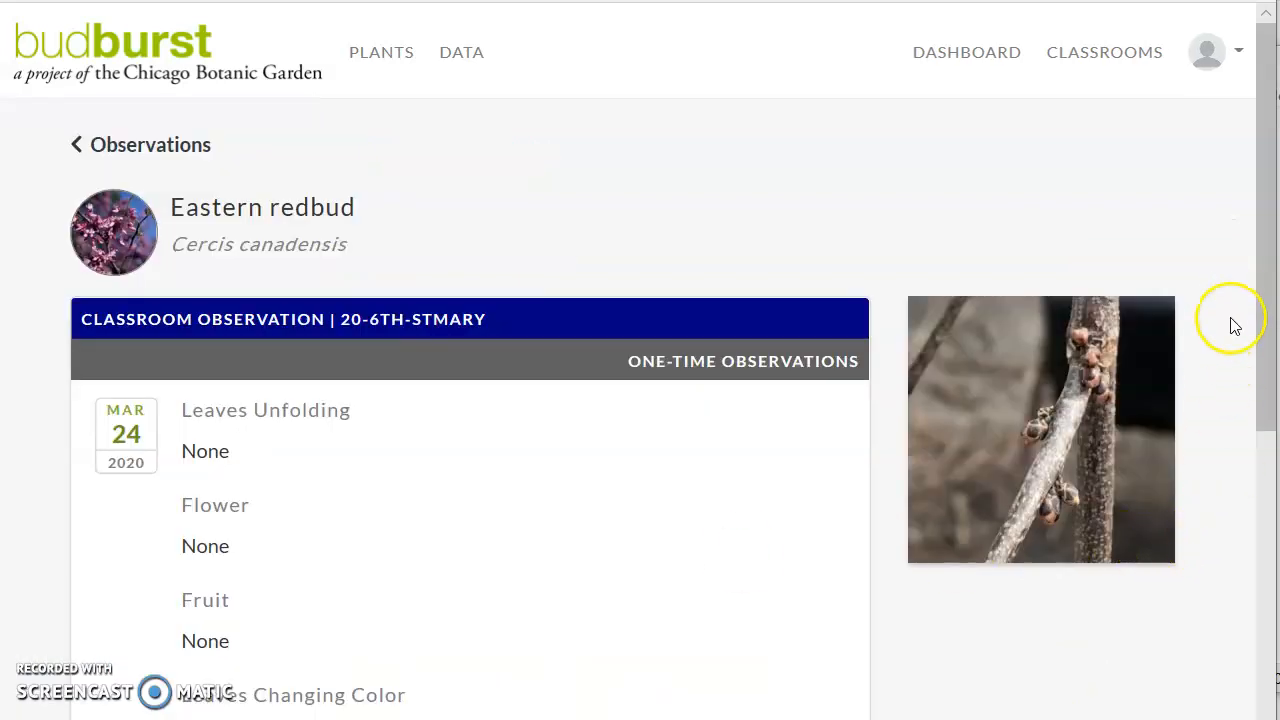
scroll(down, 3)
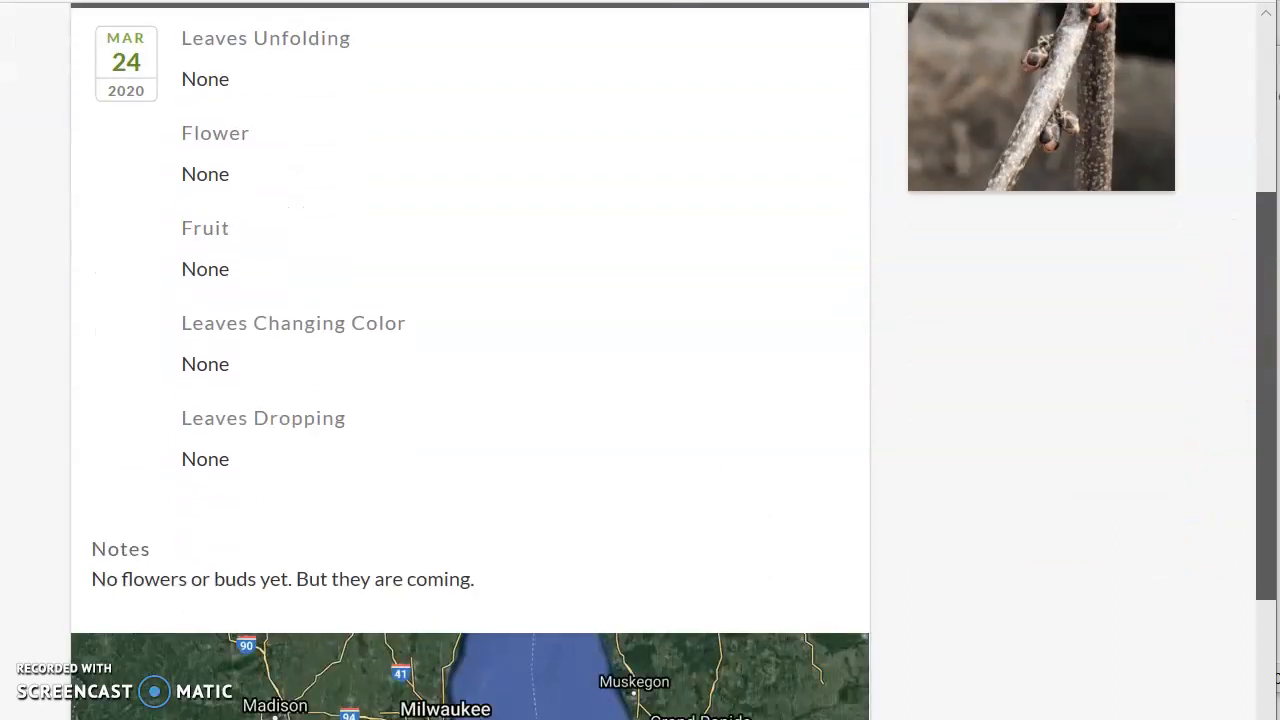
scroll(up, 3)
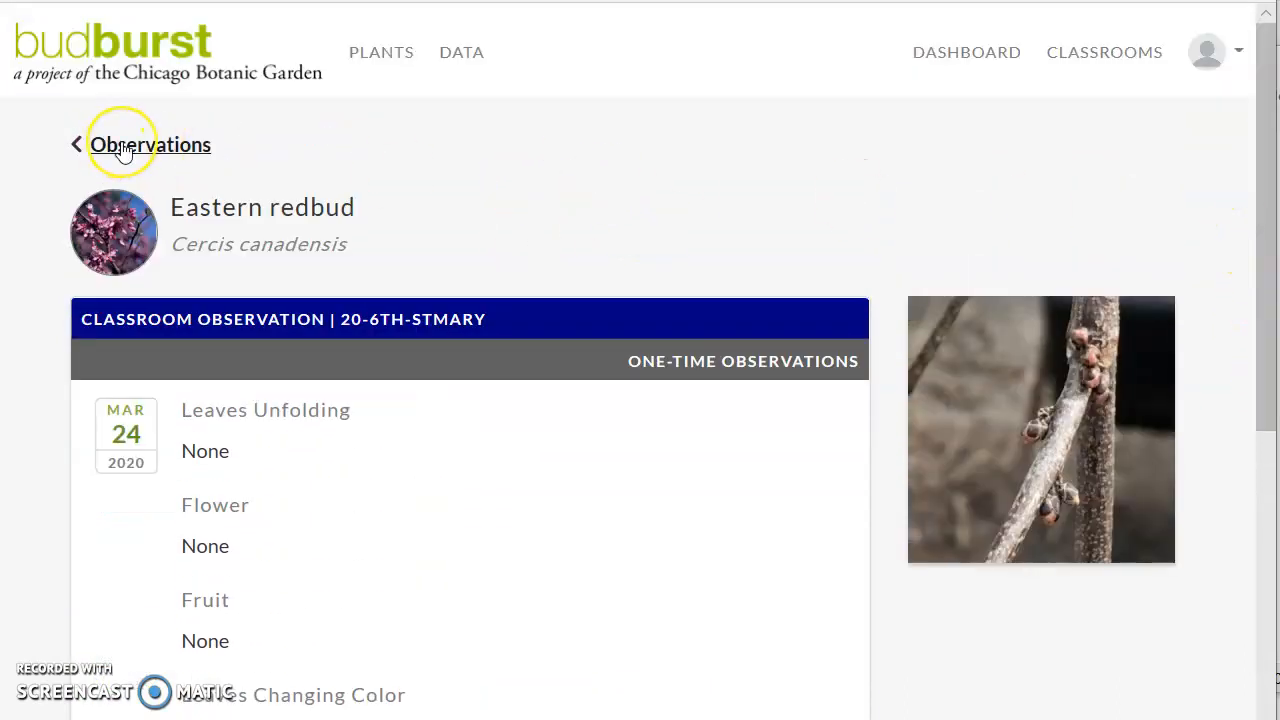
click(150, 144)
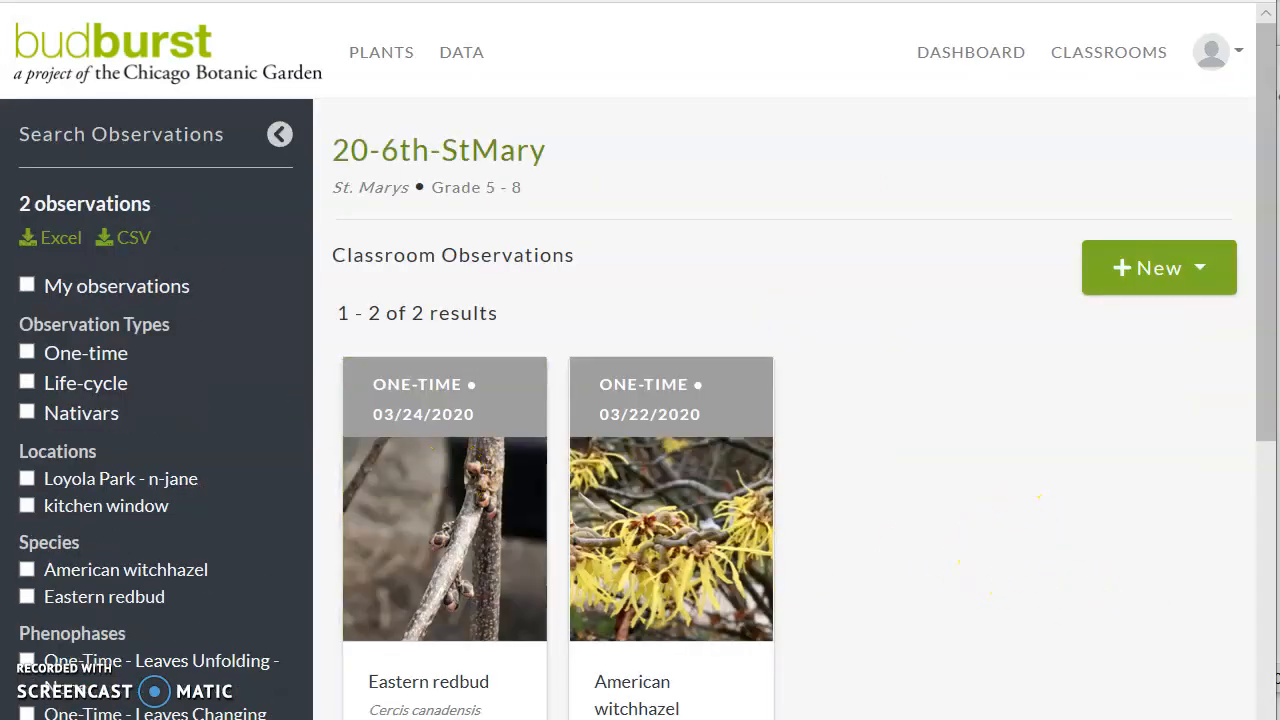
scroll(down, 3)
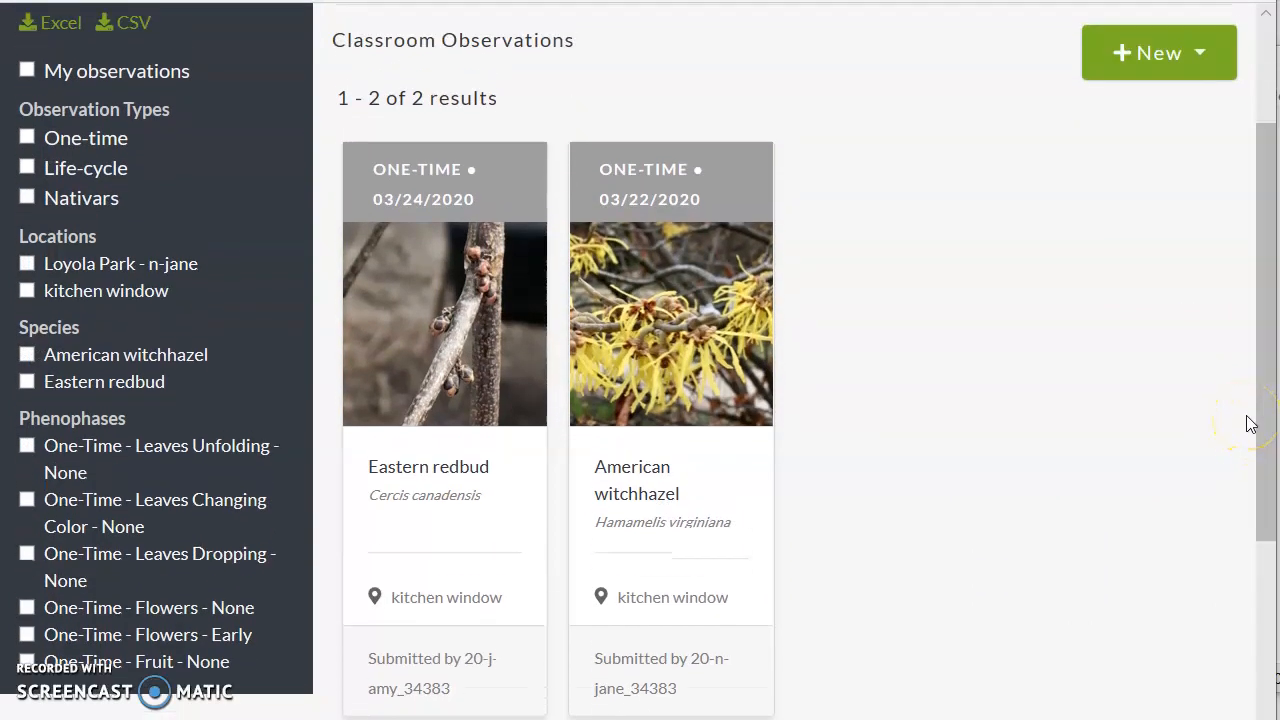
mouse_move(1086, 411)
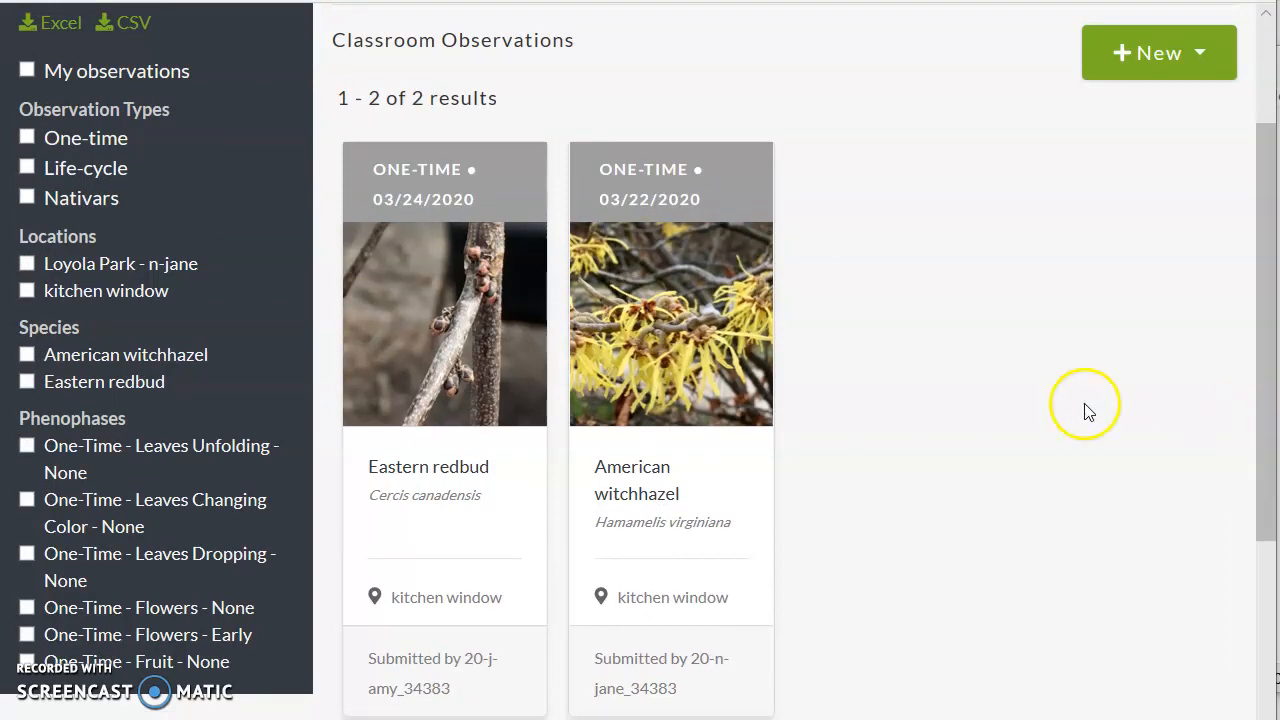